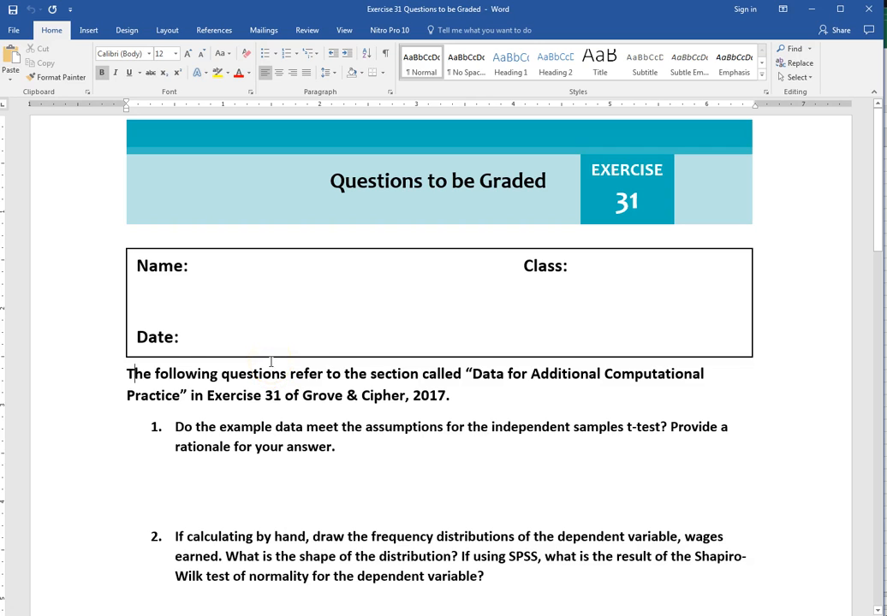
{"action": "mouse_move", "coordinate": [479, 373]}
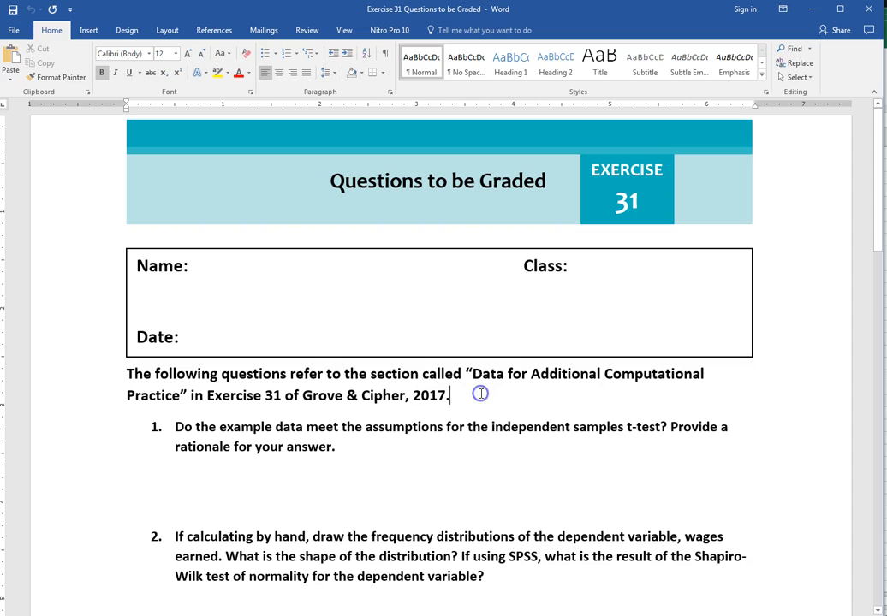
Set the insertion point after question 1 in Word, then bring the wages workbook's Descriptives sheet forward.
{"action": "scroll", "scroll_direction": "down", "scroll_amount": 3}
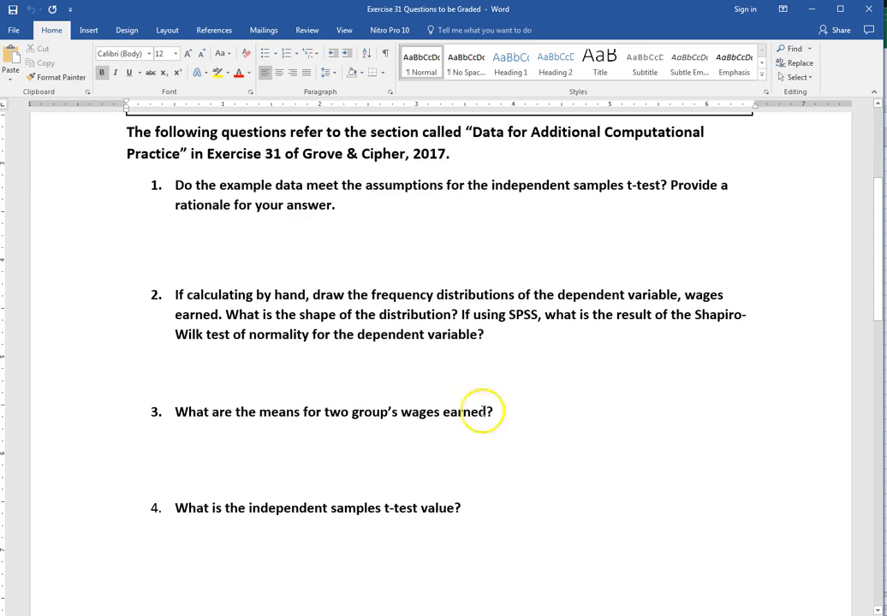
{"action": "mouse_move", "coordinate": [362, 200]}
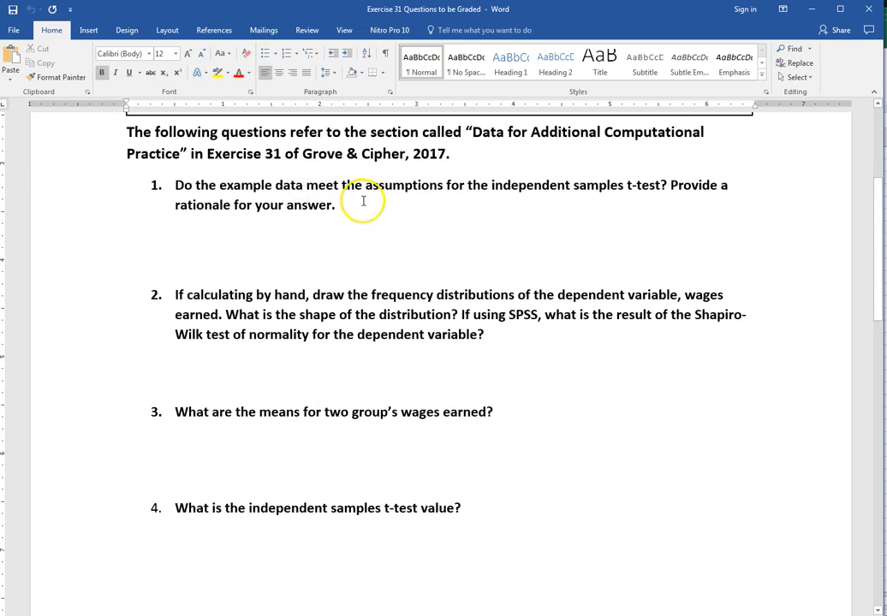
{"action": "left_click", "coordinate": [448, 154]}
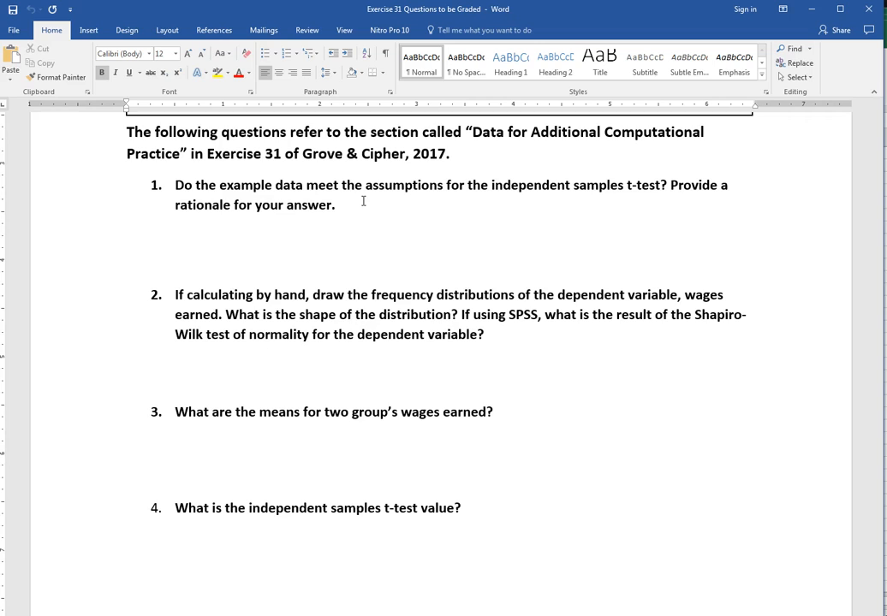
{"action": "left_click", "coordinate": [449, 153]}
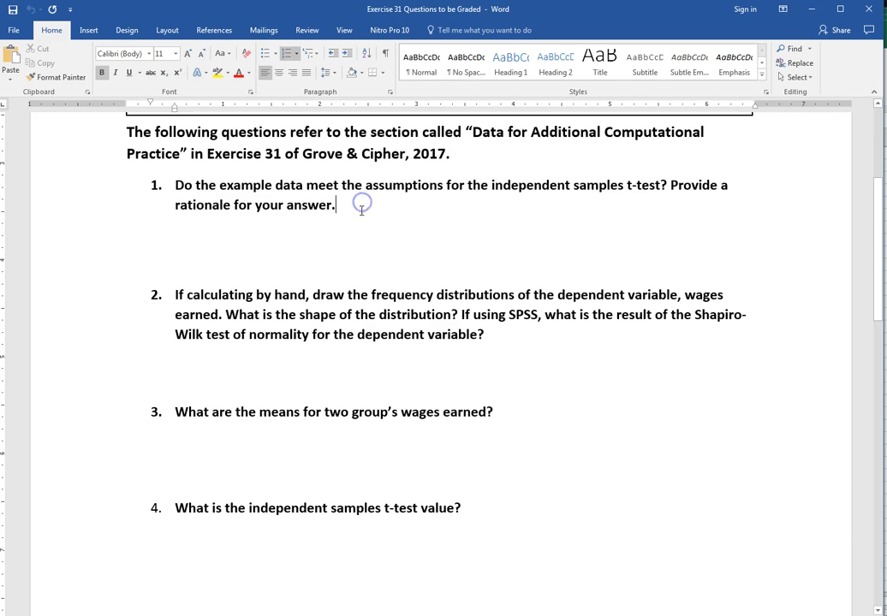
{"action": "mouse_move", "coordinate": [375, 270]}
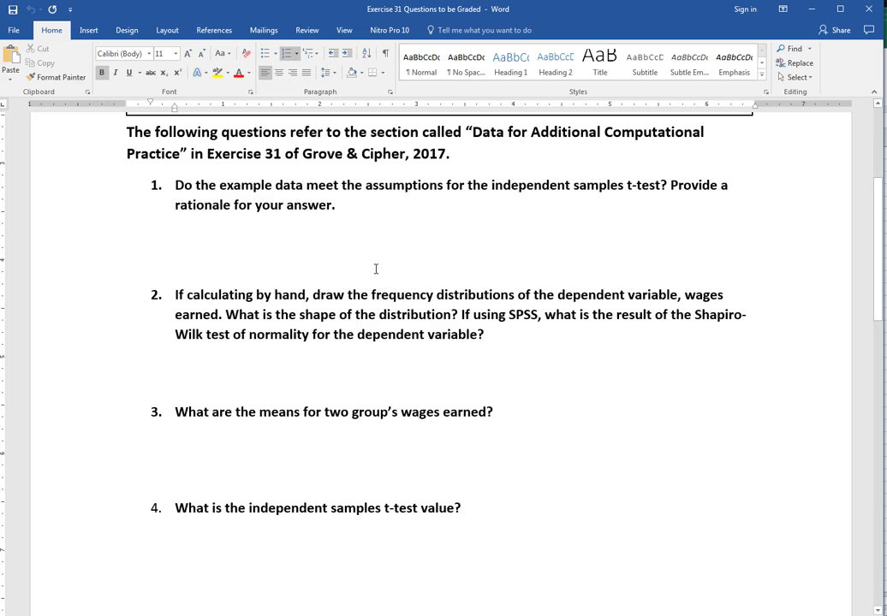
{"action": "scroll", "scroll_direction": "down", "scroll_amount": 3}
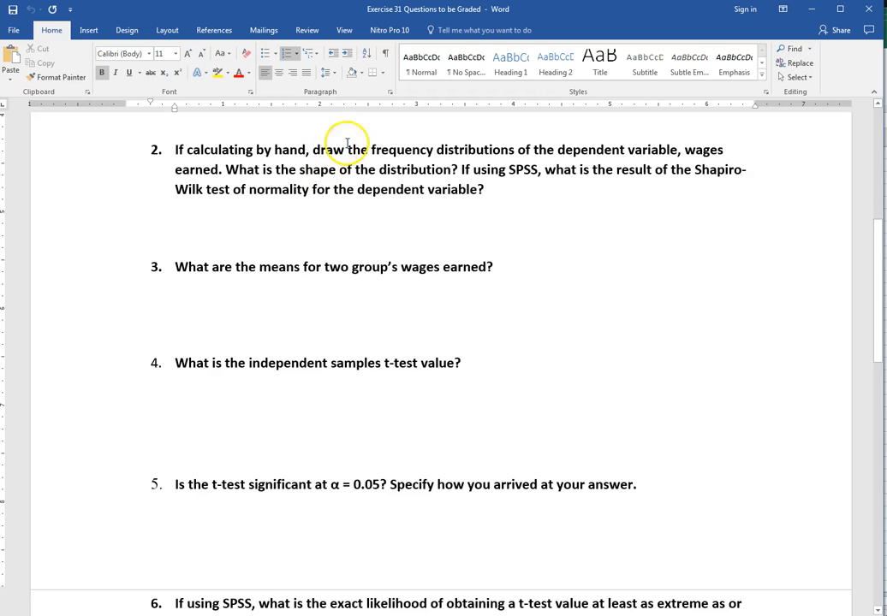
{"action": "mouse_move", "coordinate": [423, 153]}
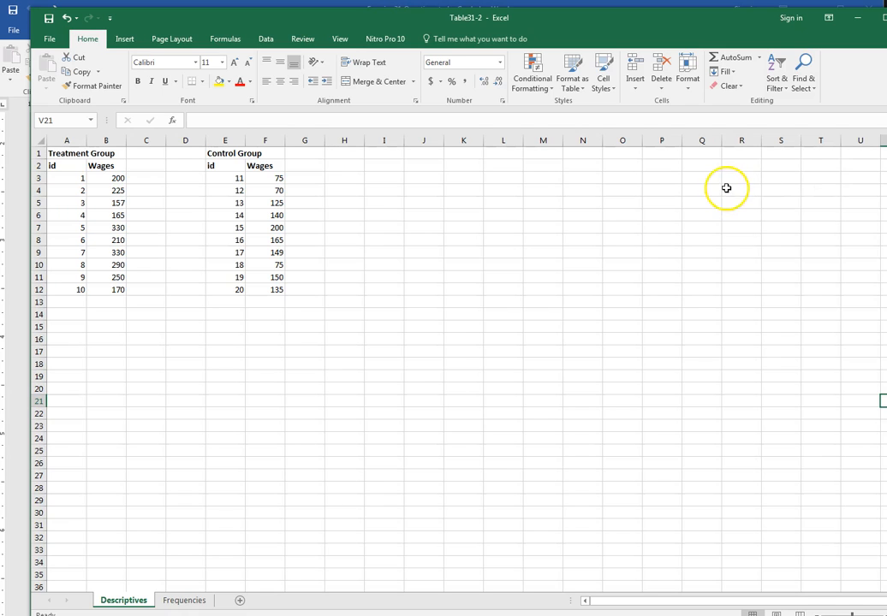
{"action": "mouse_move", "coordinate": [251, 277]}
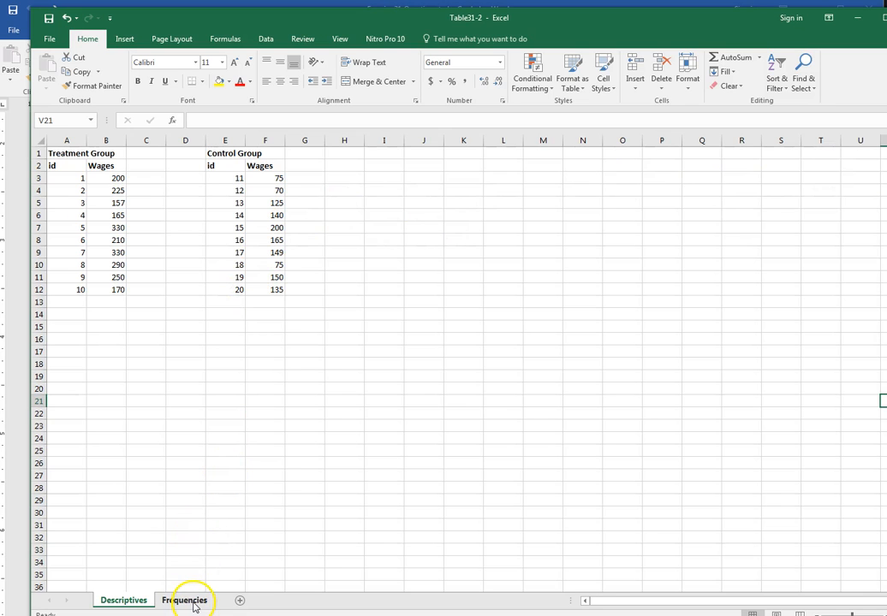
{"action": "left_click", "coordinate": [184, 599]}
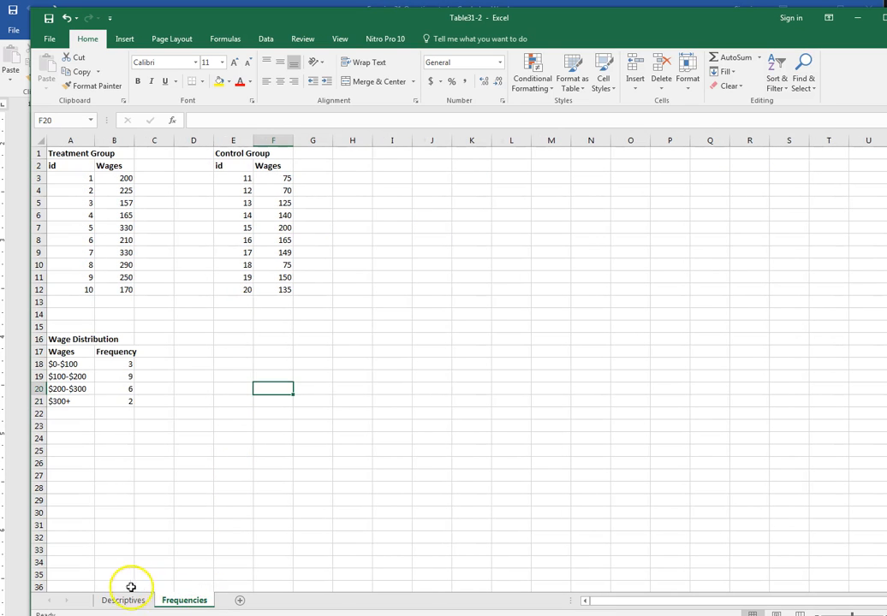
{"action": "left_click", "coordinate": [123, 599]}
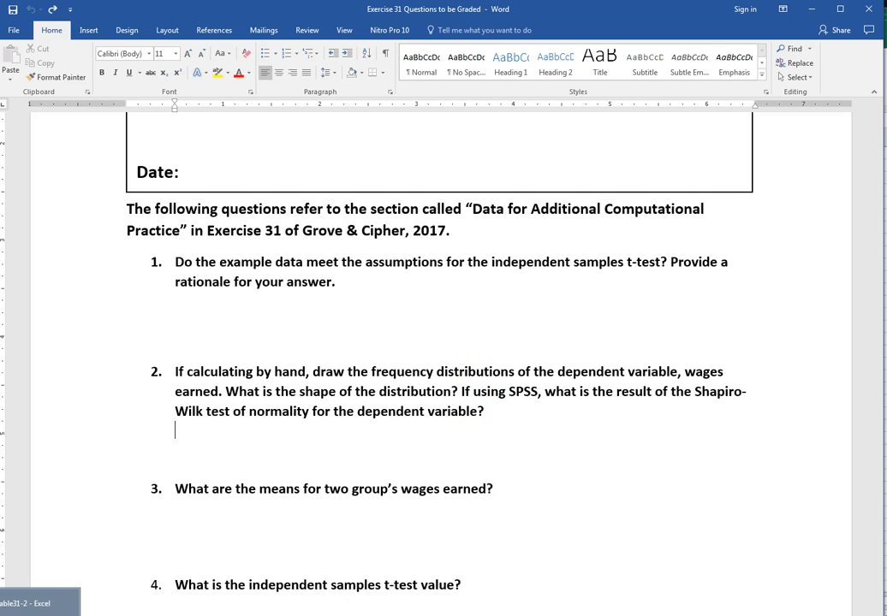
{"action": "left_click", "coordinate": [34, 600]}
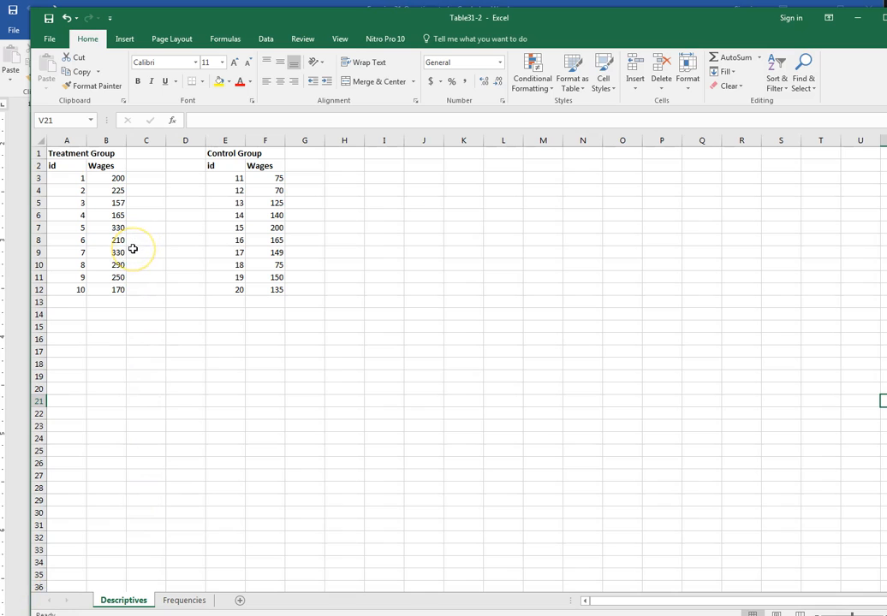
{"action": "mouse_move", "coordinate": [155, 339]}
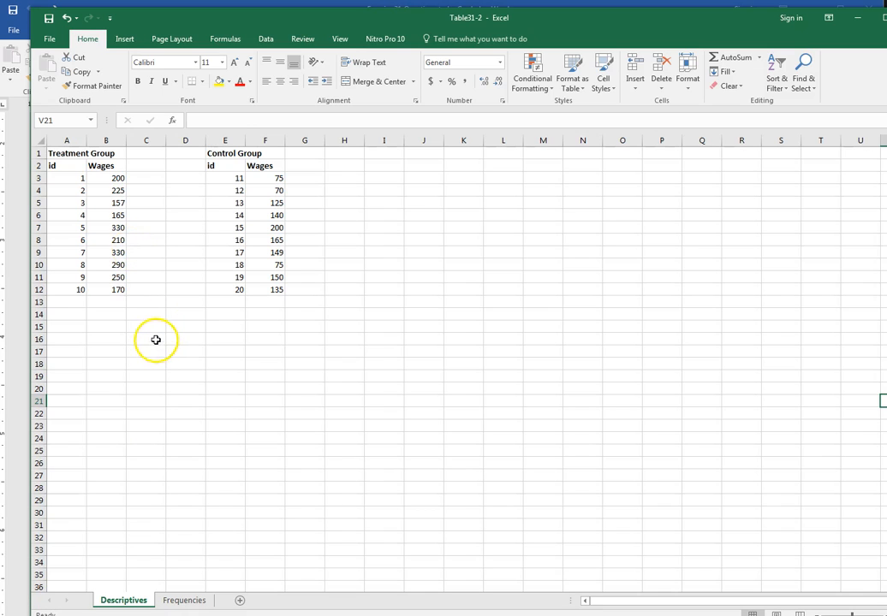
Run Descriptive Statistics on Treatment Group wages $B$2:$B$12 with labels, output to $A$16.
{"action": "left_click", "coordinate": [67, 339]}
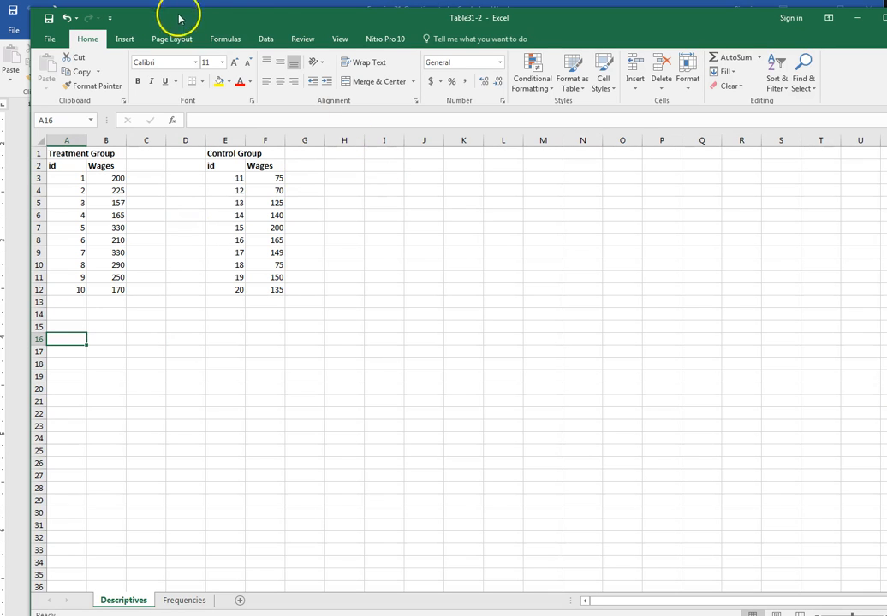
{"action": "left_click", "coordinate": [266, 39]}
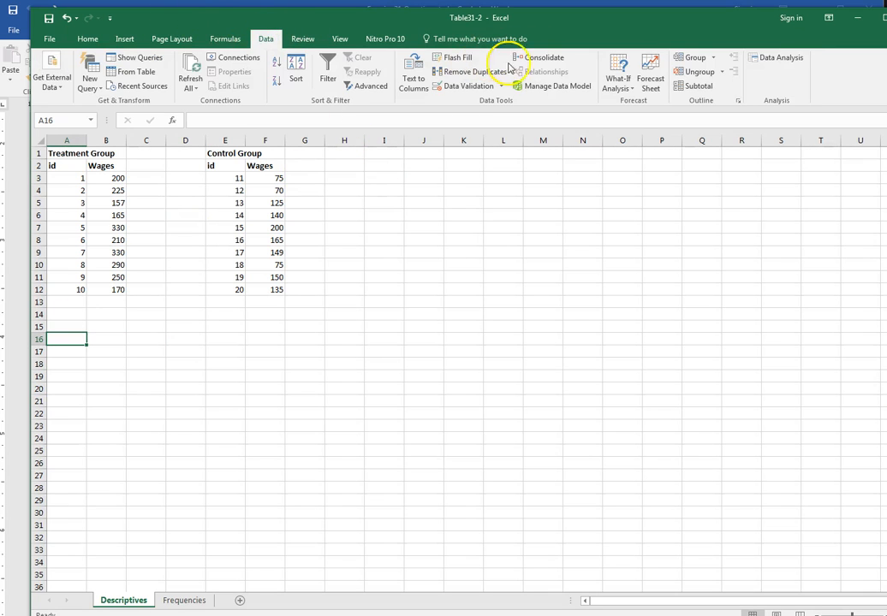
{"action": "left_click", "coordinate": [775, 57]}
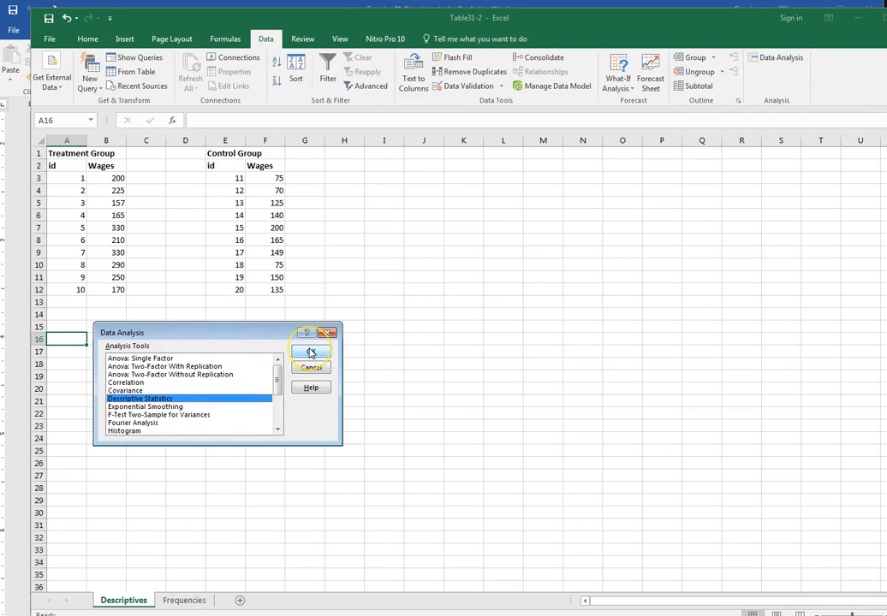
{"action": "left_click", "coordinate": [310, 352]}
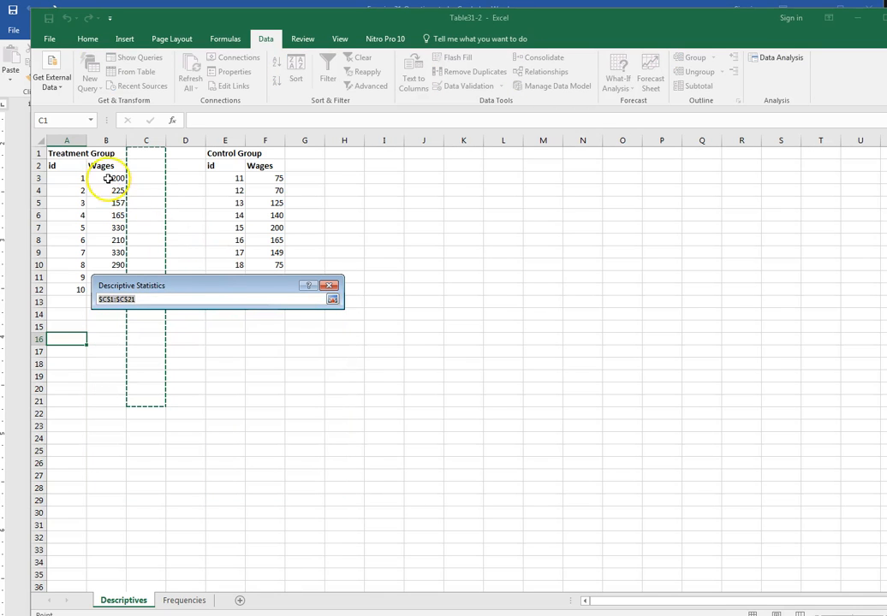
{"action": "left_click", "coordinate": [106, 165]}
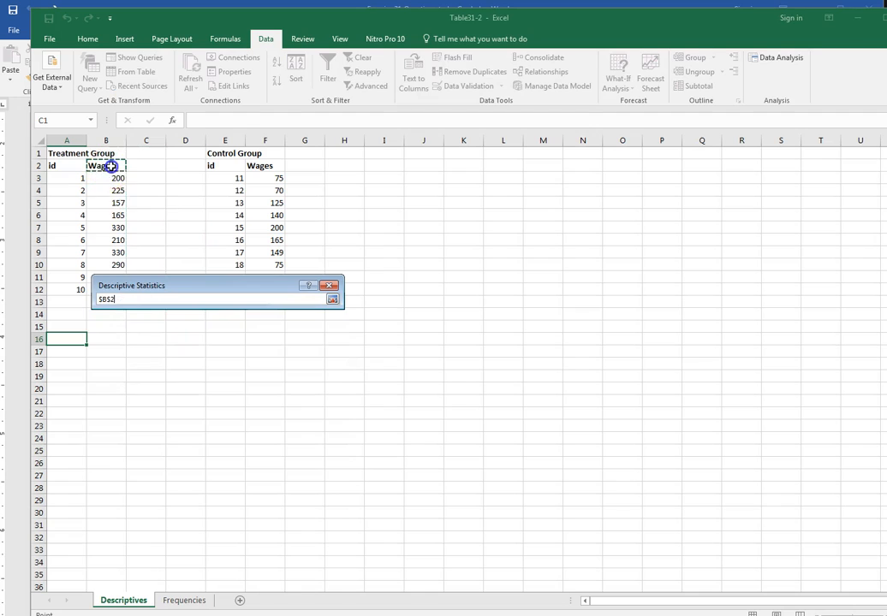
{"action": "left_click_drag", "start_coordinate": [106, 165], "coordinate": [106, 289]}
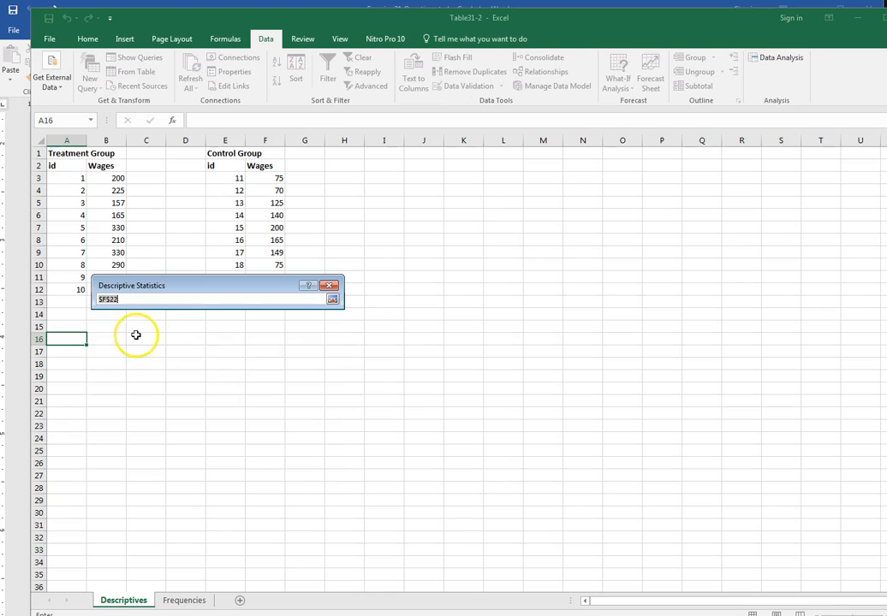
{"action": "left_click", "coordinate": [66, 339]}
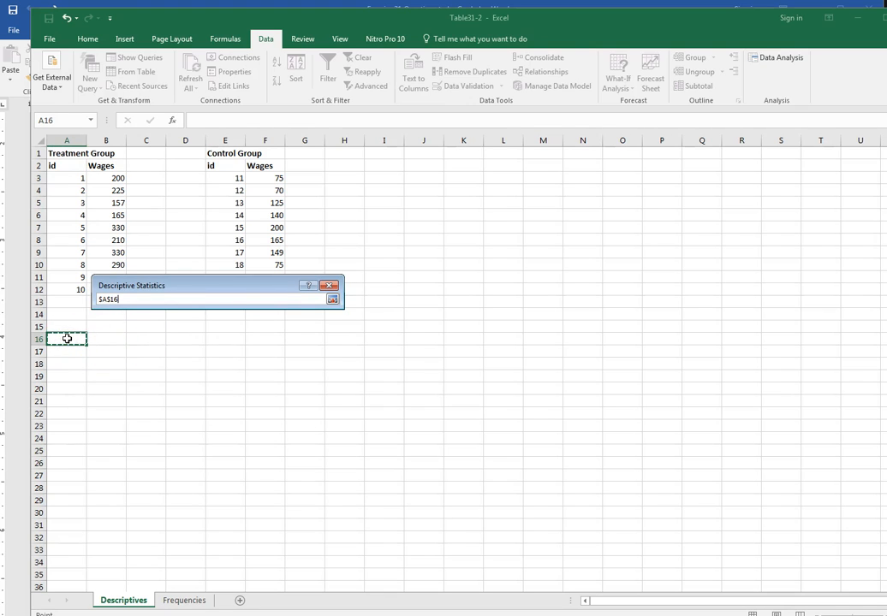
{"action": "left_click", "coordinate": [109, 426]}
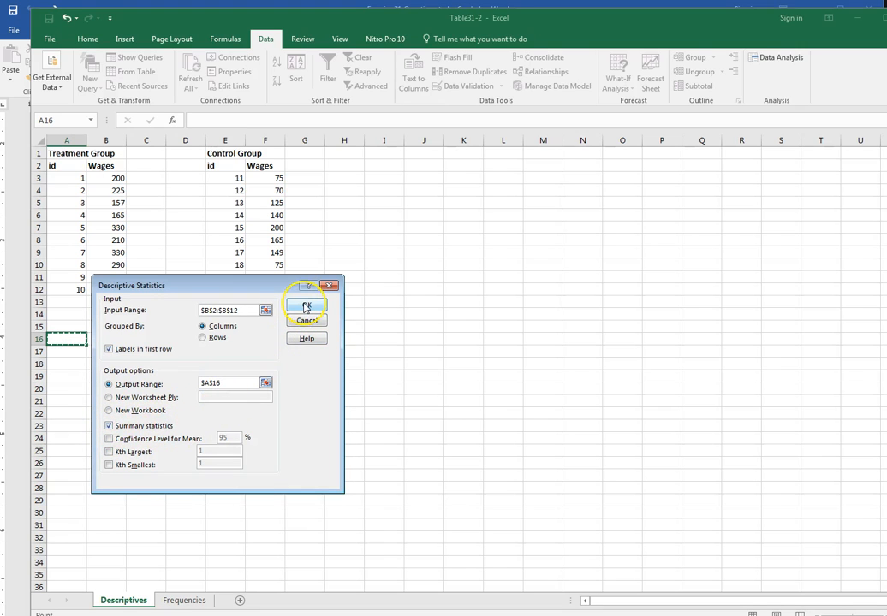
{"action": "left_click", "coordinate": [304, 304]}
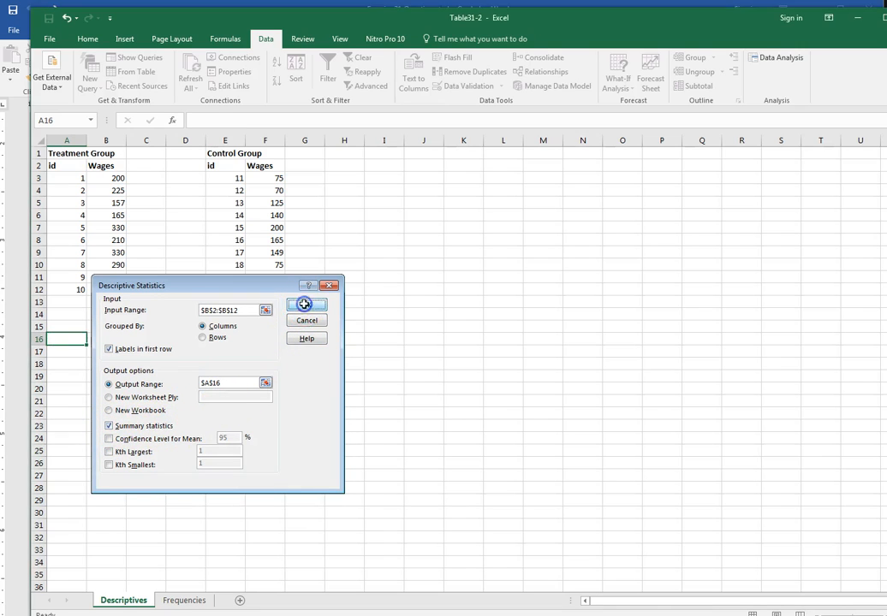
{"action": "left_click", "coordinate": [305, 304]}
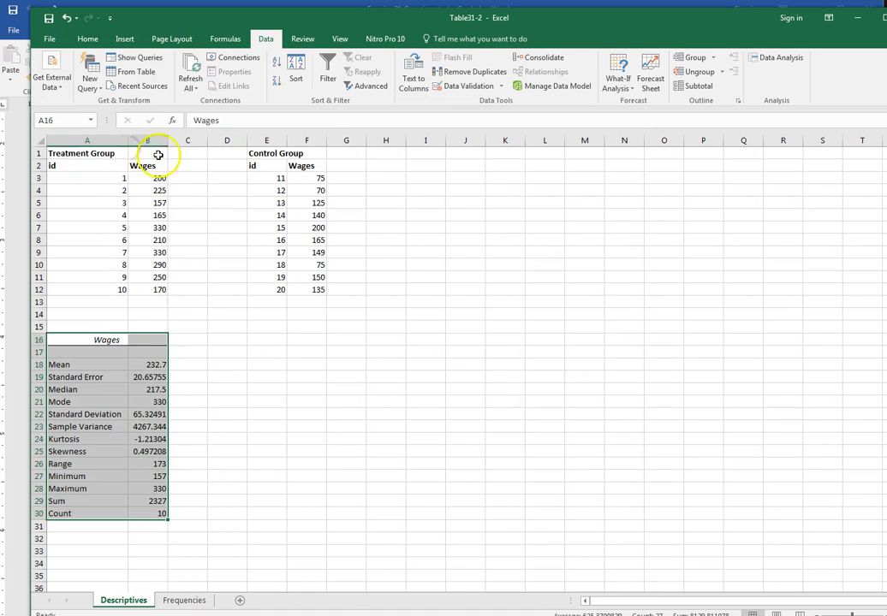
Run Descriptive Statistics on Control Group wages F2:F12, output to $E$16, and widen column E.
{"action": "left_click", "coordinate": [266, 340]}
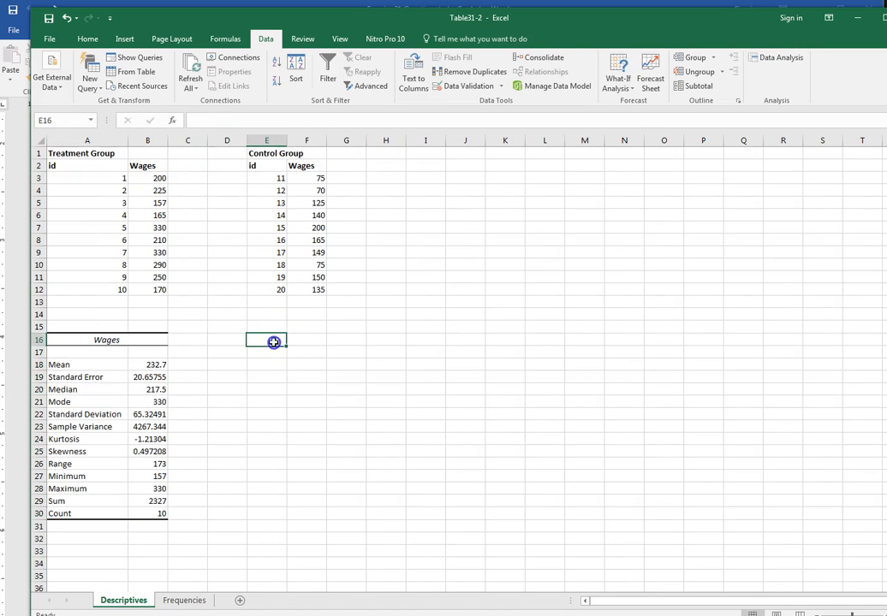
{"action": "mouse_move", "coordinate": [624, 127]}
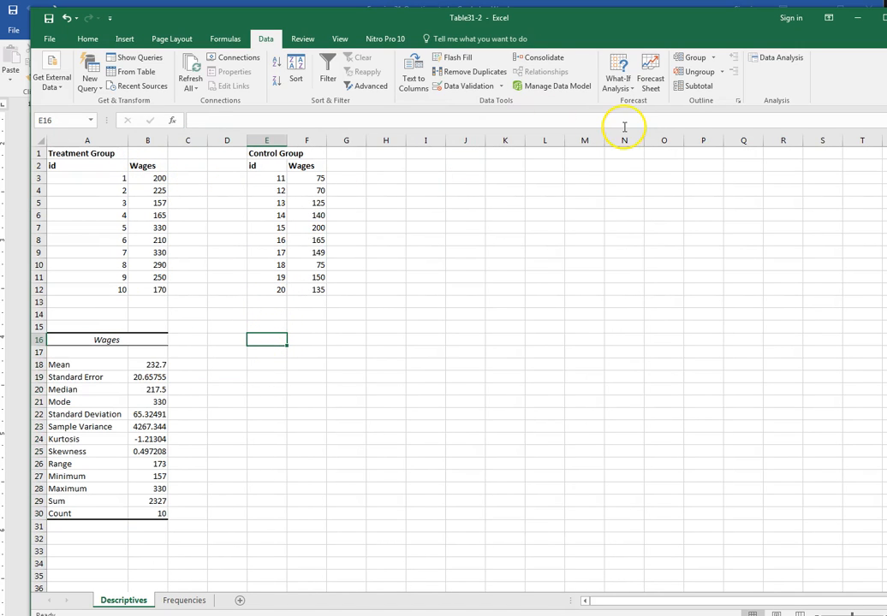
{"action": "left_click", "coordinate": [775, 56]}
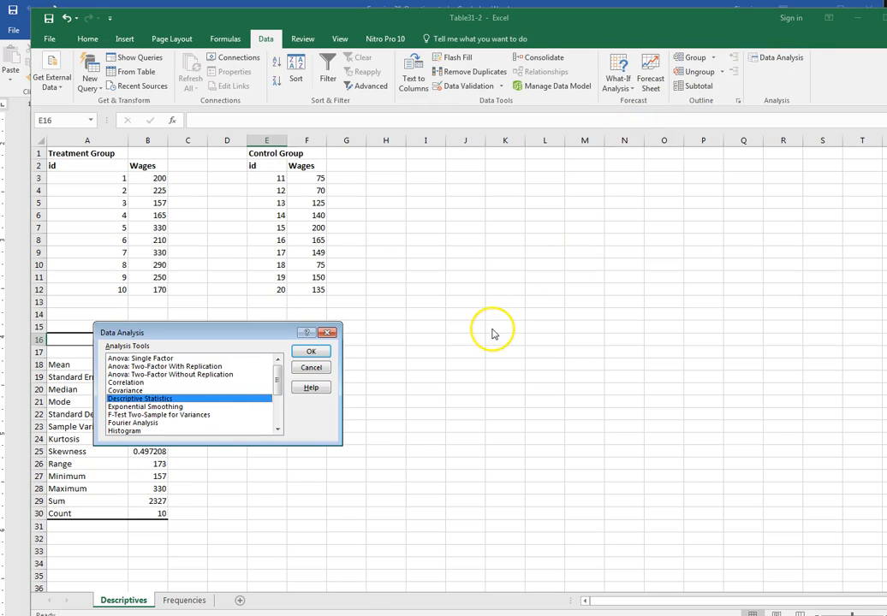
{"action": "left_click", "coordinate": [310, 351]}
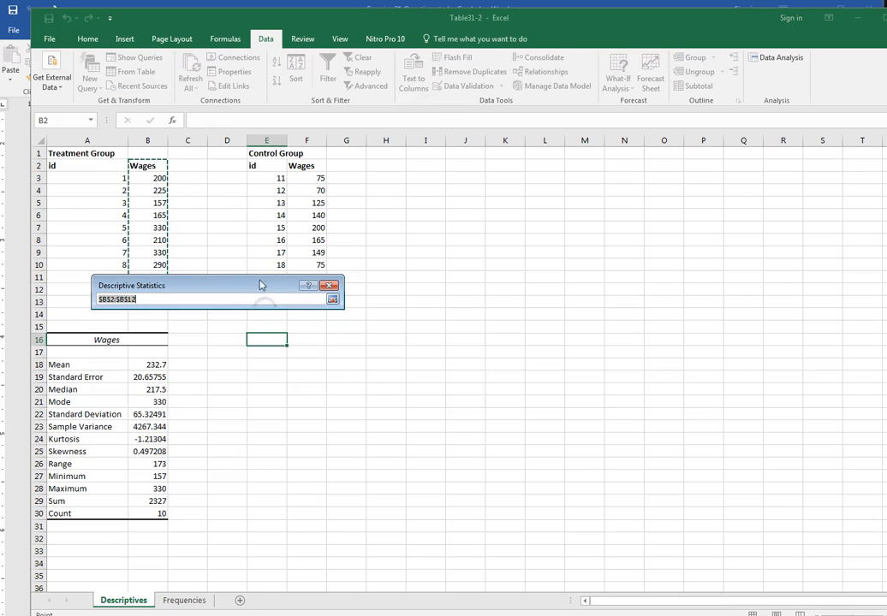
{"action": "left_click", "coordinate": [306, 165]}
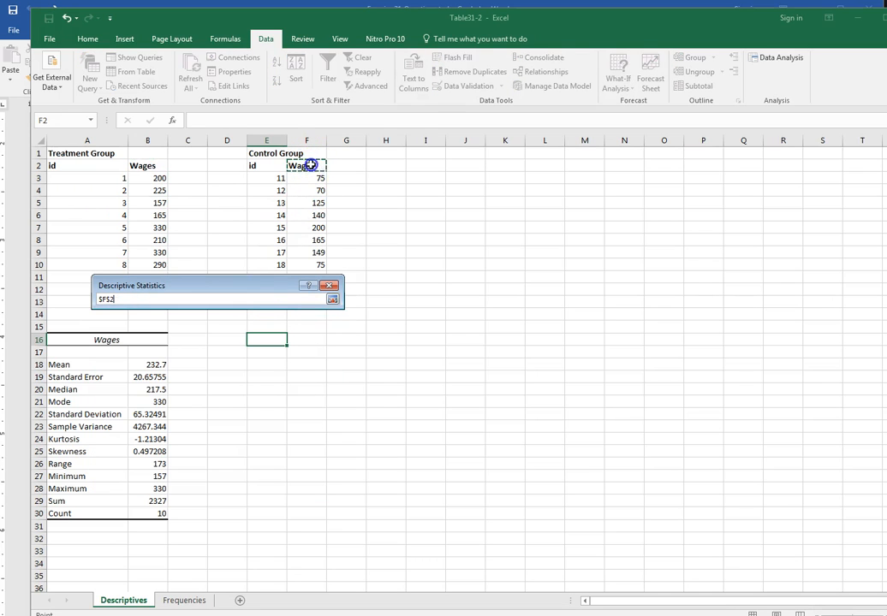
{"action": "left_click_drag", "start_coordinate": [307, 165], "coordinate": [307, 265]}
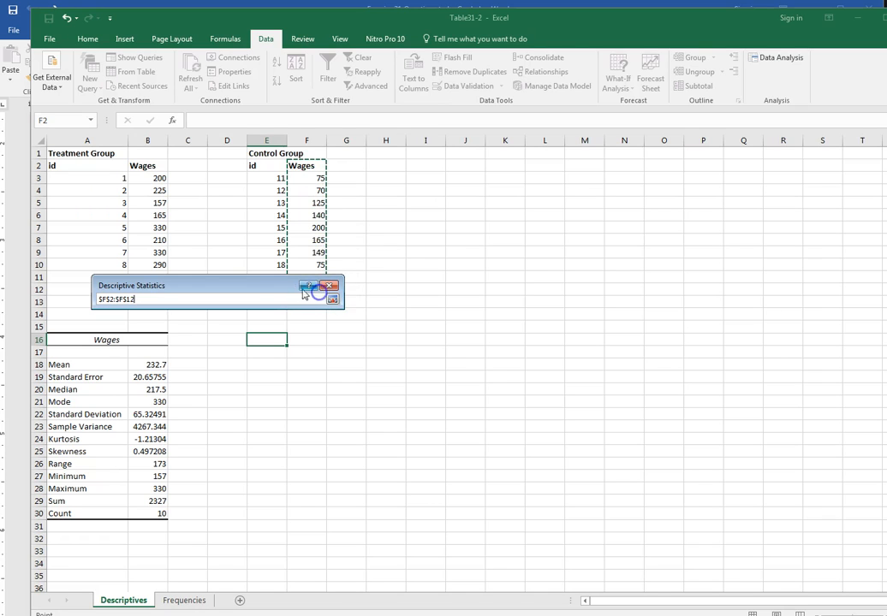
{"action": "left_click_drag", "start_coordinate": [217, 284], "coordinate": [293, 370]}
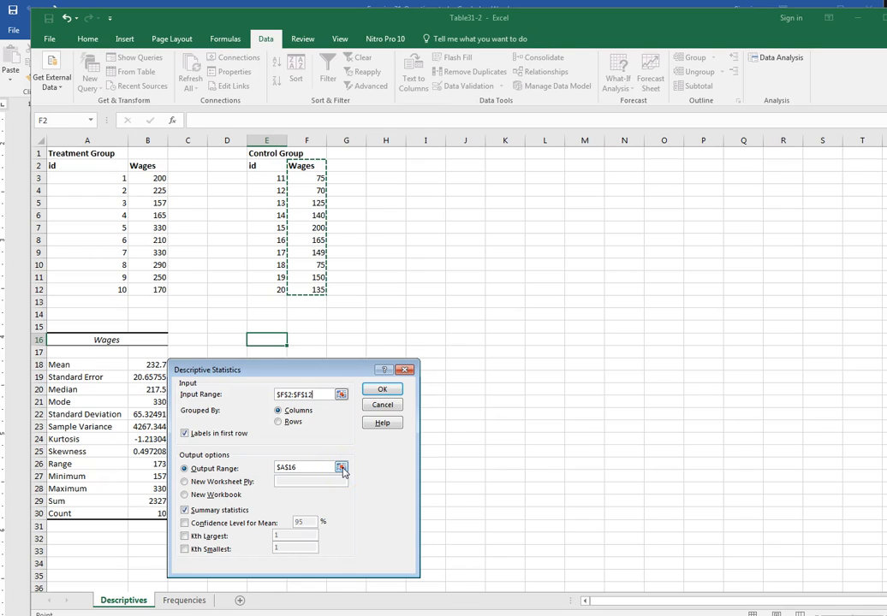
{"action": "left_click", "coordinate": [266, 340]}
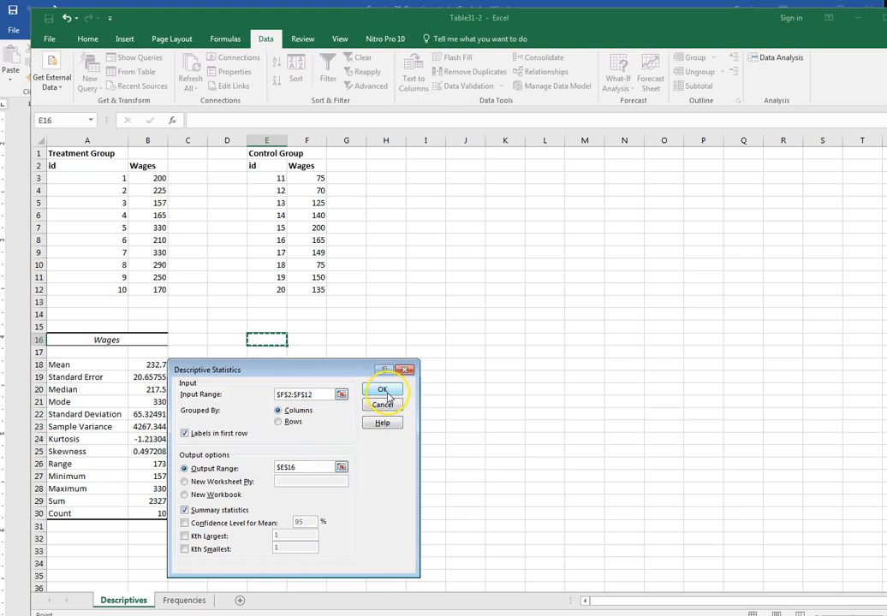
{"action": "left_click", "coordinate": [382, 390]}
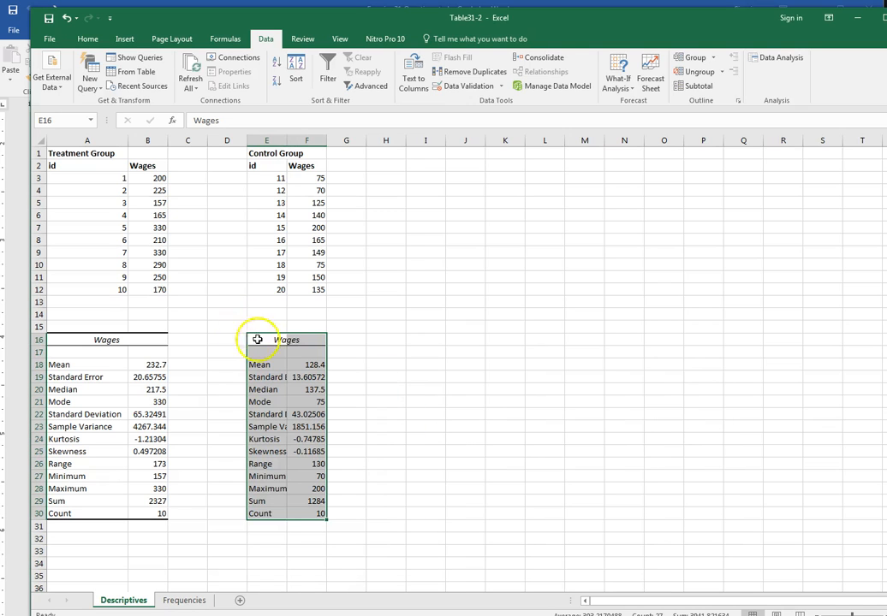
{"action": "left_click_drag", "start_coordinate": [304, 139], "coordinate": [303, 140]}
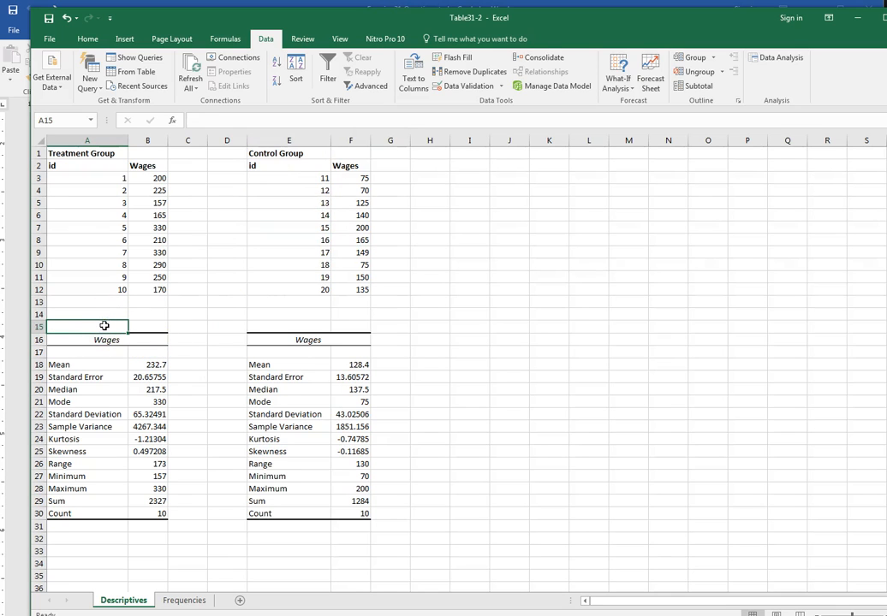
Enter 'Treatment Group' in A15 and 'Control Group' in E15, correcting the typo.
{"action": "type", "text": "Treatment Group"}
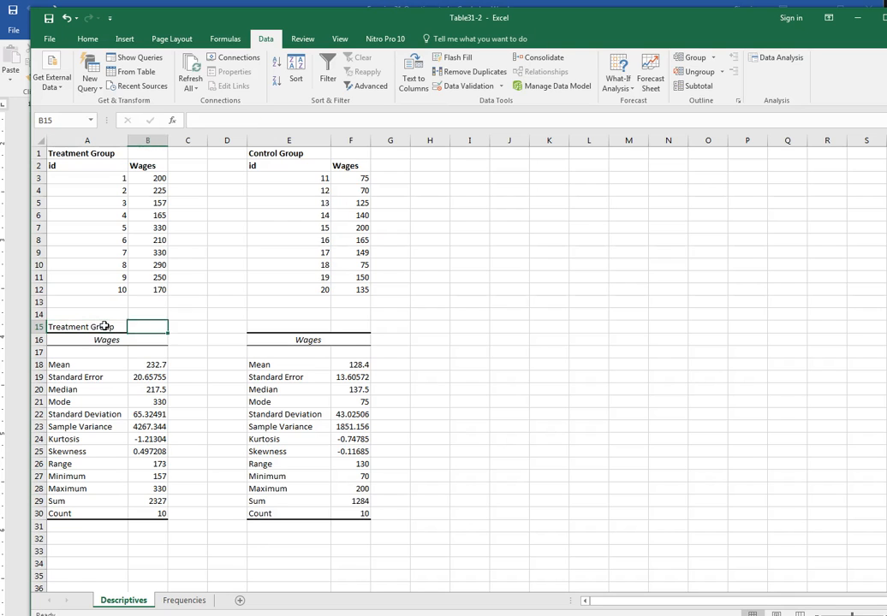
{"action": "type", "text": "Cotnrol"}
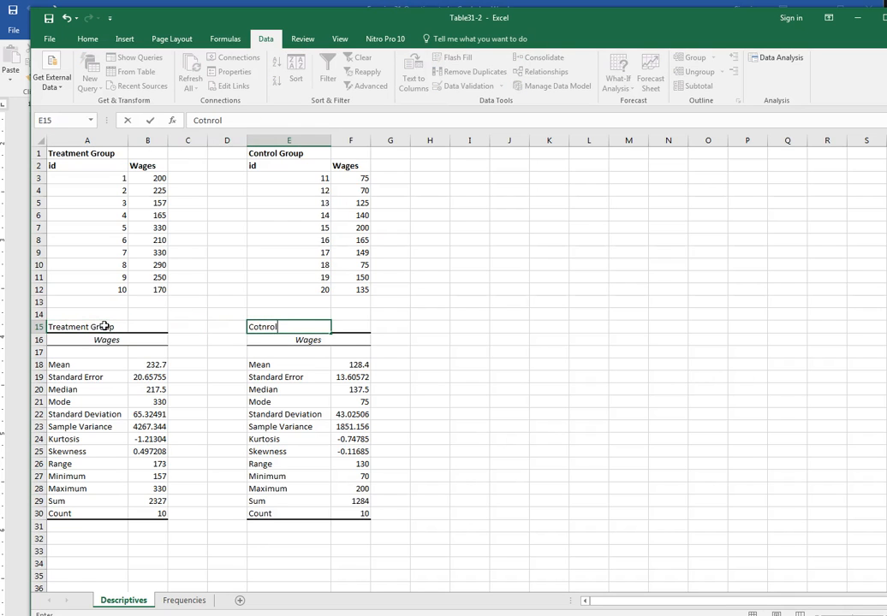
{"action": "type", "text": "Control"}
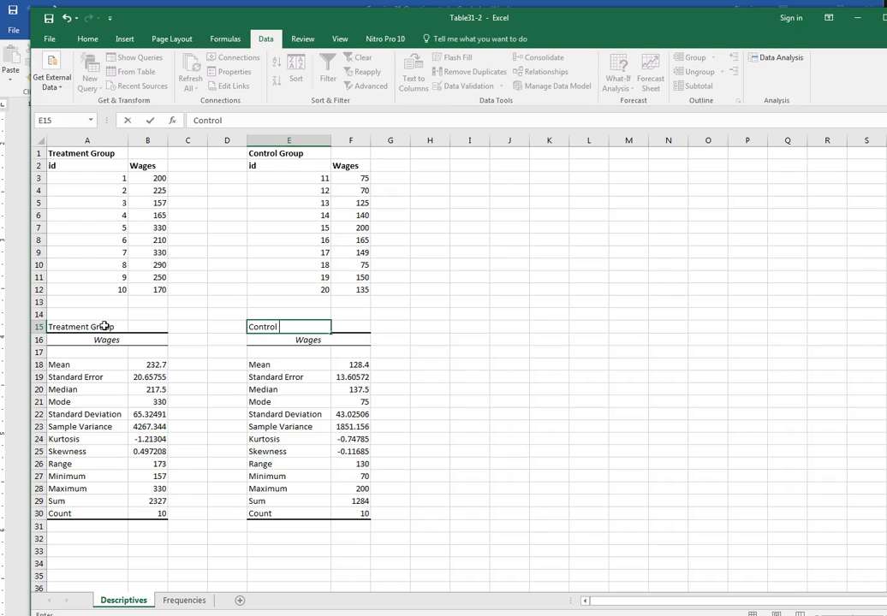
{"action": "left_click", "coordinate": [390, 326]}
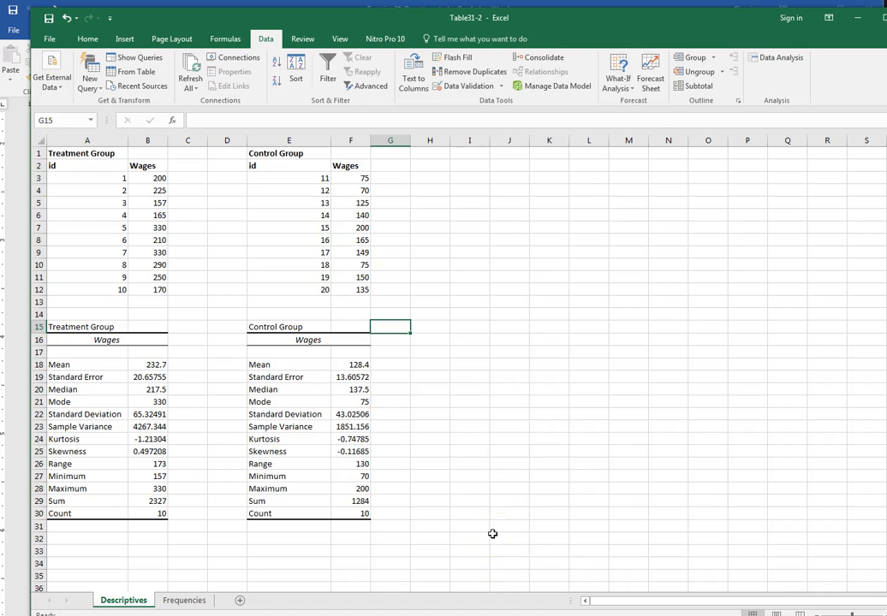
{"action": "mouse_move", "coordinate": [418, 500]}
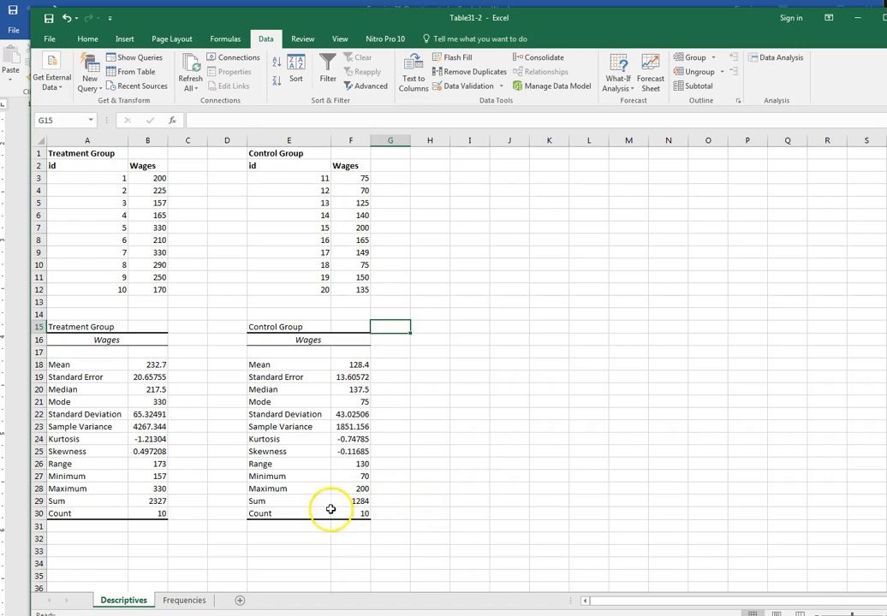
{"action": "mouse_move", "coordinate": [286, 523]}
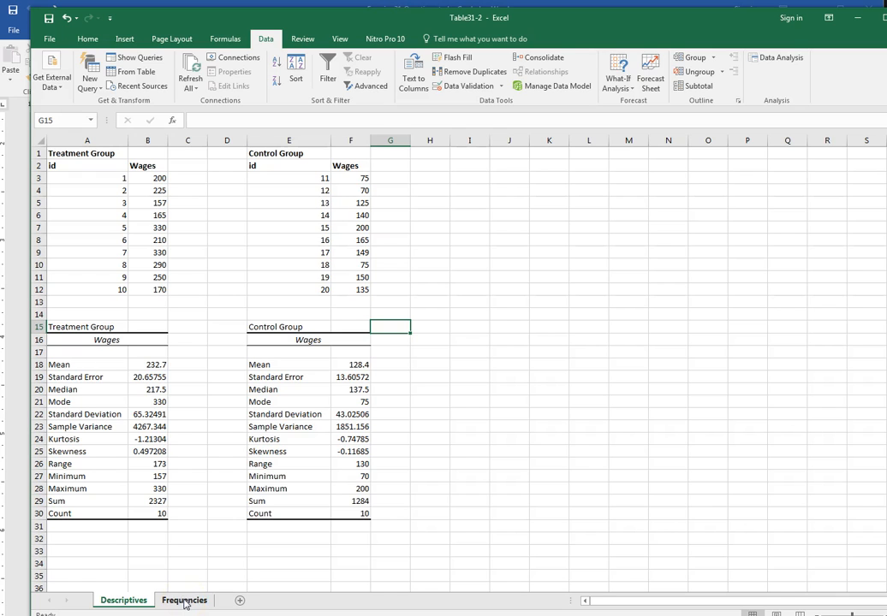
Switch to the Frequencies sheet and review the Wage Distribution counts 3, 9, 6 and 2.
{"action": "left_click", "coordinate": [183, 600]}
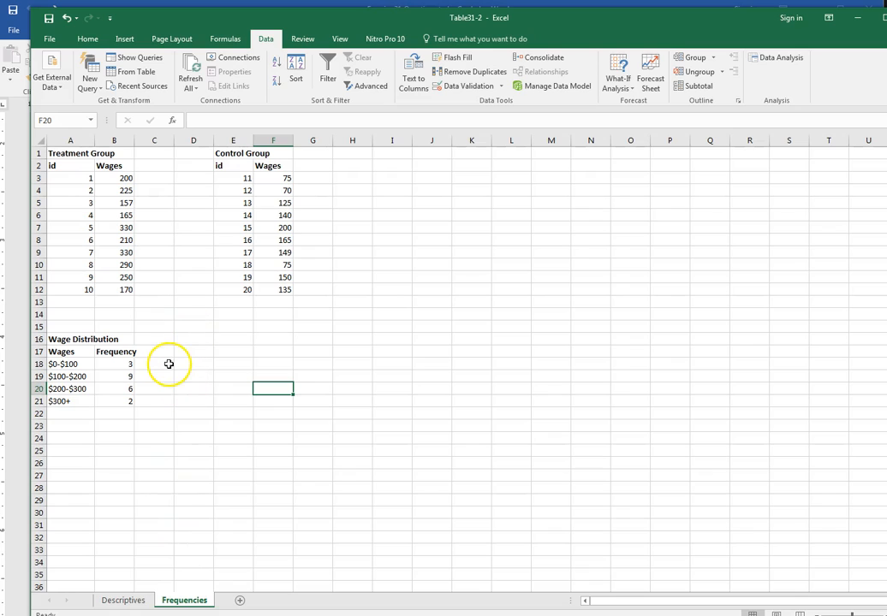
{"action": "mouse_move", "coordinate": [86, 339]}
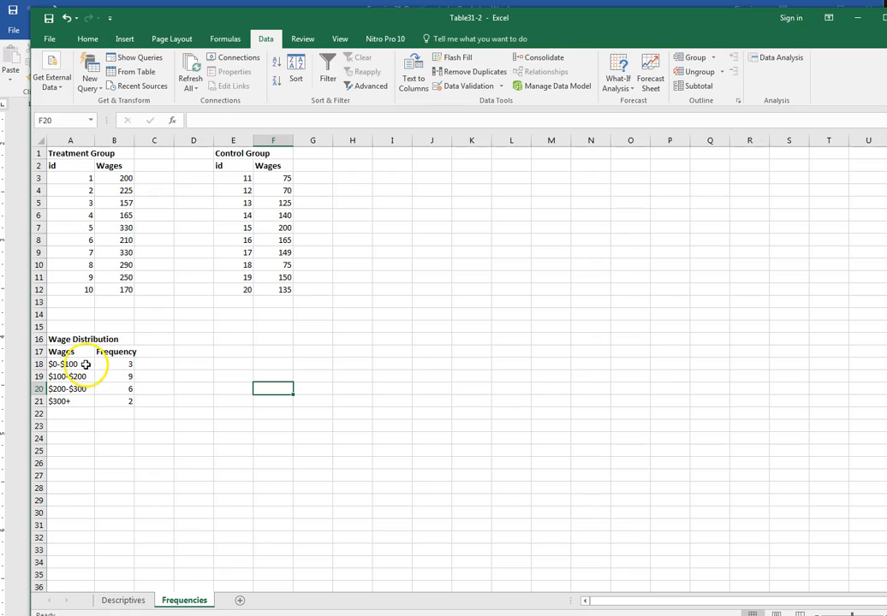
{"action": "left_click", "coordinate": [70, 364]}
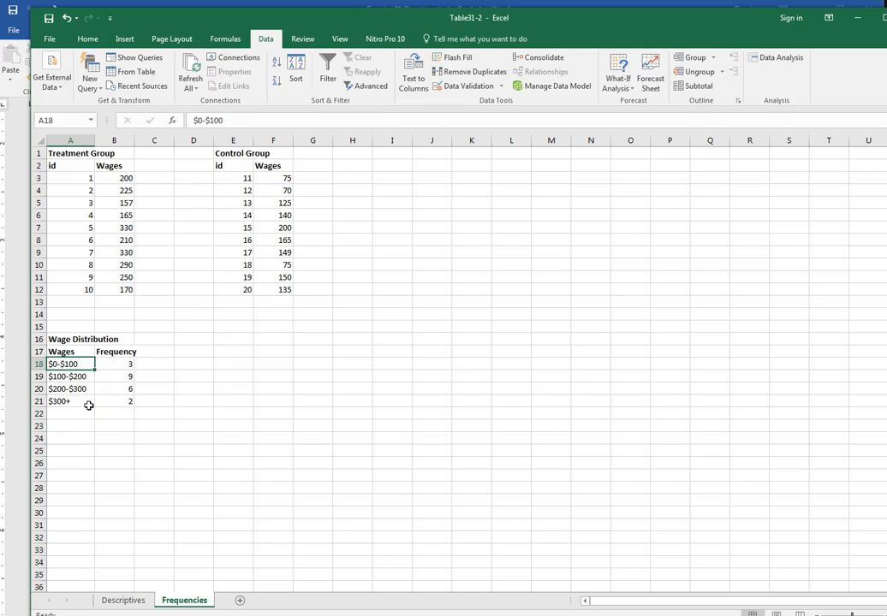
{"action": "left_click", "coordinate": [118, 363]}
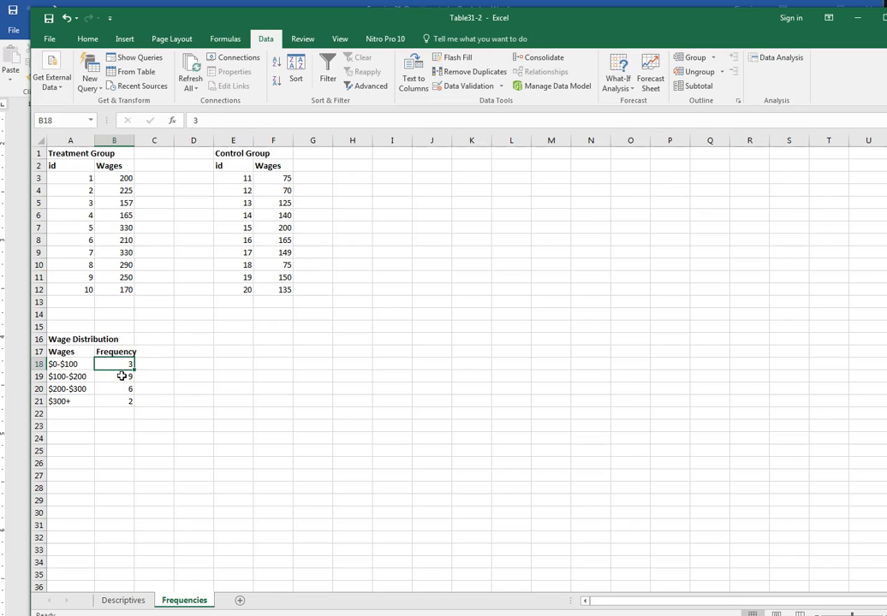
{"action": "left_click", "coordinate": [114, 377]}
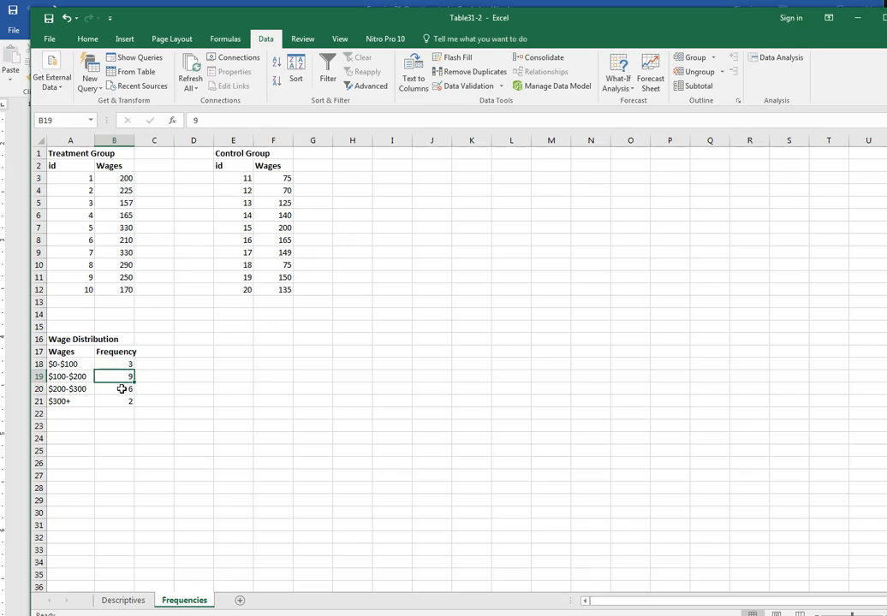
{"action": "left_click", "coordinate": [114, 400]}
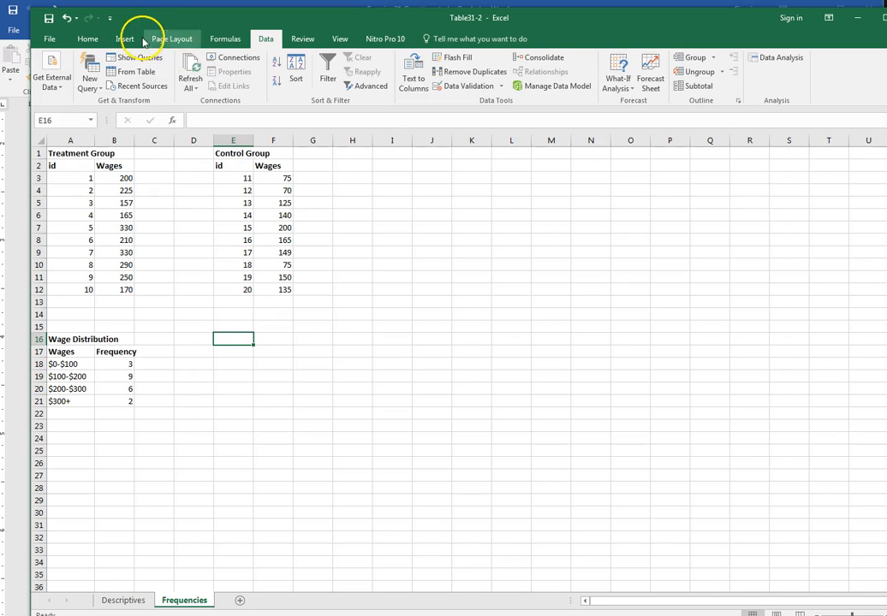
Insert a recommended Clustered Column chart from the Wage Distribution table A17:B21.
{"action": "left_click", "coordinate": [125, 38]}
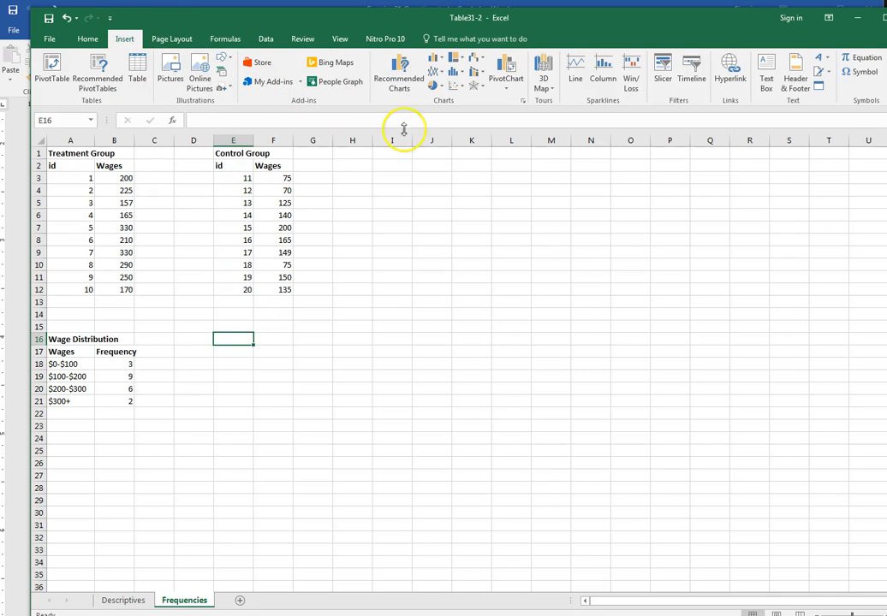
{"action": "mouse_move", "coordinate": [368, 77]}
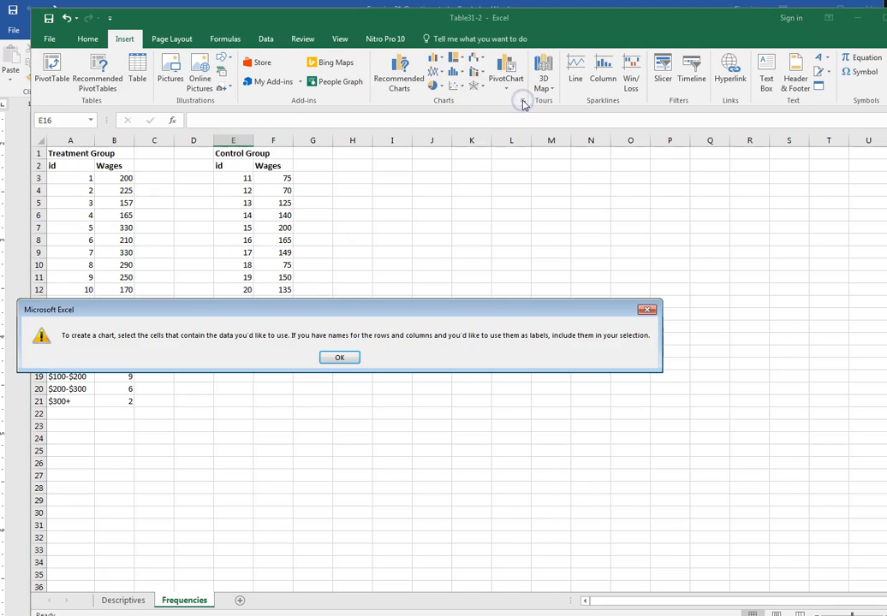
{"action": "left_click", "coordinate": [339, 356]}
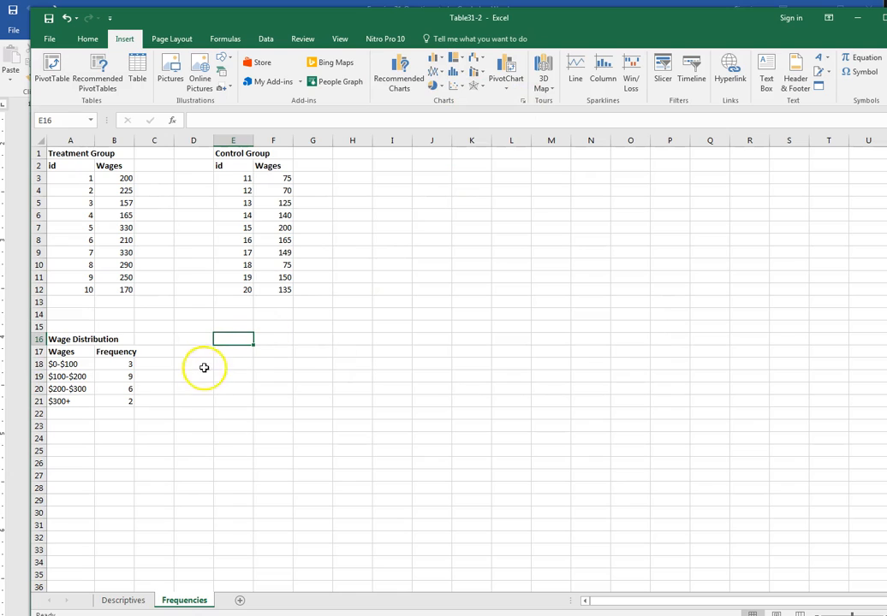
{"action": "left_click_drag", "start_coordinate": [60, 351], "coordinate": [104, 395]}
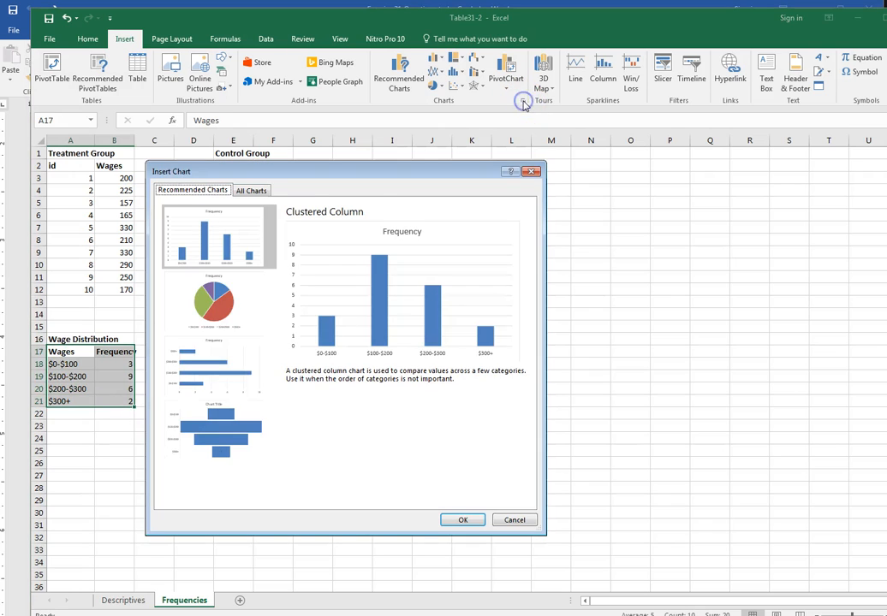
{"action": "mouse_move", "coordinate": [316, 229]}
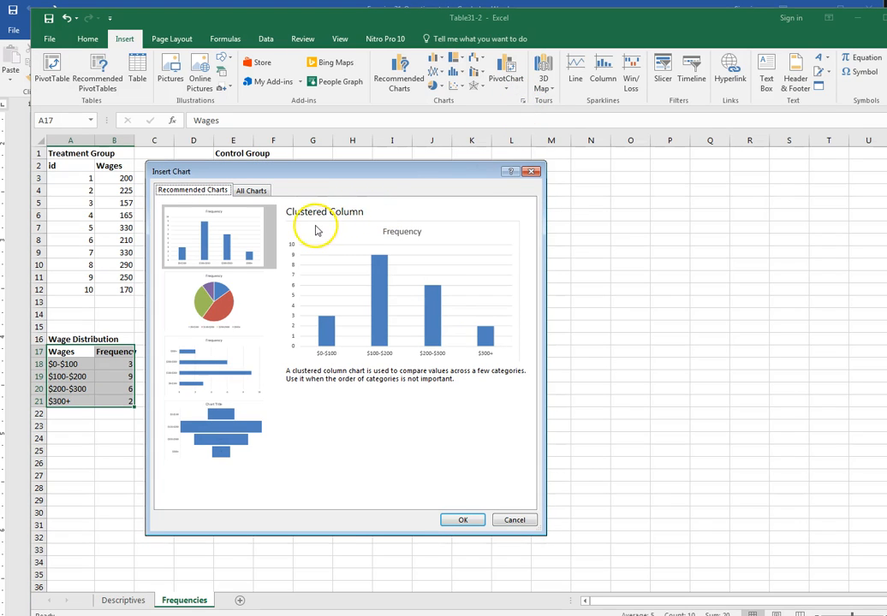
{"action": "mouse_move", "coordinate": [368, 340]}
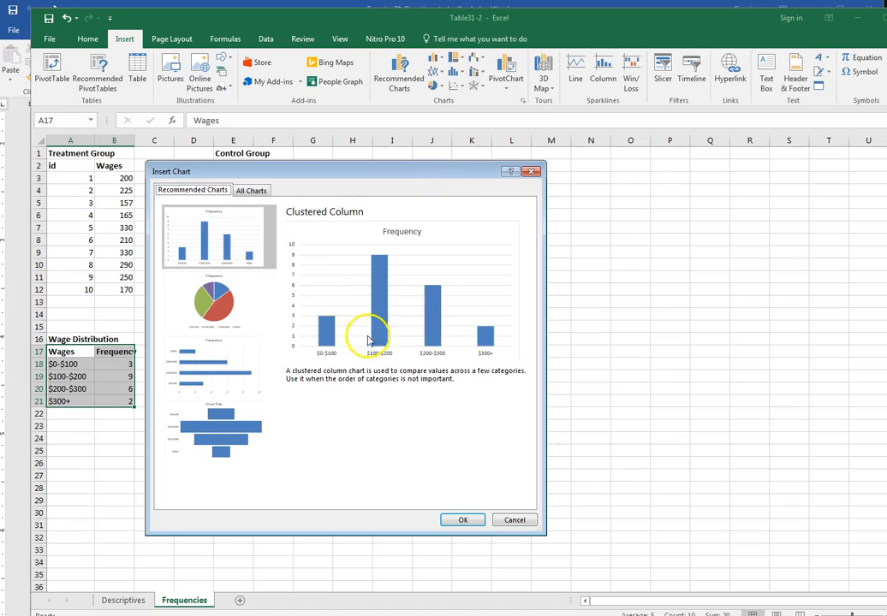
{"action": "mouse_move", "coordinate": [431, 398]}
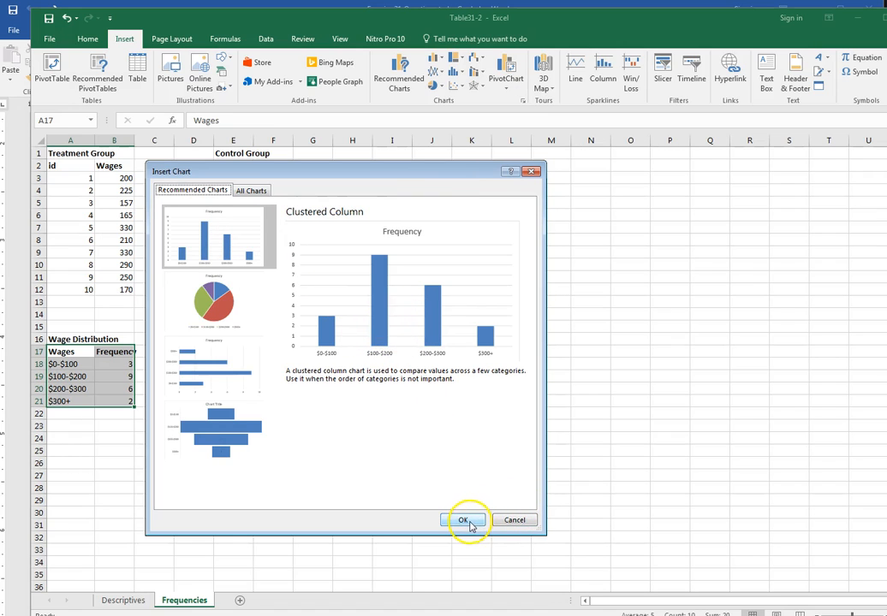
{"action": "left_click", "coordinate": [462, 520]}
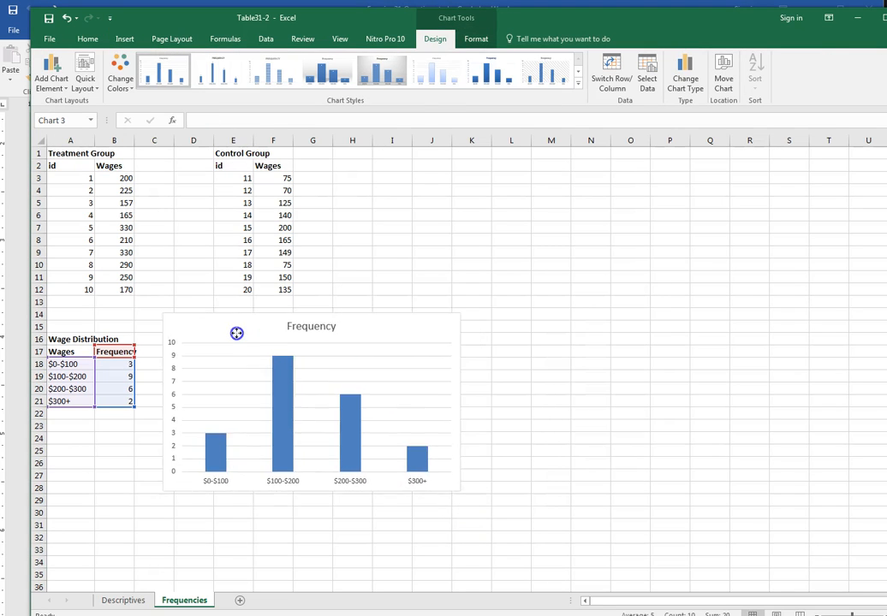
Move the Frequency chart beside the Wage Distribution table and fill its bars dark teal.
{"action": "left_click_drag", "start_coordinate": [238, 333], "coordinate": [253, 321]}
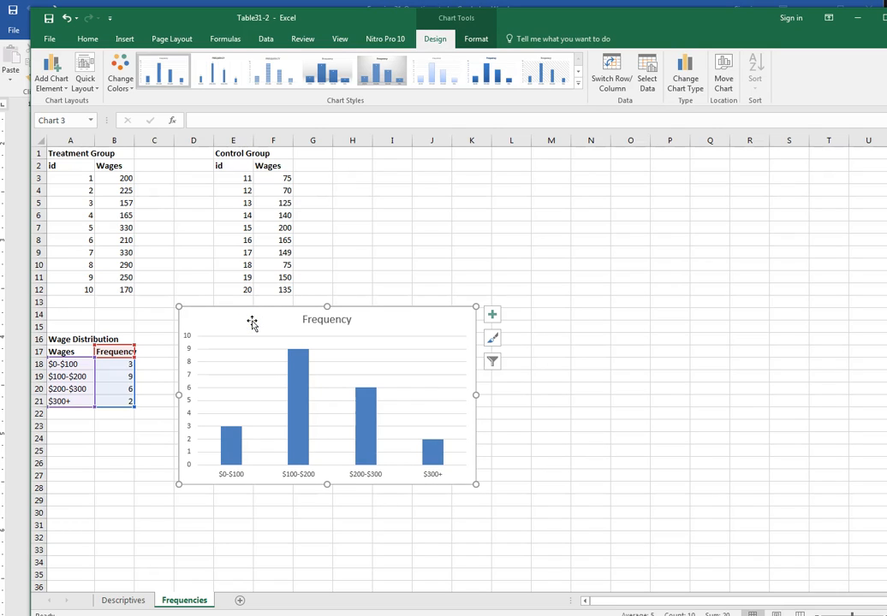
{"action": "mouse_move", "coordinate": [255, 321]}
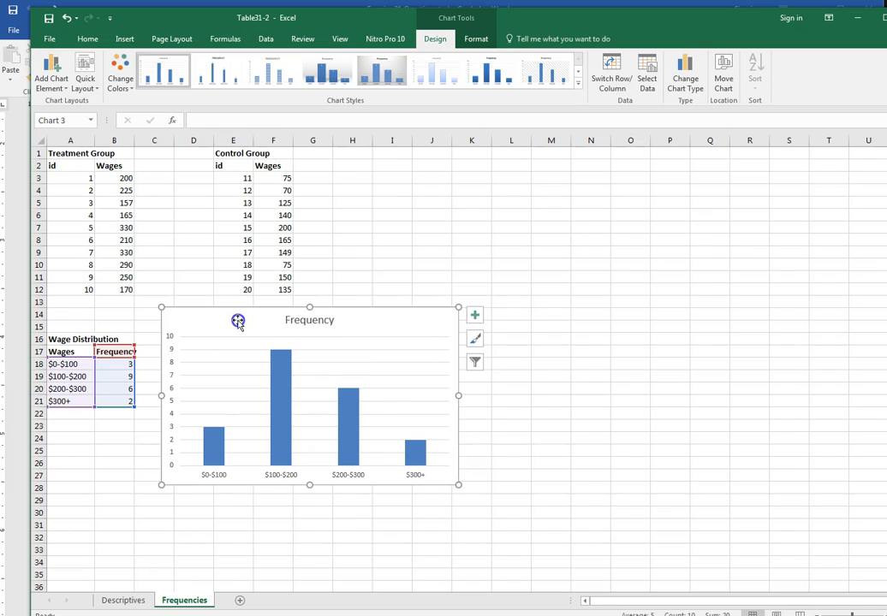
{"action": "mouse_move", "coordinate": [282, 402]}
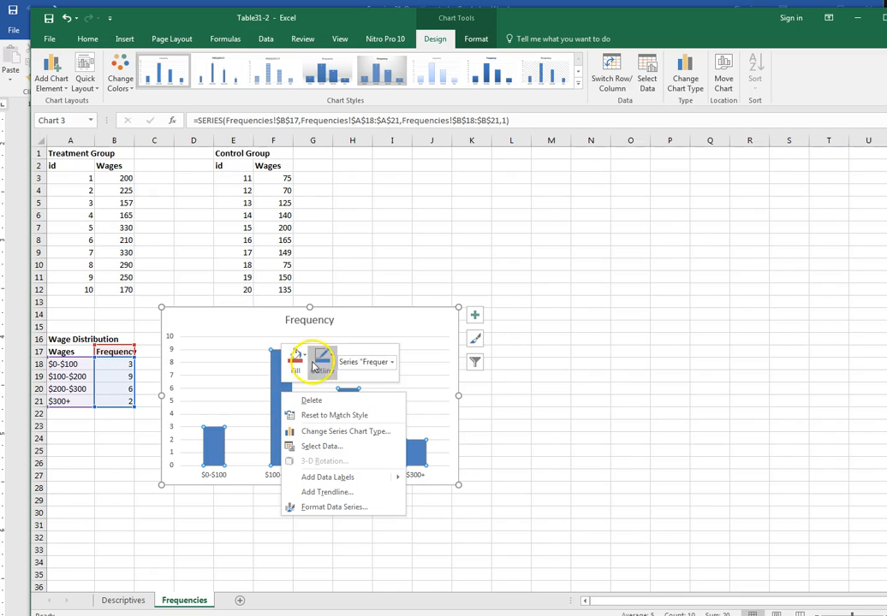
{"action": "mouse_move", "coordinate": [297, 358]}
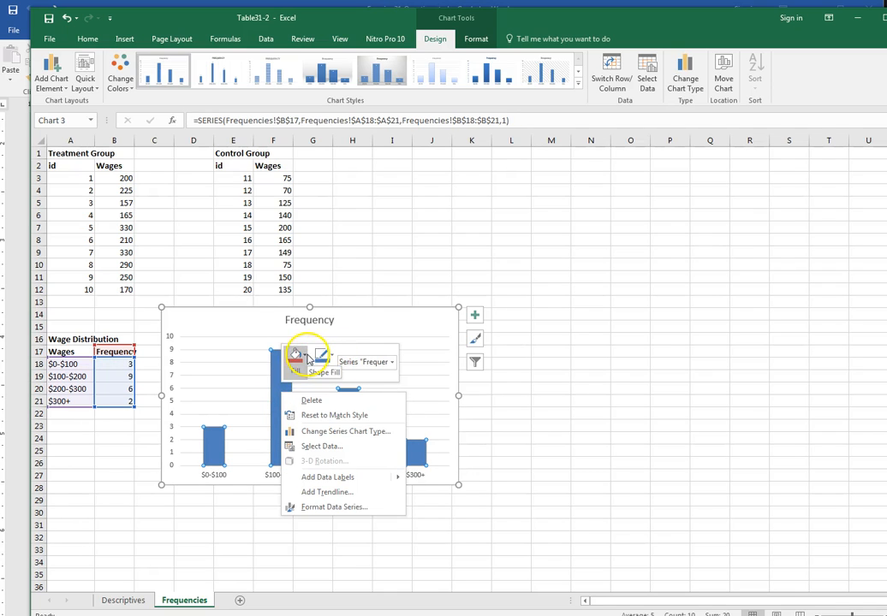
{"action": "left_click", "coordinate": [296, 357]}
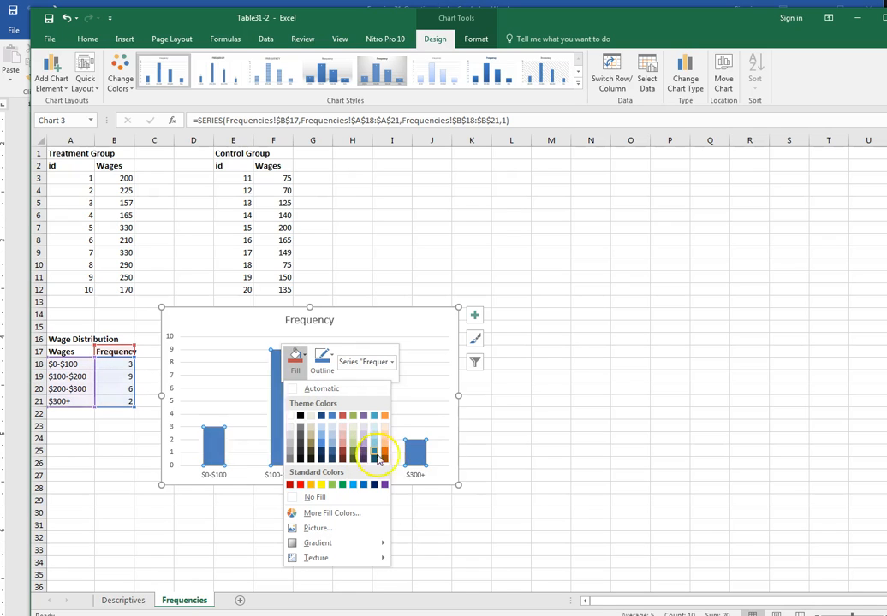
{"action": "left_click", "coordinate": [375, 451]}
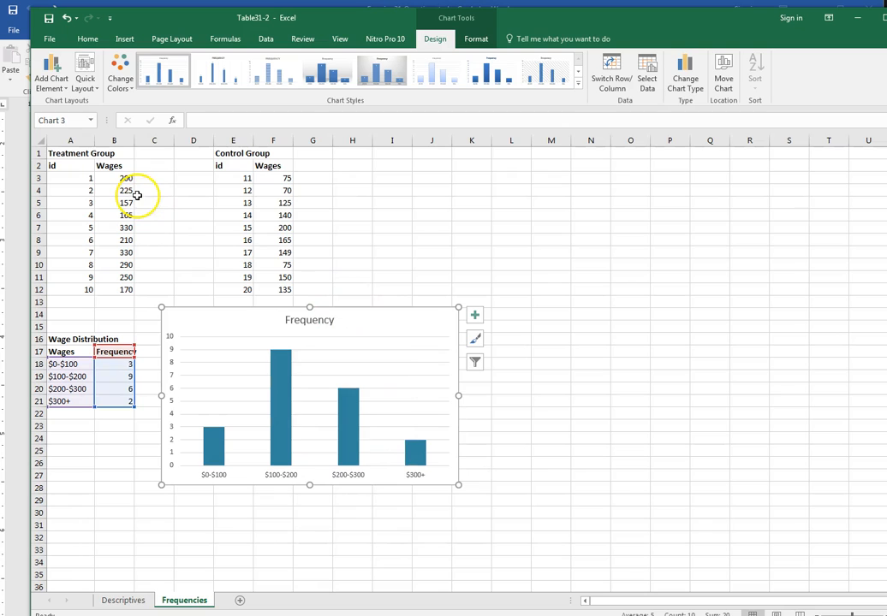
Add a Primary Vertical axis title reading Frequency.
{"action": "left_click", "coordinate": [50, 73]}
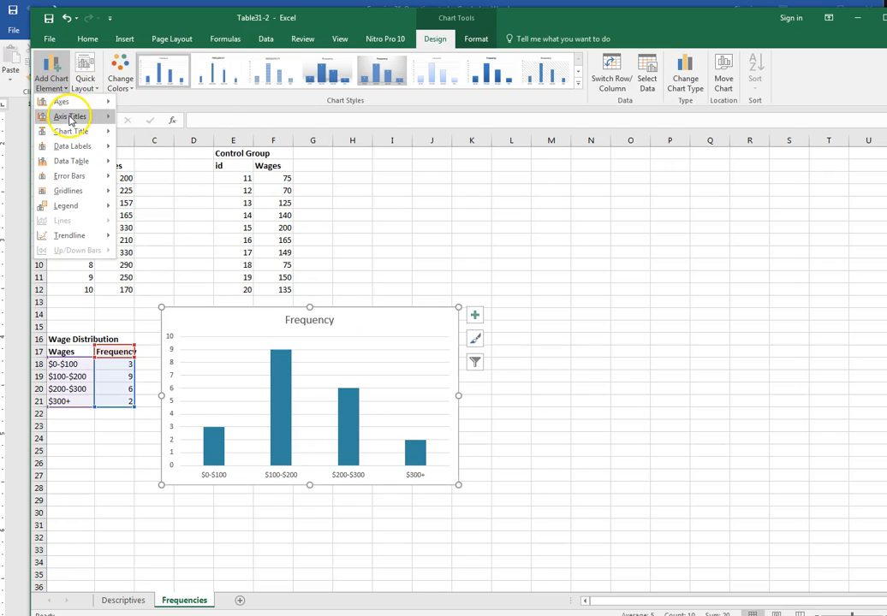
{"action": "left_click", "coordinate": [70, 116]}
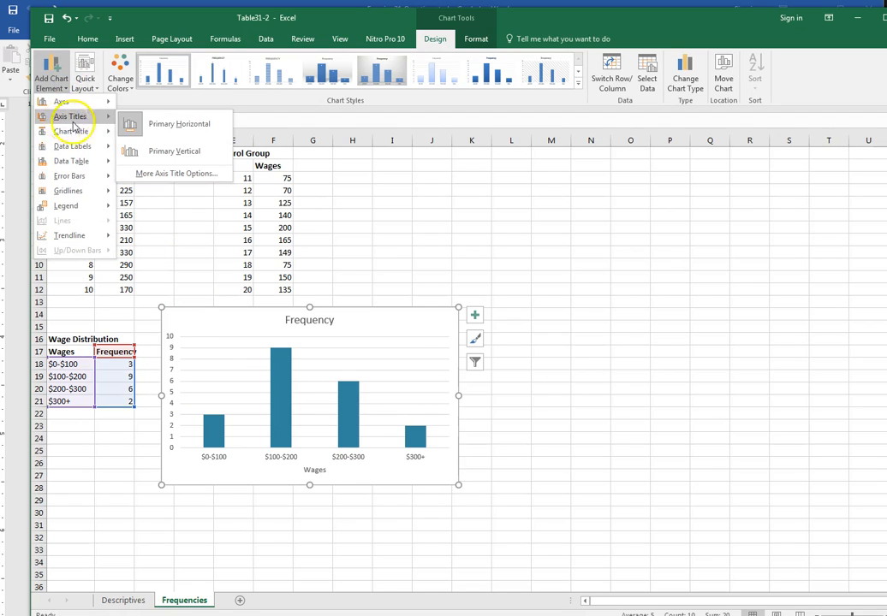
{"action": "left_click", "coordinate": [174, 151]}
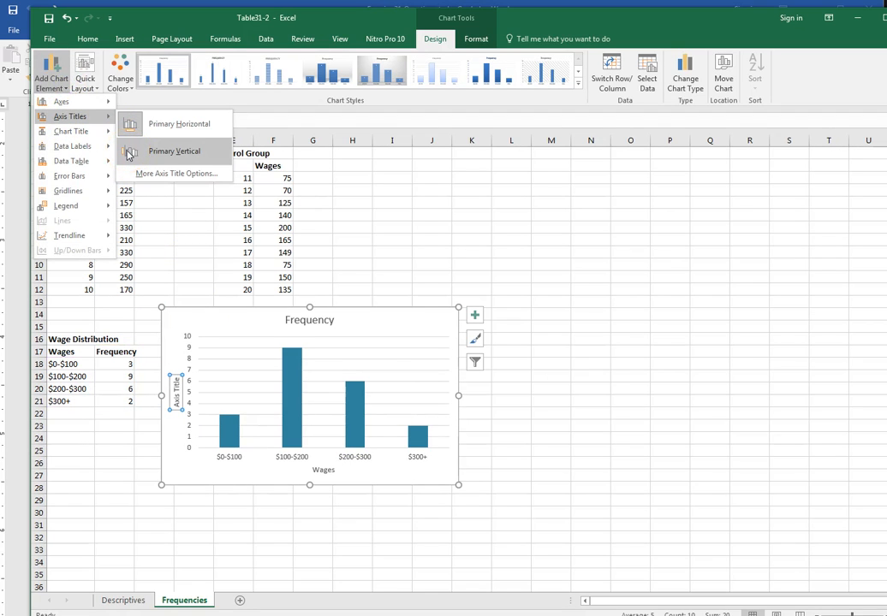
{"action": "left_click", "coordinate": [174, 150]}
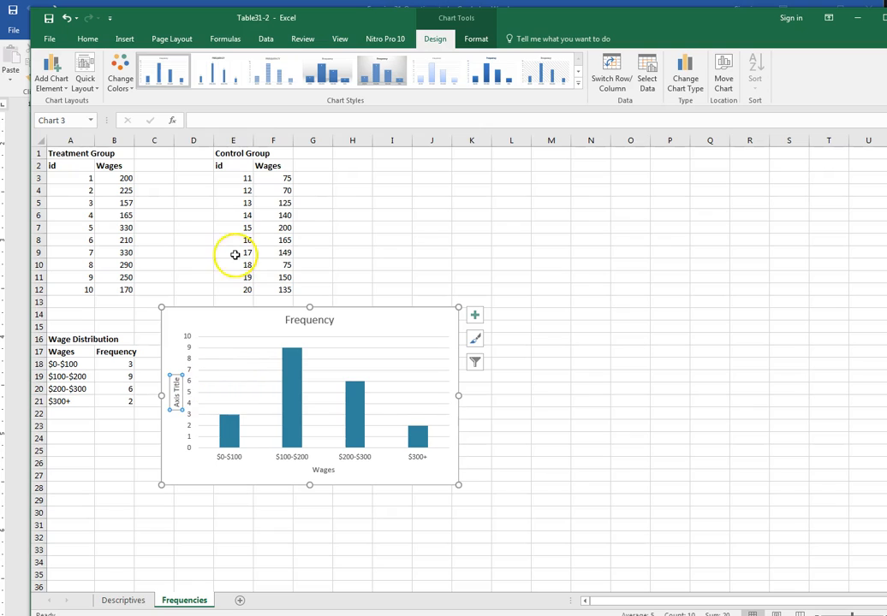
{"action": "type", "text": "Frequency"}
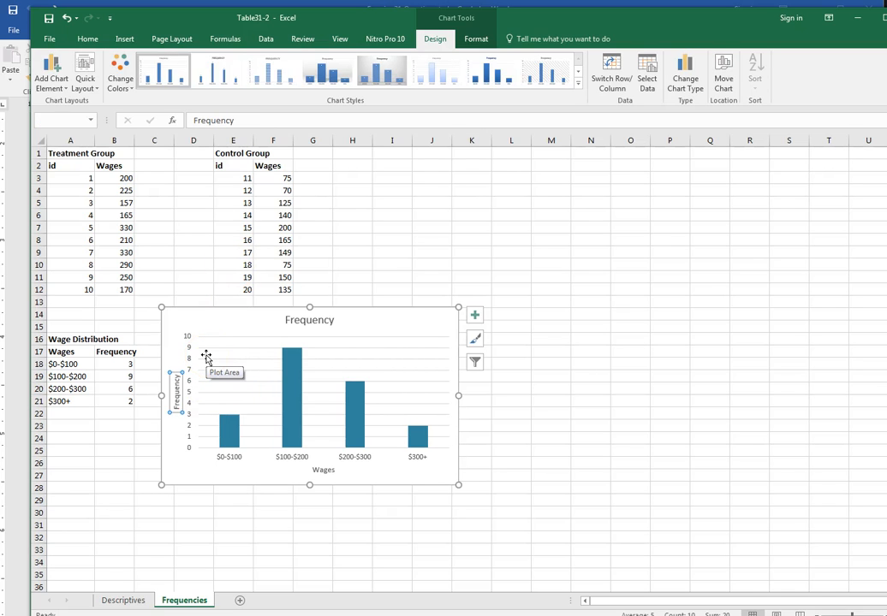
Retitle the chart Weekly Wages for Treatment and Control Group.
{"action": "left_click", "coordinate": [309, 320]}
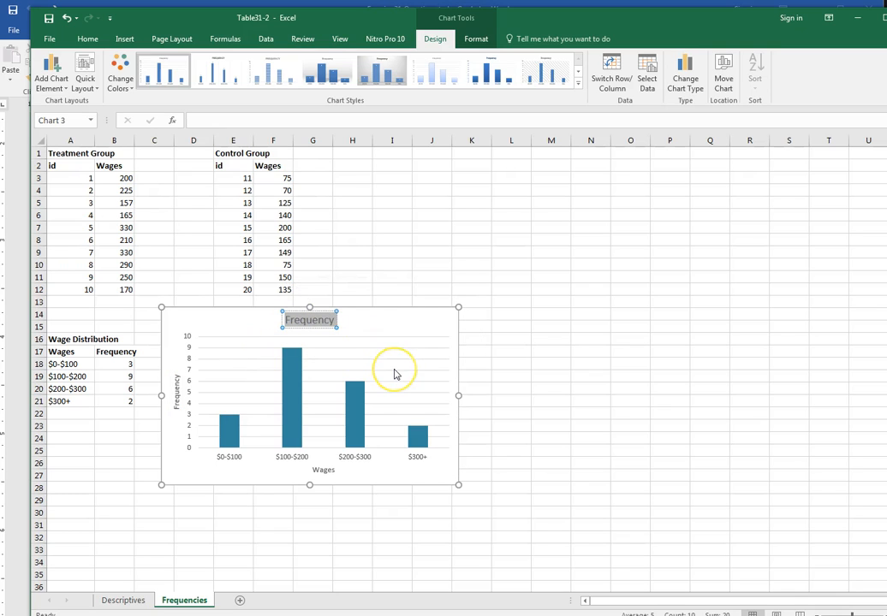
{"action": "mouse_move", "coordinate": [394, 374]}
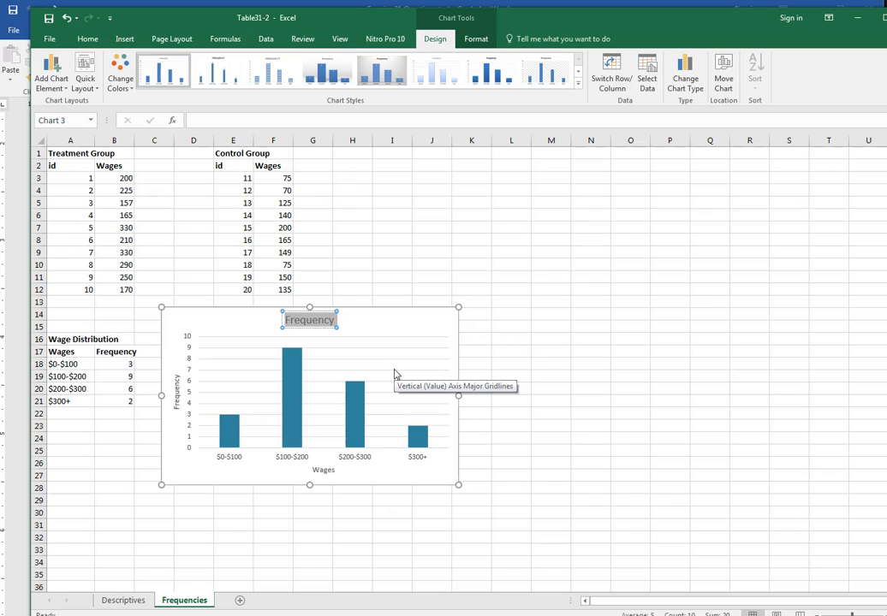
{"action": "type", "text": "Weekly Wages for"}
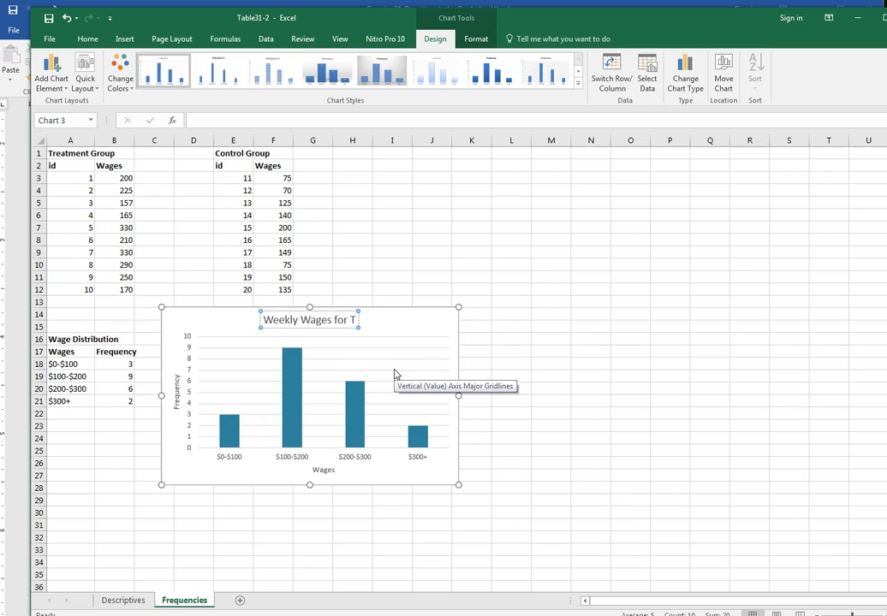
{"action": "type", "text": "Treatmen"}
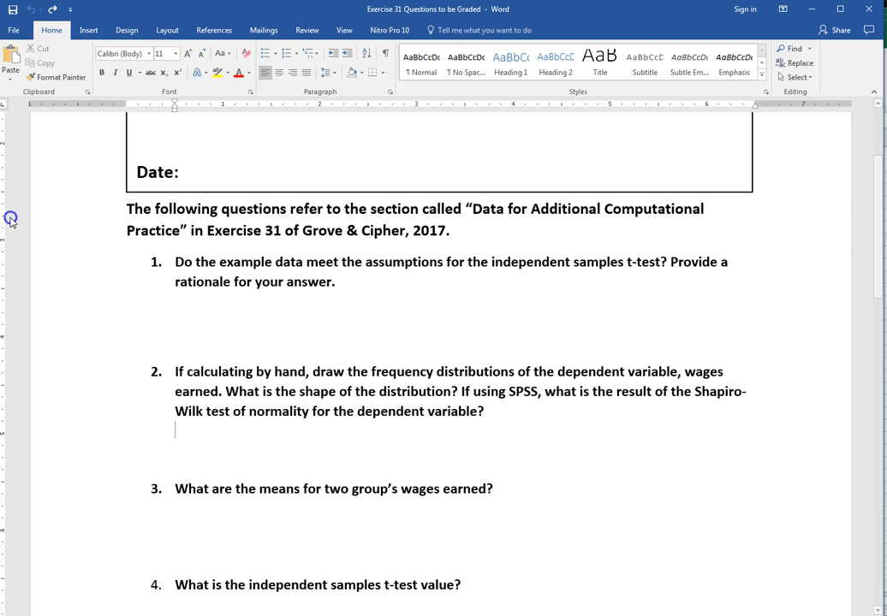
{"action": "mouse_move", "coordinate": [211, 432]}
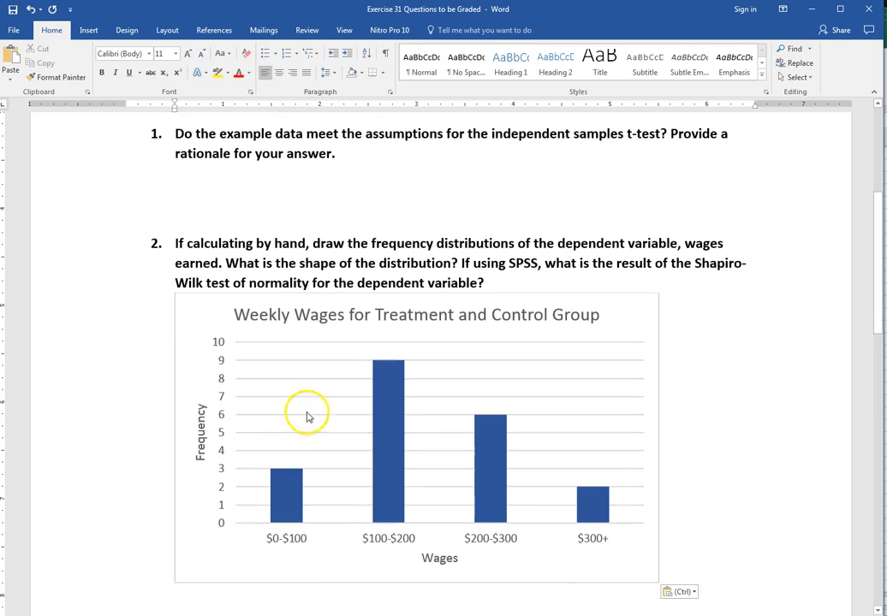
Paste the Weekly Wages chart beneath question 2 in the Word document.
{"action": "left_click", "coordinate": [308, 415]}
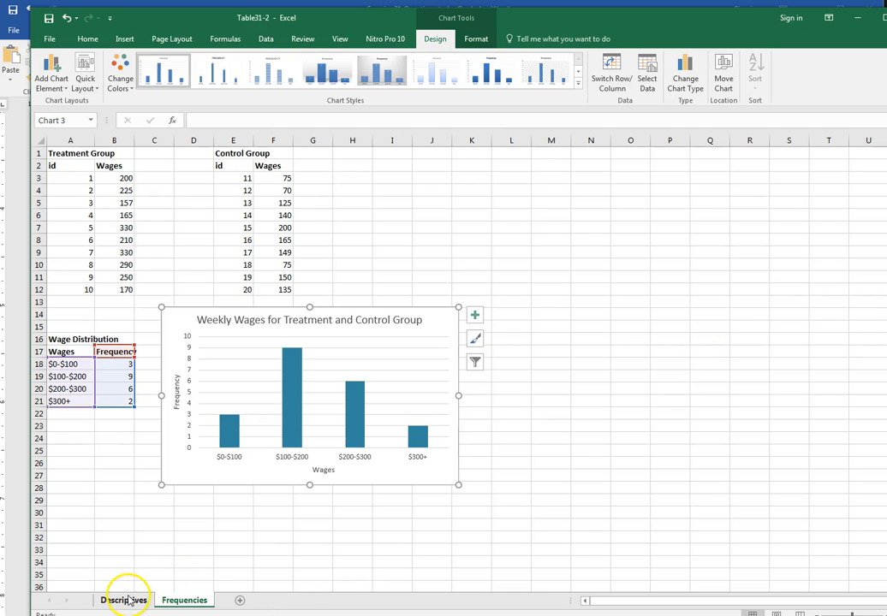
Show the Descriptives sheet, shrink the pasted chart in Word and scroll below it.
{"action": "left_click", "coordinate": [123, 600]}
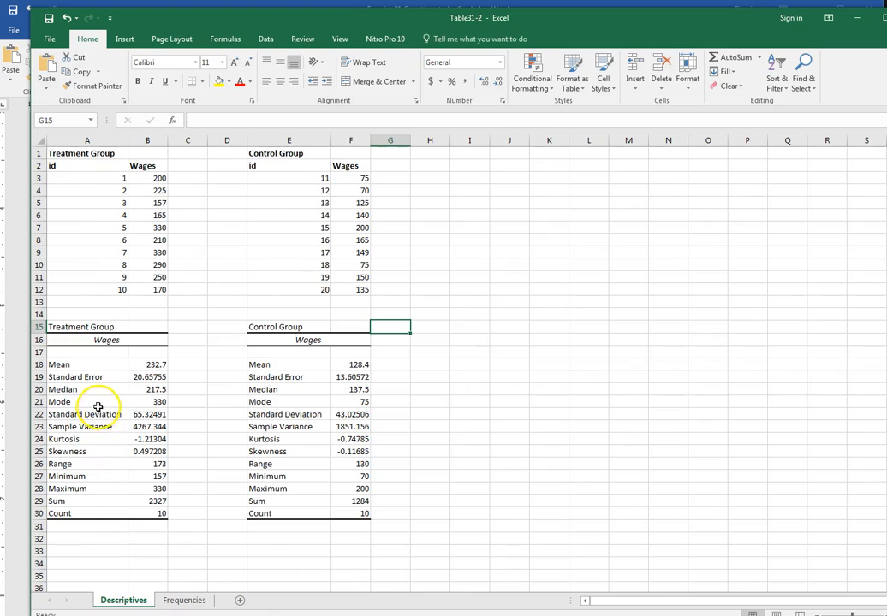
{"action": "mouse_move", "coordinate": [118, 451]}
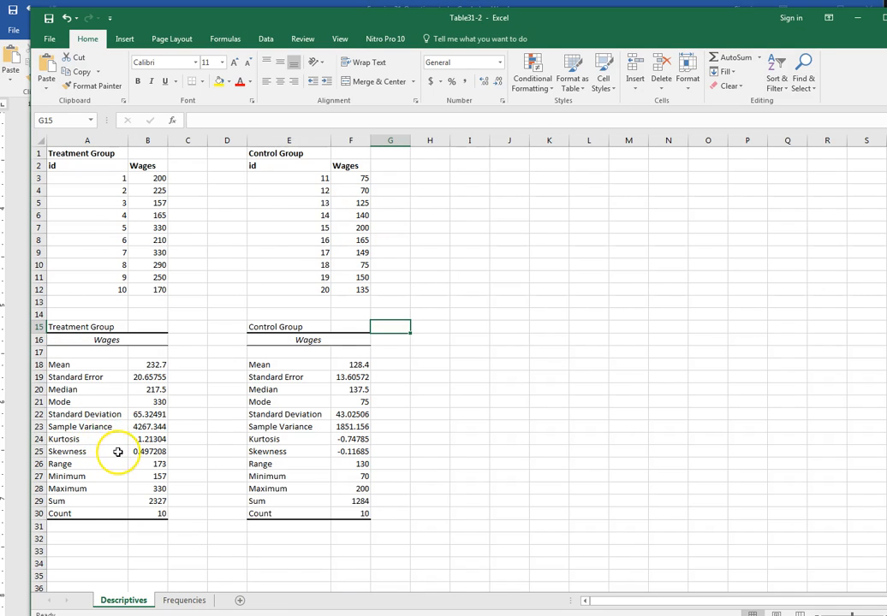
{"action": "mouse_move", "coordinate": [120, 438]}
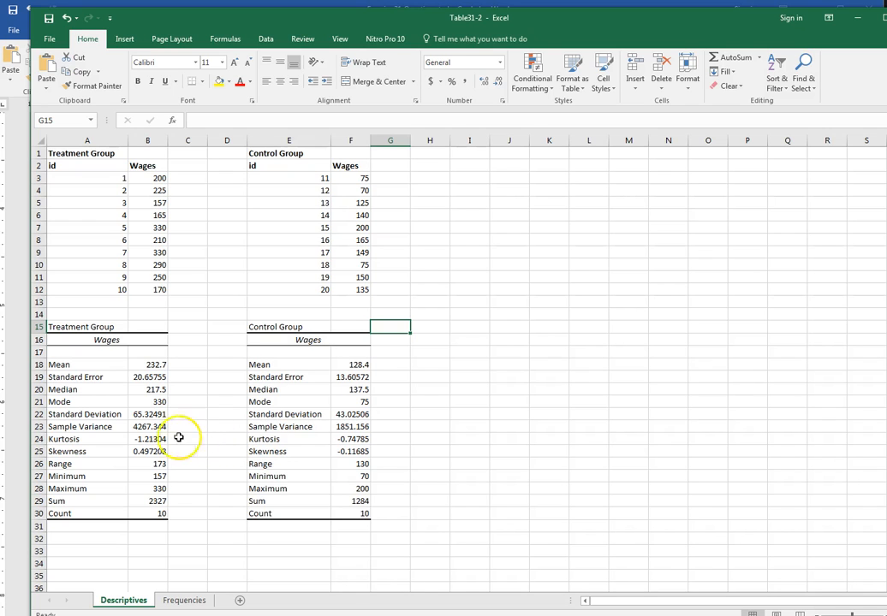
{"action": "left_click_drag", "start_coordinate": [178, 439], "coordinate": [300, 463]}
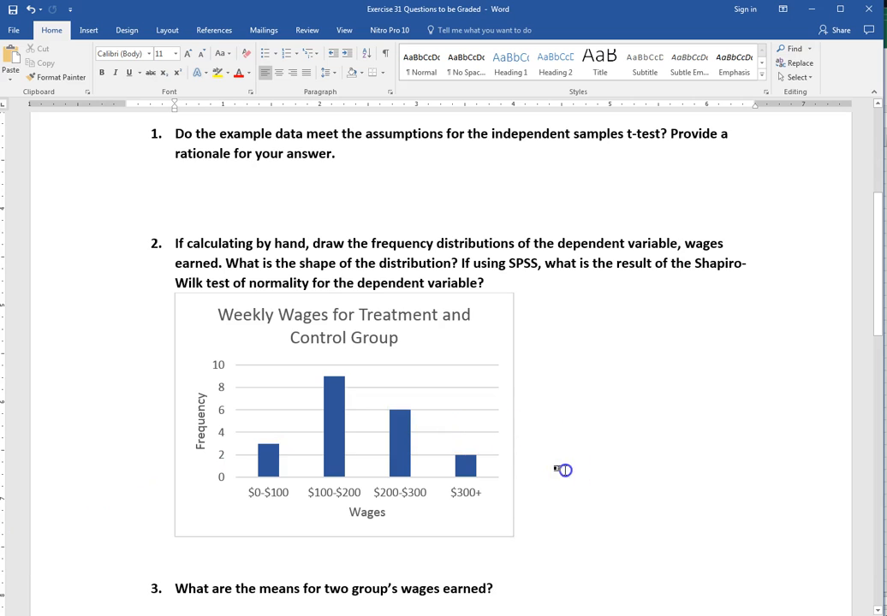
{"action": "scroll", "scroll_direction": "down", "scroll_amount": 3}
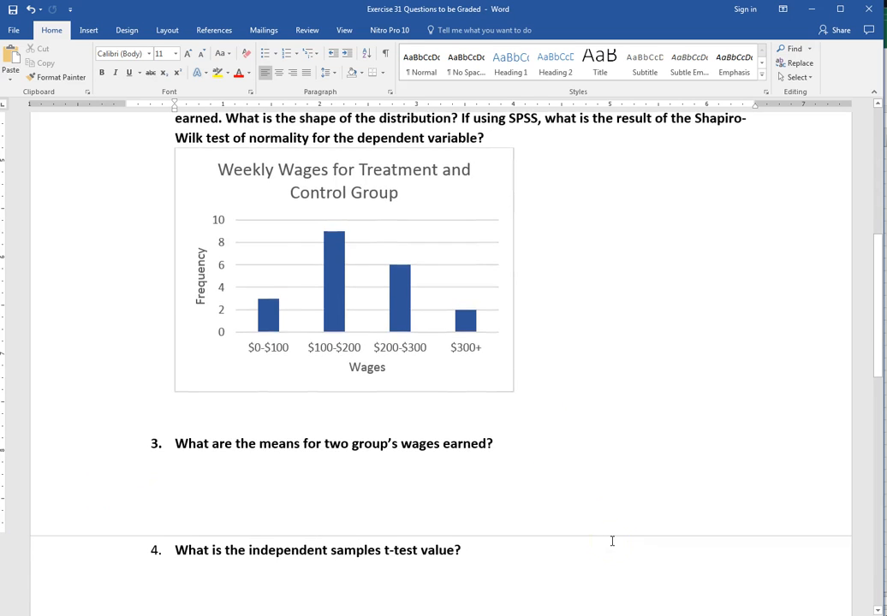
{"action": "scroll", "scroll_direction": "down", "scroll_amount": 3}
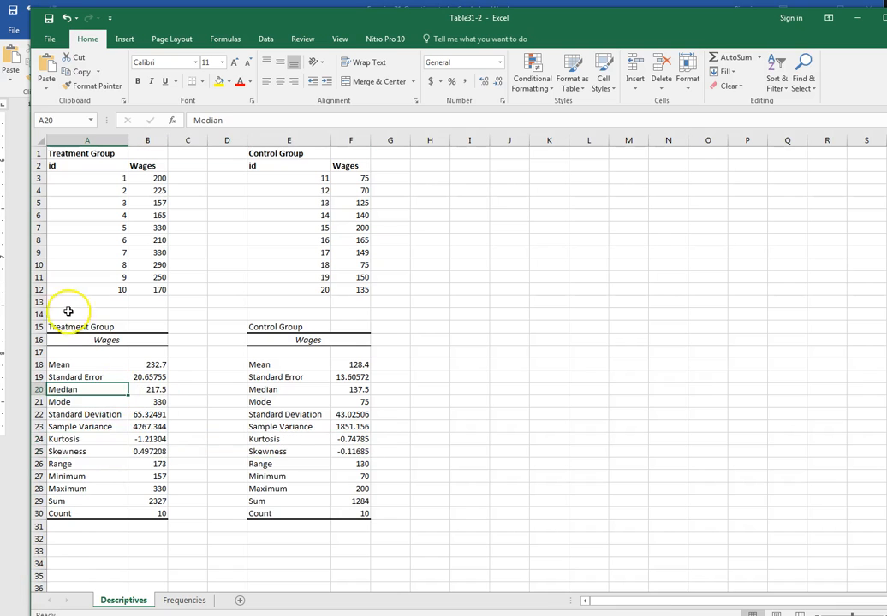
Copy the Treatment Group statistics table A15:B30 and paste it below the chart in Word.
{"action": "left_click_drag", "start_coordinate": [79, 326], "coordinate": [154, 512]}
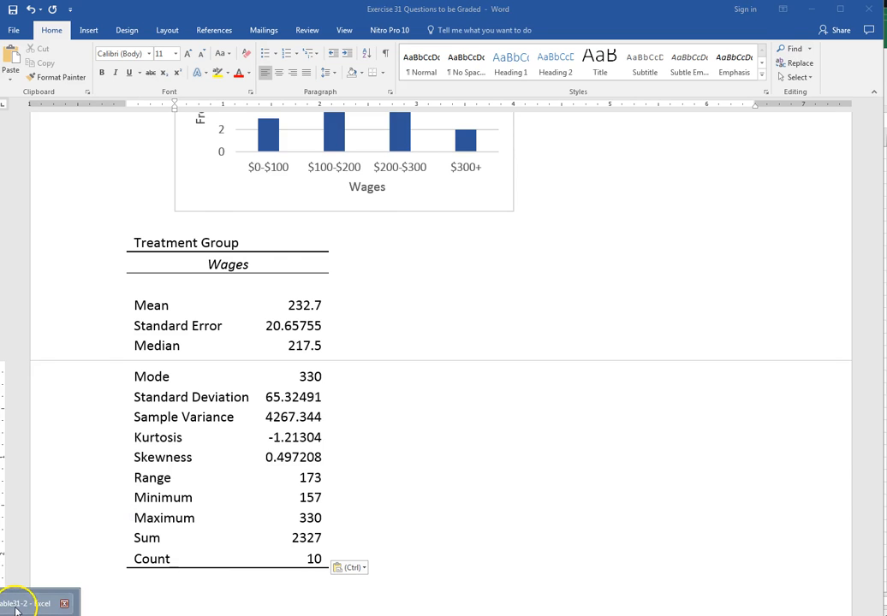
{"action": "left_click", "coordinate": [35, 603]}
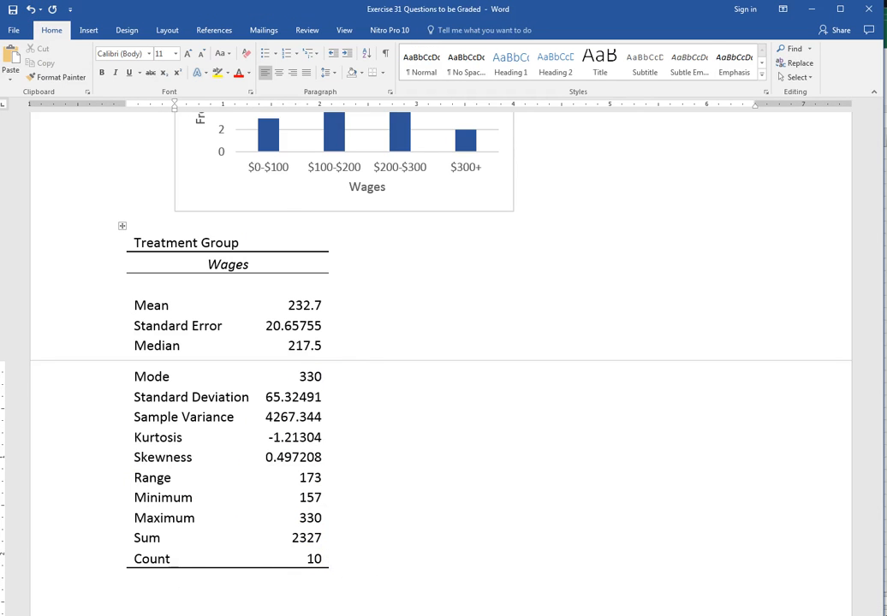
Scroll down past the pasted Control Group table to questions 4–7.
{"action": "scroll", "scroll_direction": "down", "scroll_amount": 3}
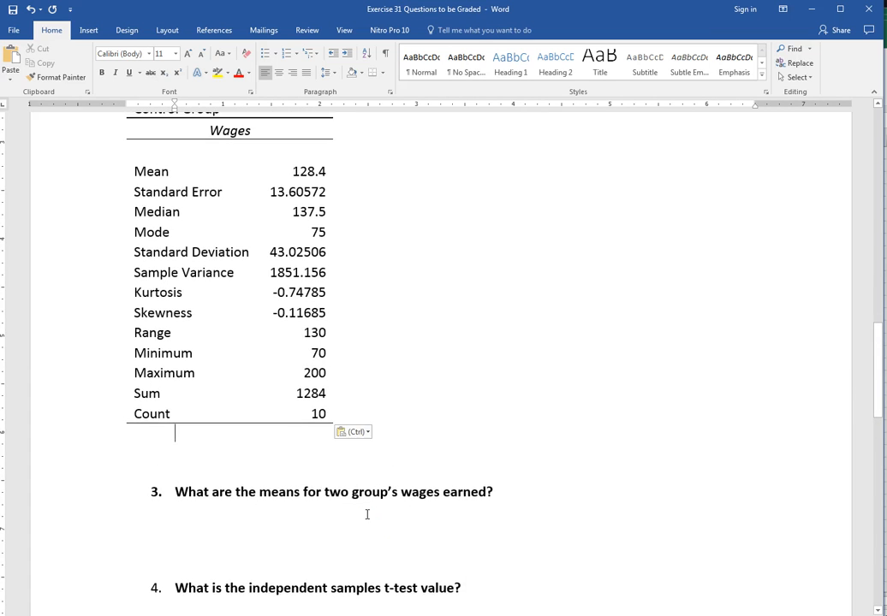
{"action": "scroll", "scroll_direction": "down", "scroll_amount": 3}
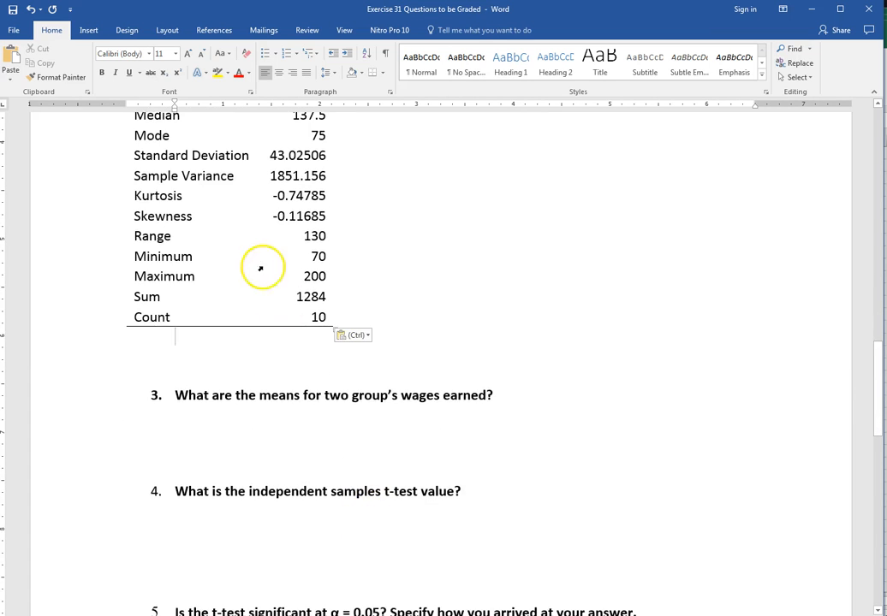
{"action": "scroll", "scroll_direction": "down", "scroll_amount": 3}
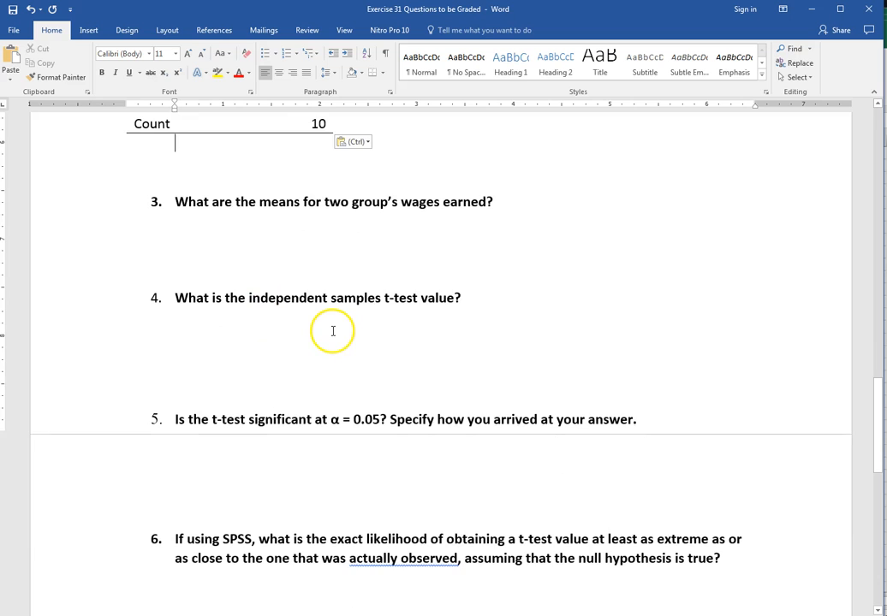
{"action": "scroll", "scroll_direction": "down", "scroll_amount": 3}
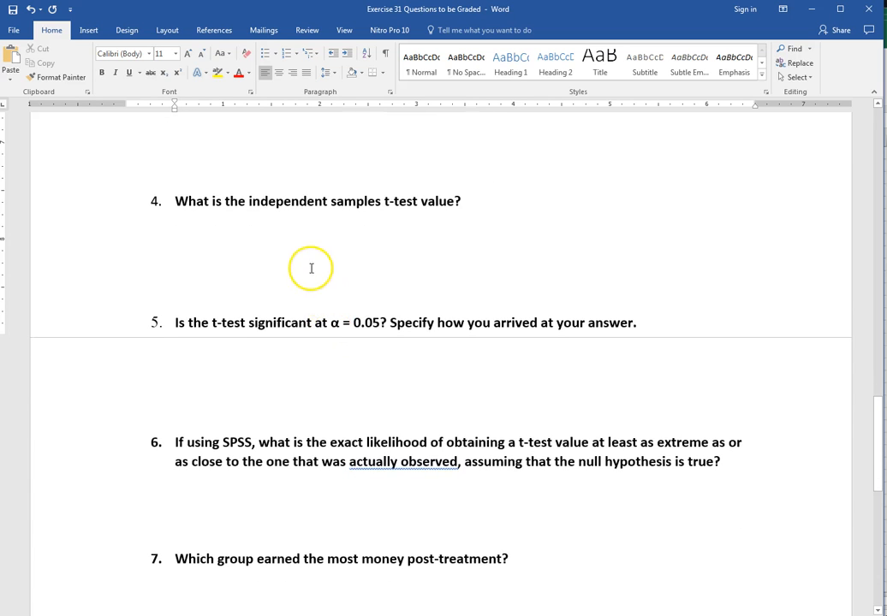
{"action": "mouse_move", "coordinate": [307, 243]}
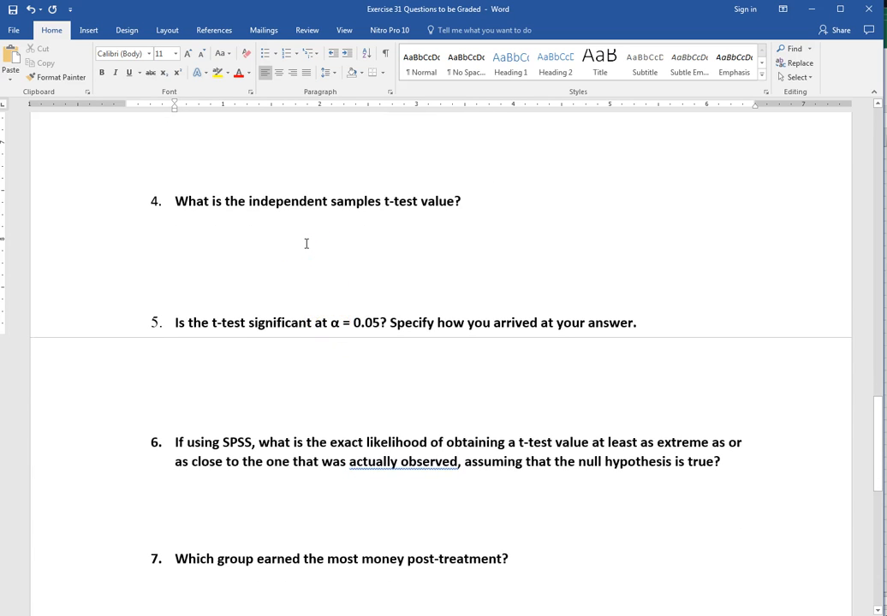
{"action": "mouse_move", "coordinate": [107, 499]}
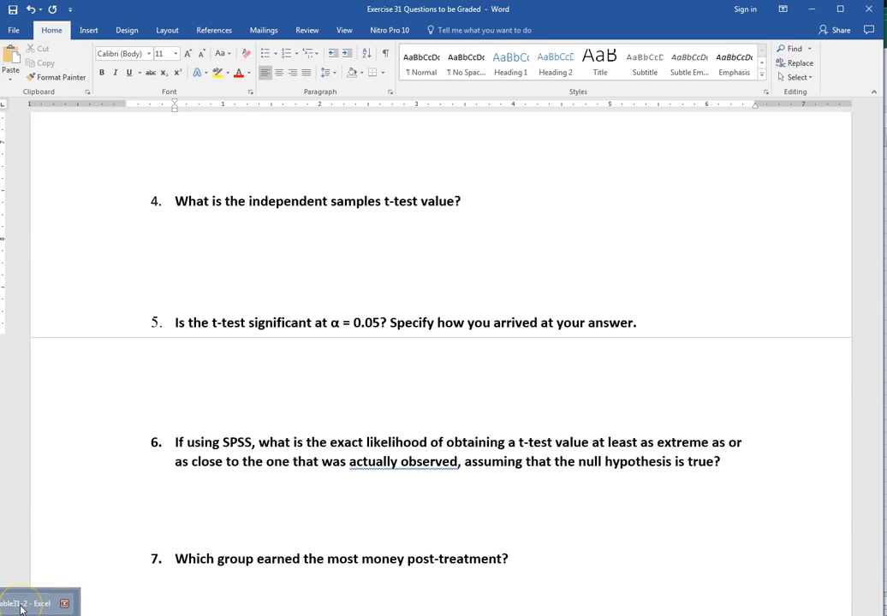
Return to the Excel Descriptives sheet and browse the Data Analysis tools to the t-test options.
{"action": "left_click", "coordinate": [26, 603]}
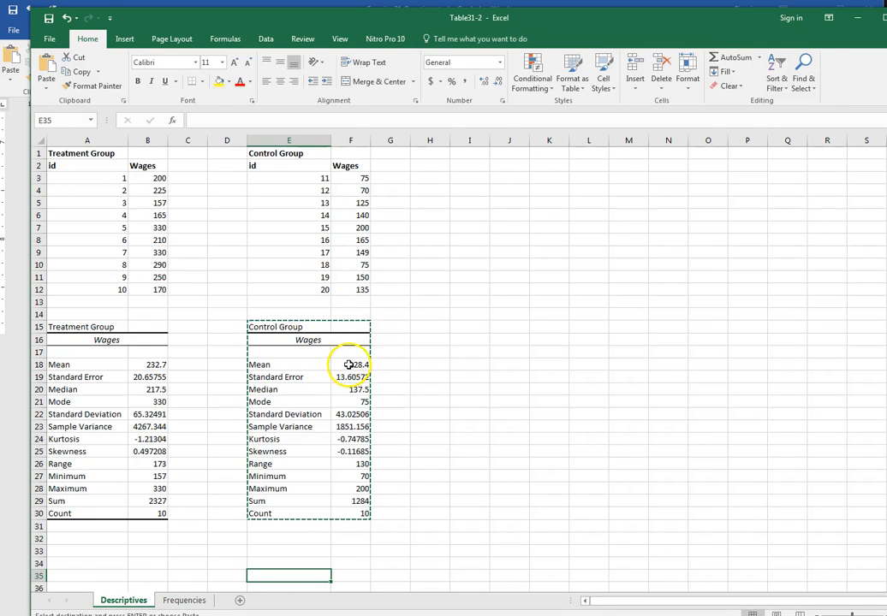
{"action": "left_click", "coordinate": [429, 240]}
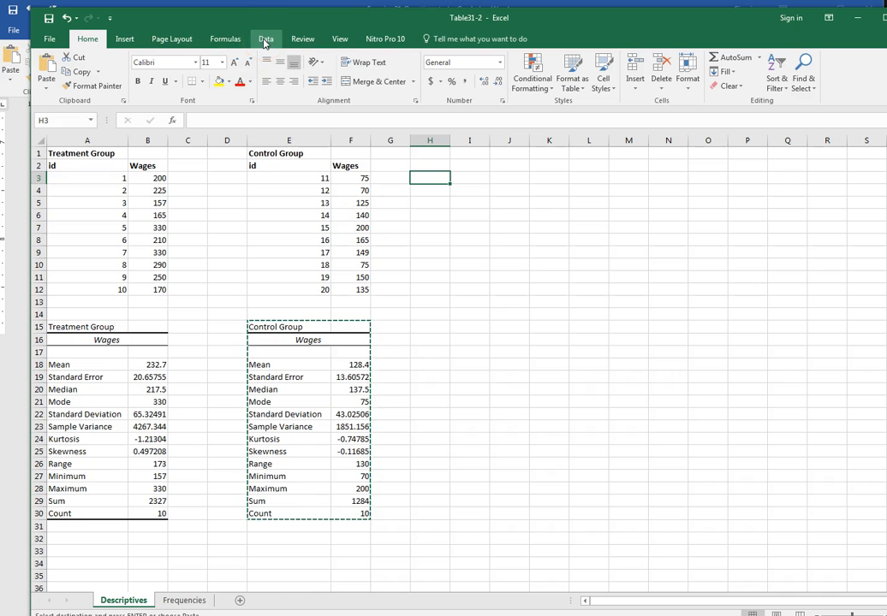
{"action": "left_click", "coordinate": [266, 38]}
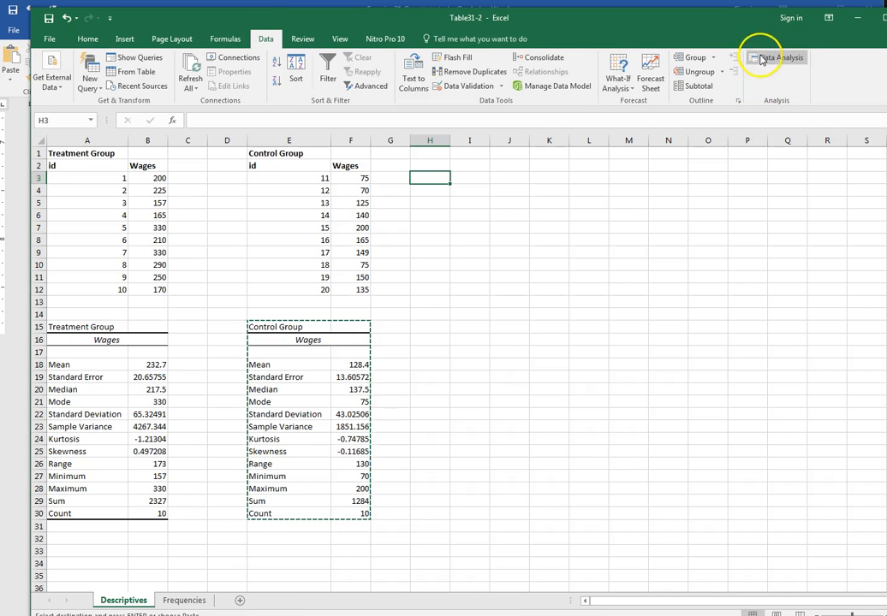
{"action": "left_click", "coordinate": [775, 58]}
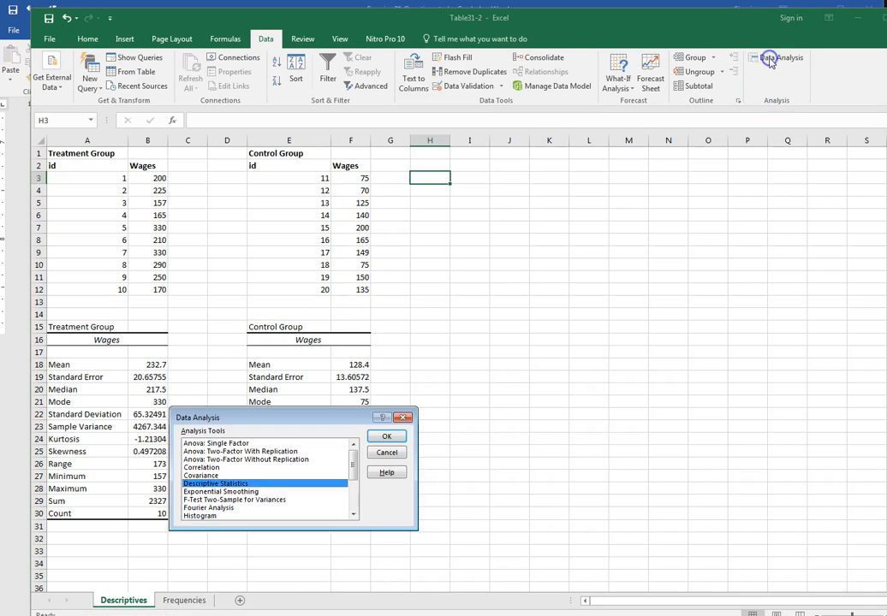
{"action": "mouse_move", "coordinate": [290, 492]}
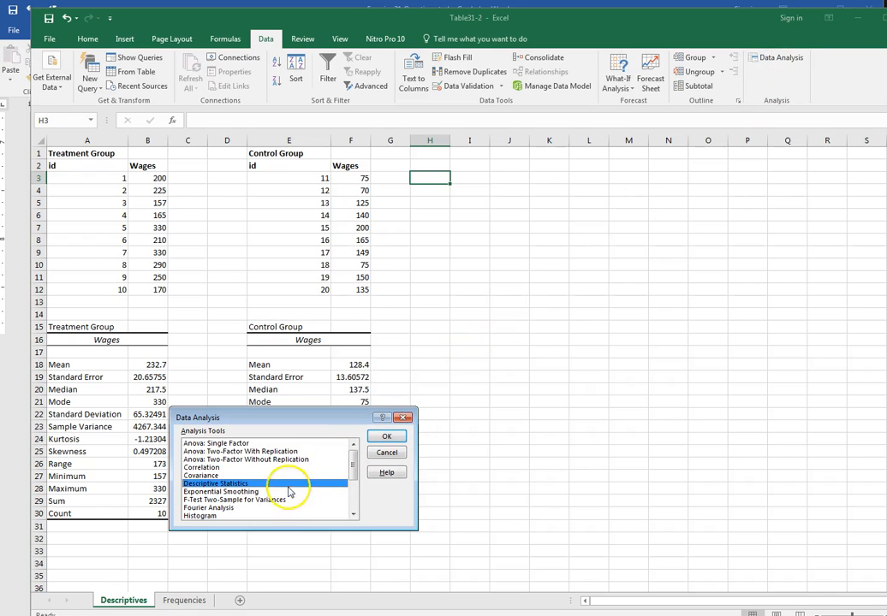
{"action": "left_click", "coordinate": [352, 492]}
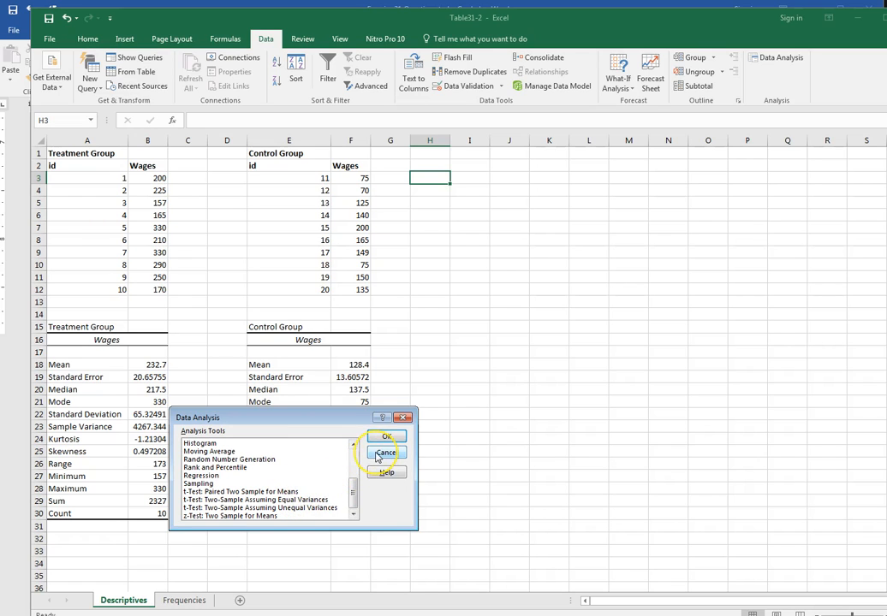
{"action": "mouse_move", "coordinate": [341, 497]}
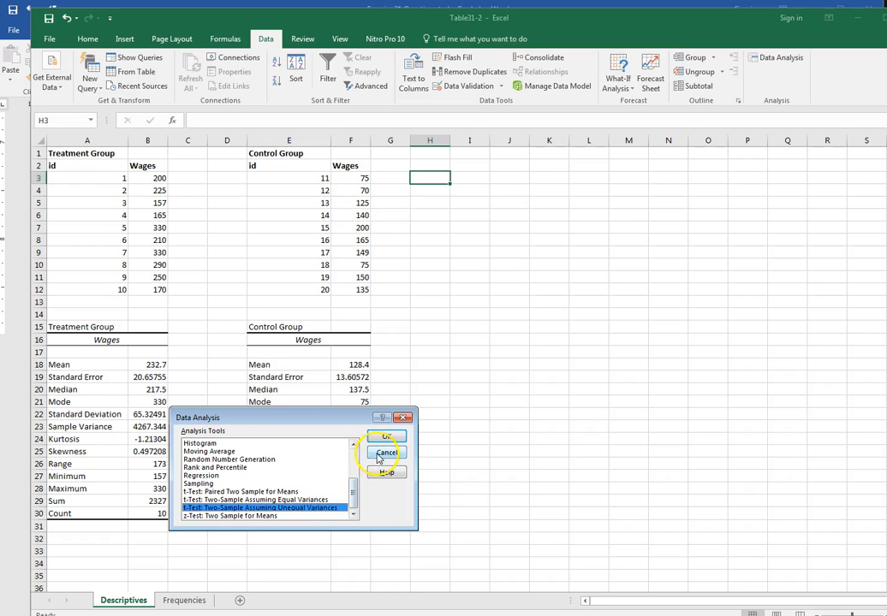
Cancel the tools list and compare sample variances 4267.344 and 1851.156 in B23 and F23.
{"action": "left_click", "coordinate": [386, 452]}
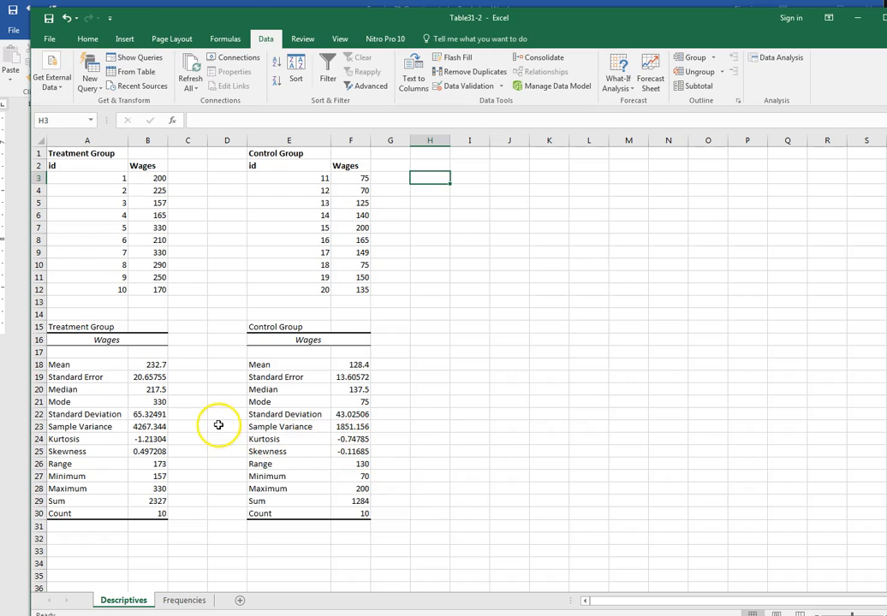
{"action": "left_click", "coordinate": [147, 426]}
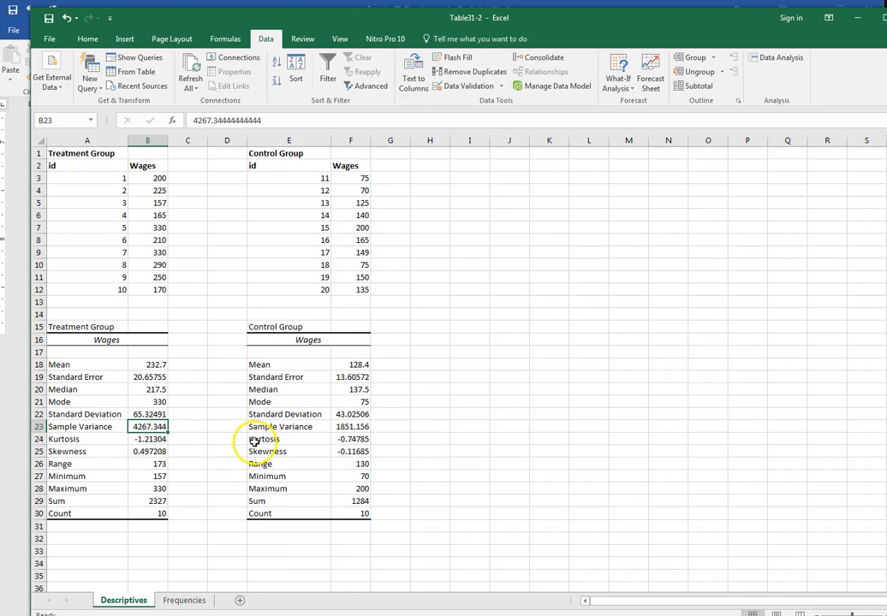
{"action": "left_click", "coordinate": [352, 427]}
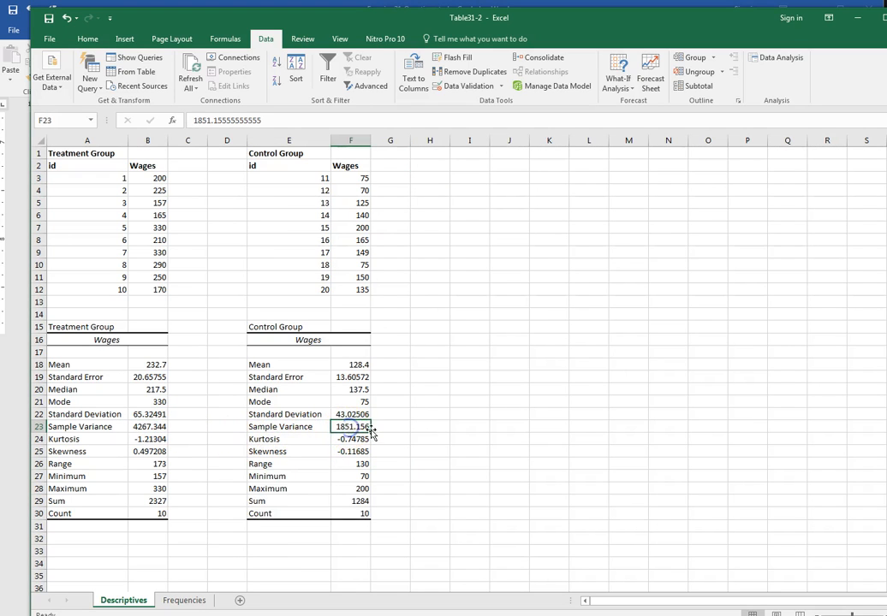
{"action": "left_click", "coordinate": [146, 426]}
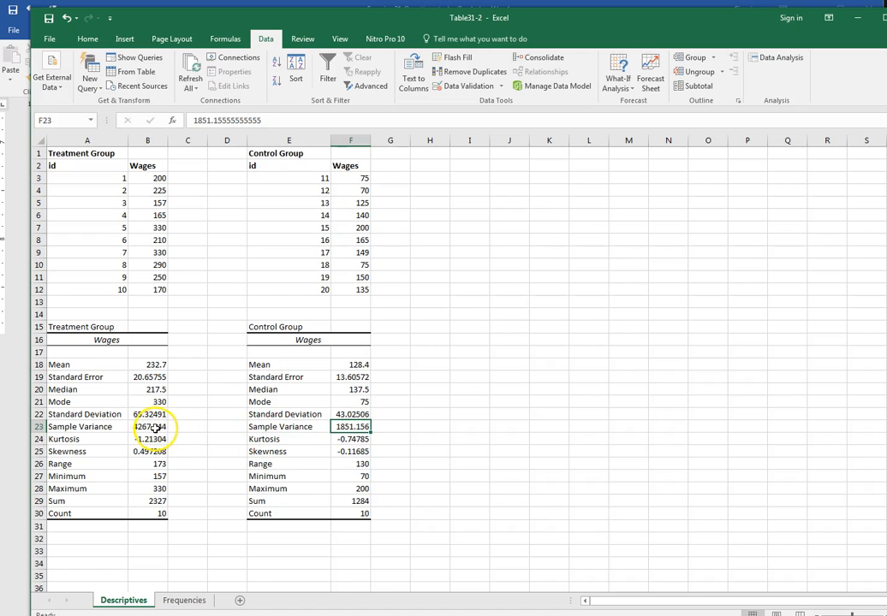
{"action": "left_click", "coordinate": [147, 426]}
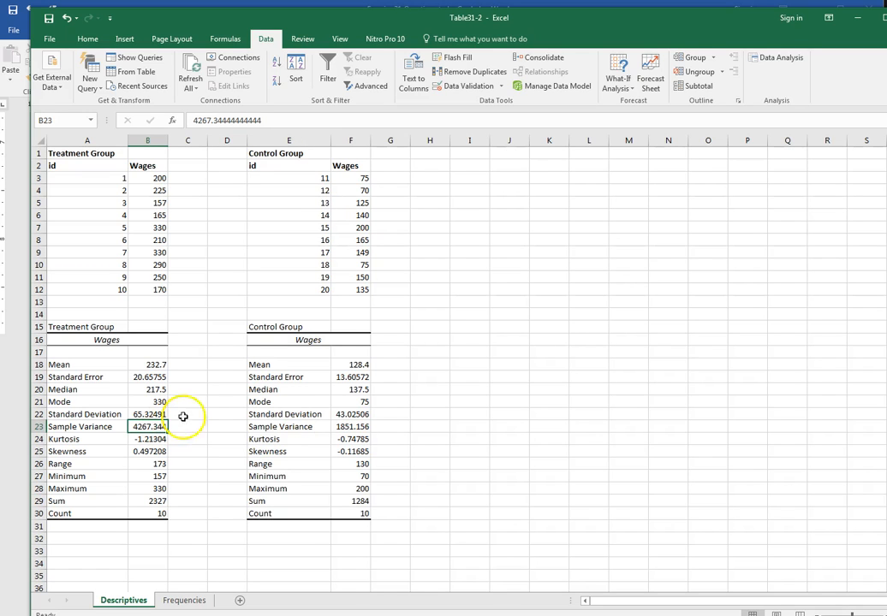
{"action": "left_click", "coordinate": [350, 427]}
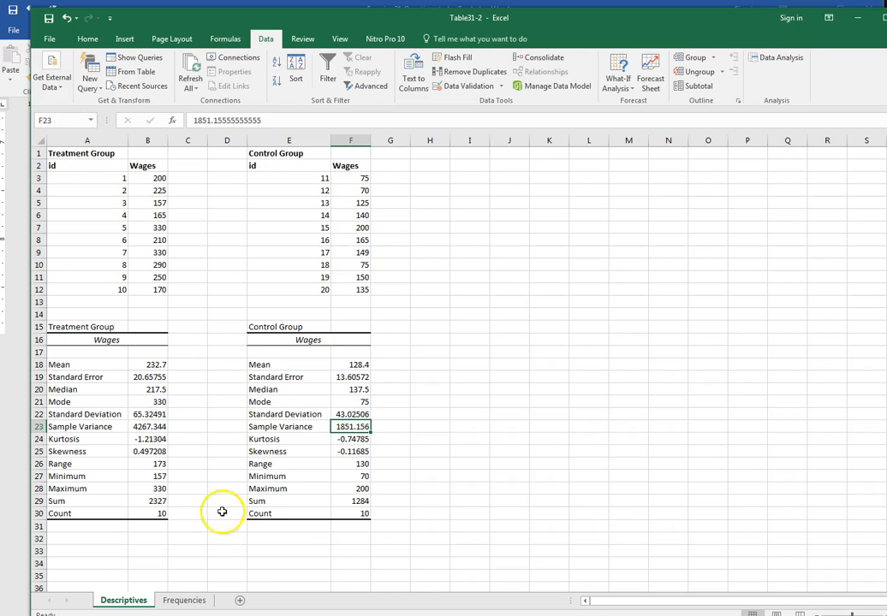
{"action": "mouse_move", "coordinate": [431, 380]}
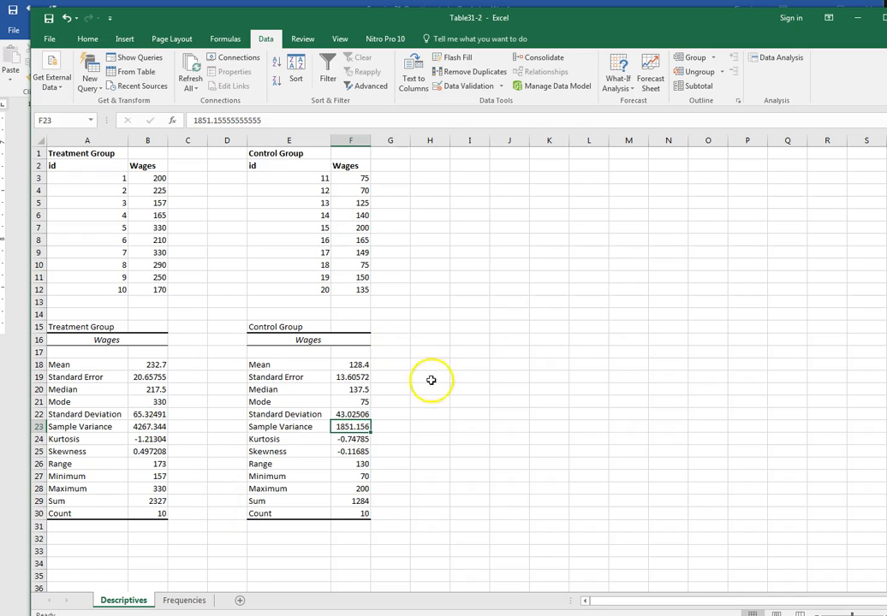
{"action": "left_click", "coordinate": [469, 363]}
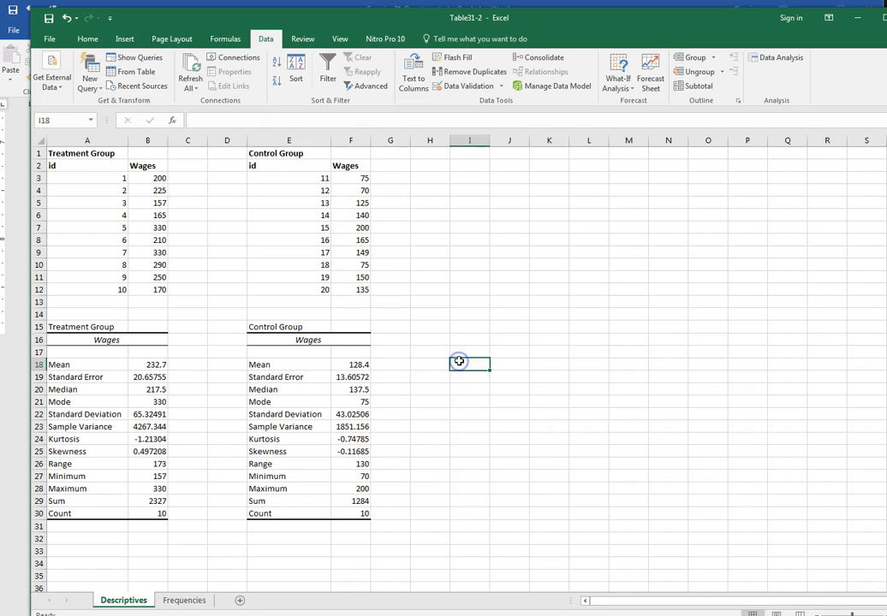
{"action": "mouse_move", "coordinate": [536, 85]}
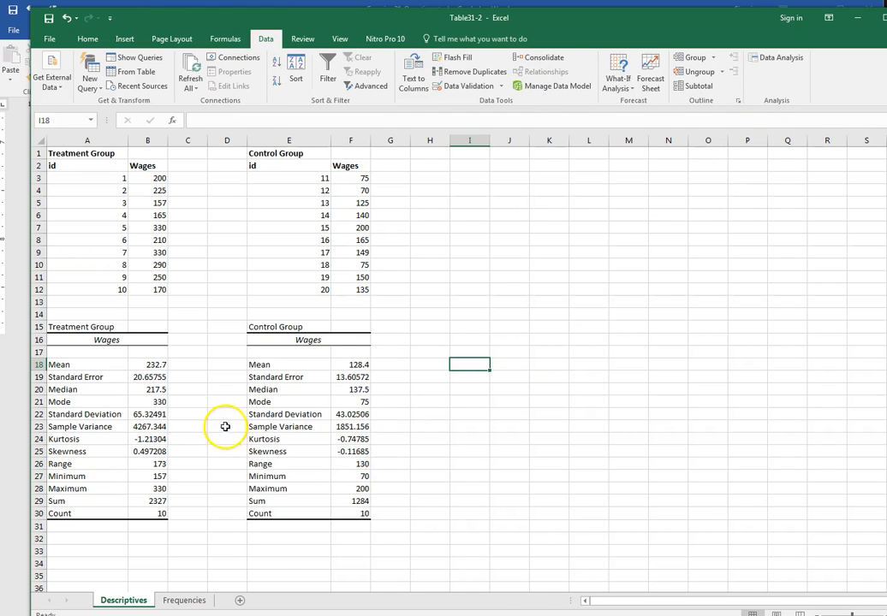
{"action": "mouse_move", "coordinate": [321, 430]}
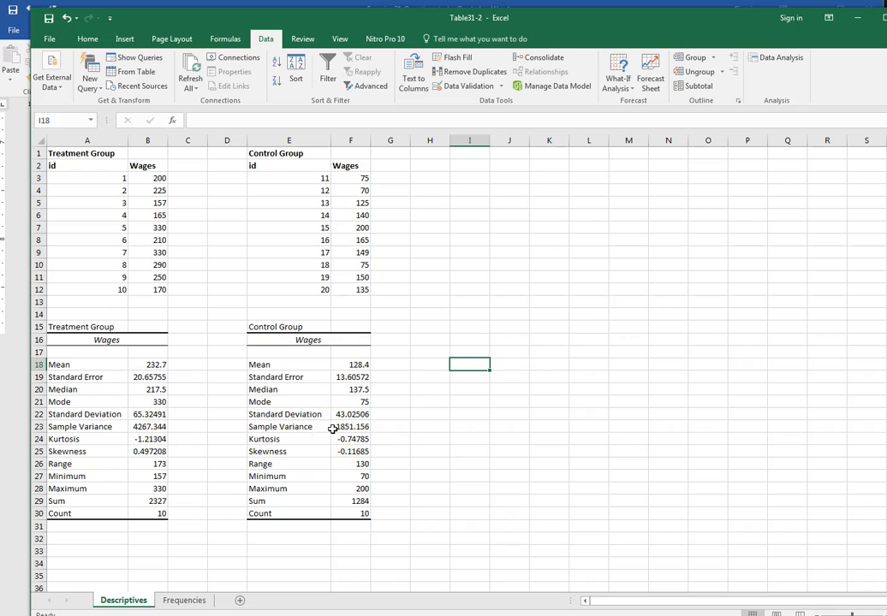
{"action": "mouse_move", "coordinate": [775, 57]}
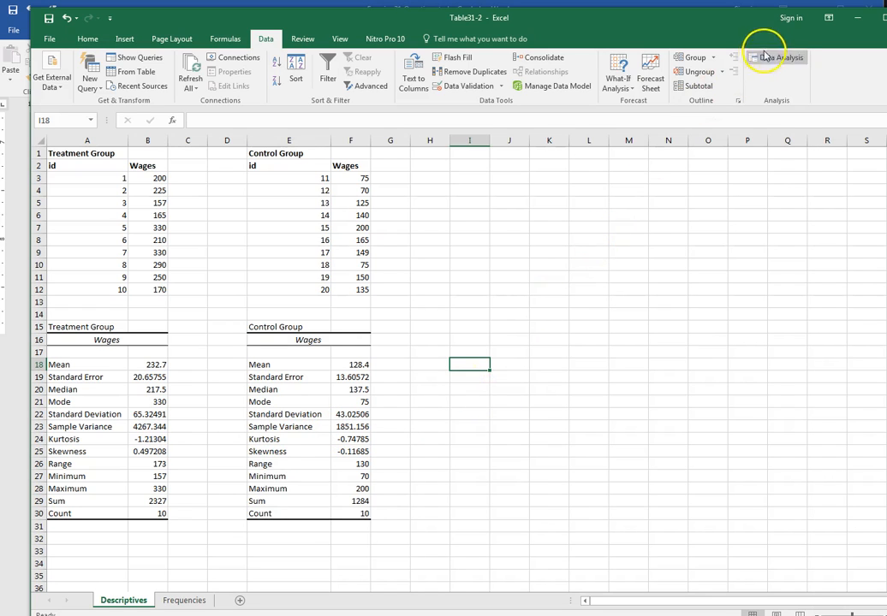
Choose t-Test: Two-Sample Assuming Unequal Variances from the Data Analysis tools.
{"action": "left_click", "coordinate": [775, 57]}
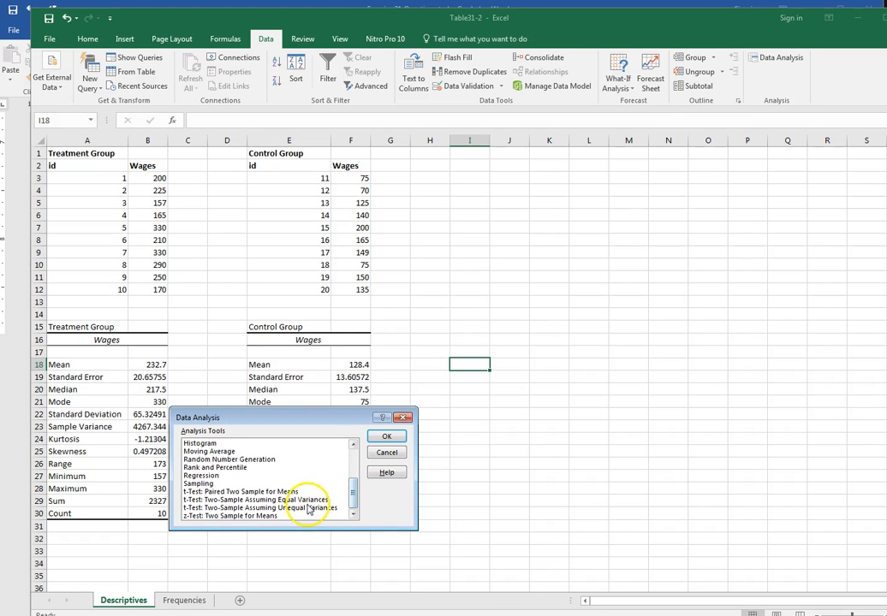
{"action": "left_click", "coordinate": [261, 508]}
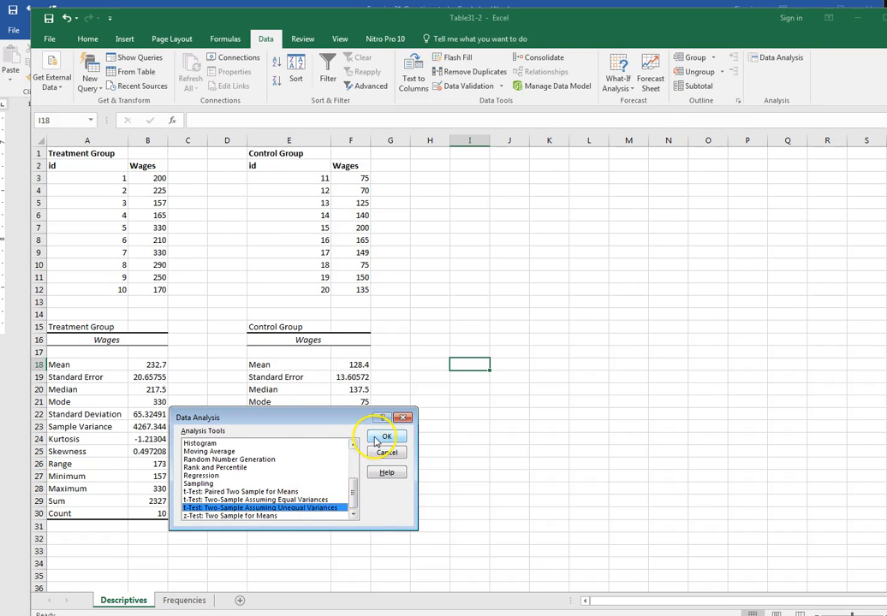
{"action": "left_click", "coordinate": [384, 436]}
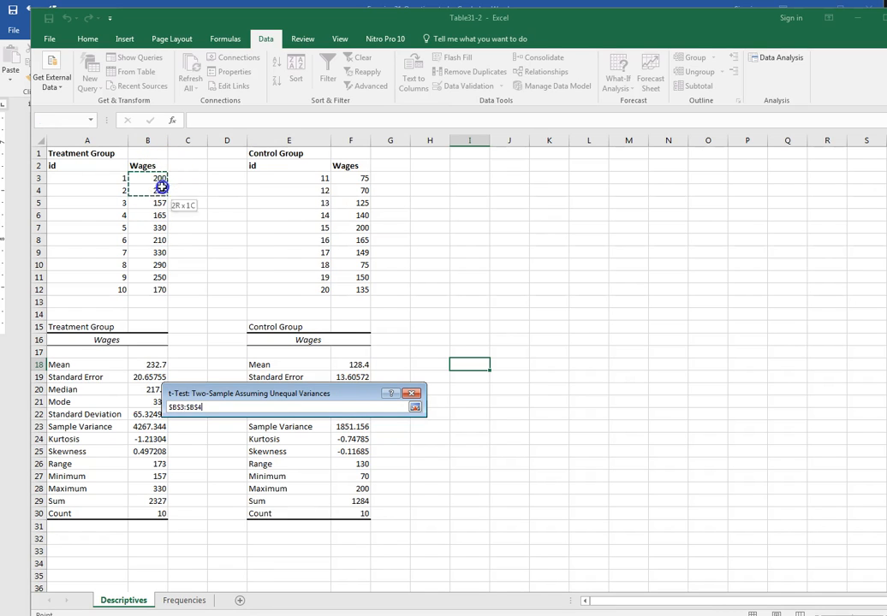
Set variable ranges B3:B12 and F3:F12 with results output to cell I16.
{"action": "left_click_drag", "start_coordinate": [159, 178], "coordinate": [159, 288]}
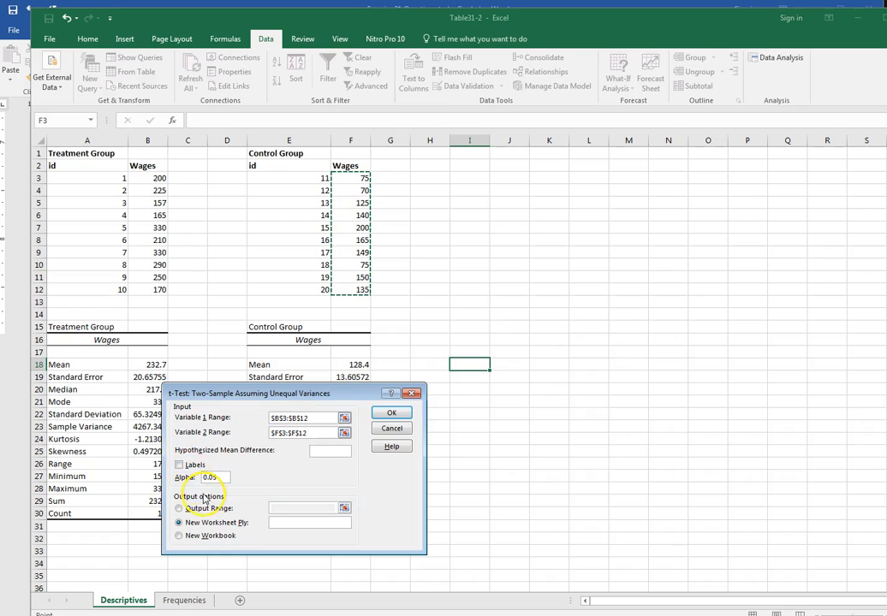
{"action": "left_click", "coordinate": [214, 477]}
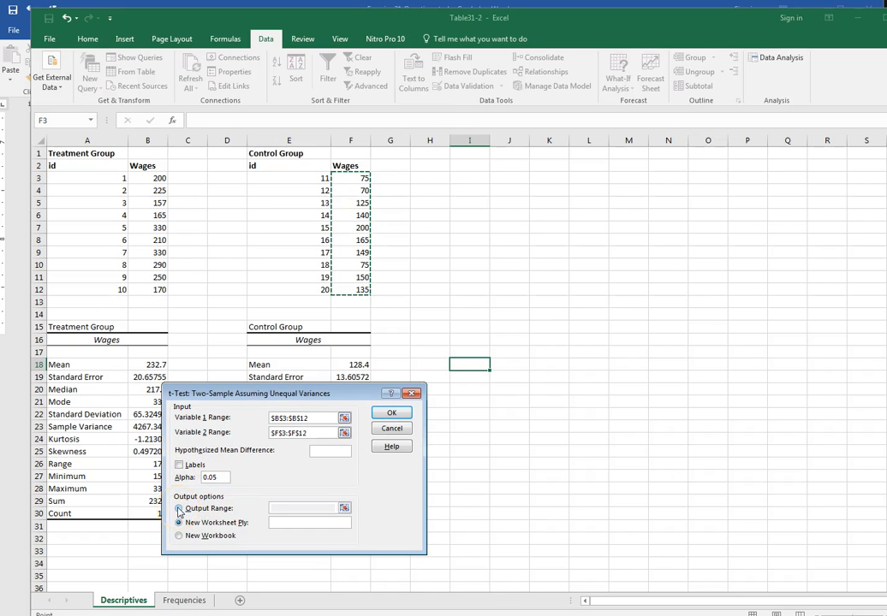
{"action": "left_click", "coordinate": [390, 411]}
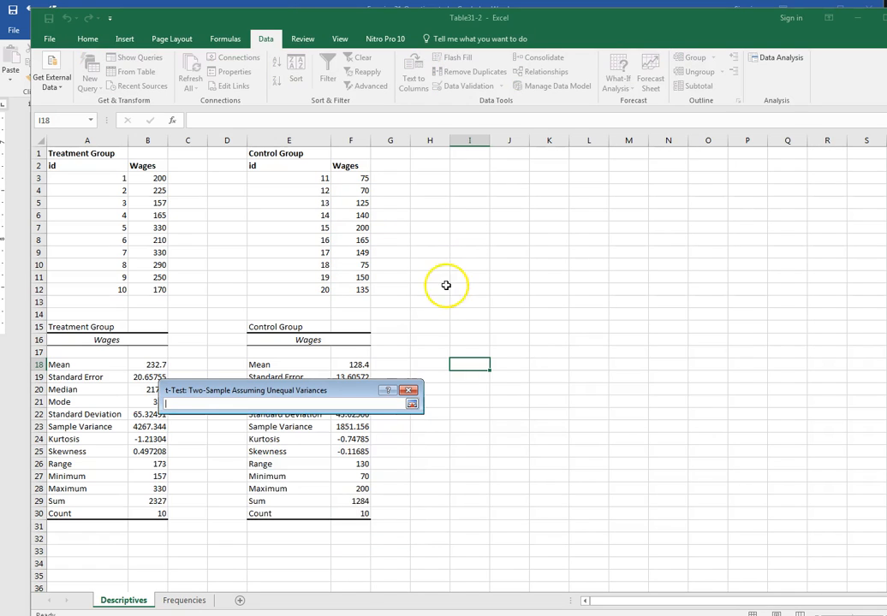
{"action": "mouse_move", "coordinate": [466, 240]}
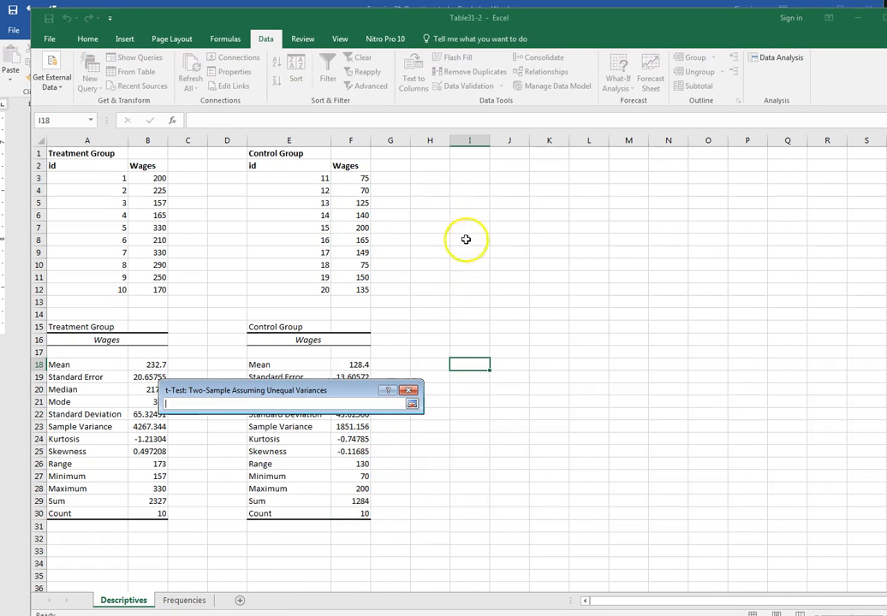
{"action": "left_click", "coordinate": [469, 340]}
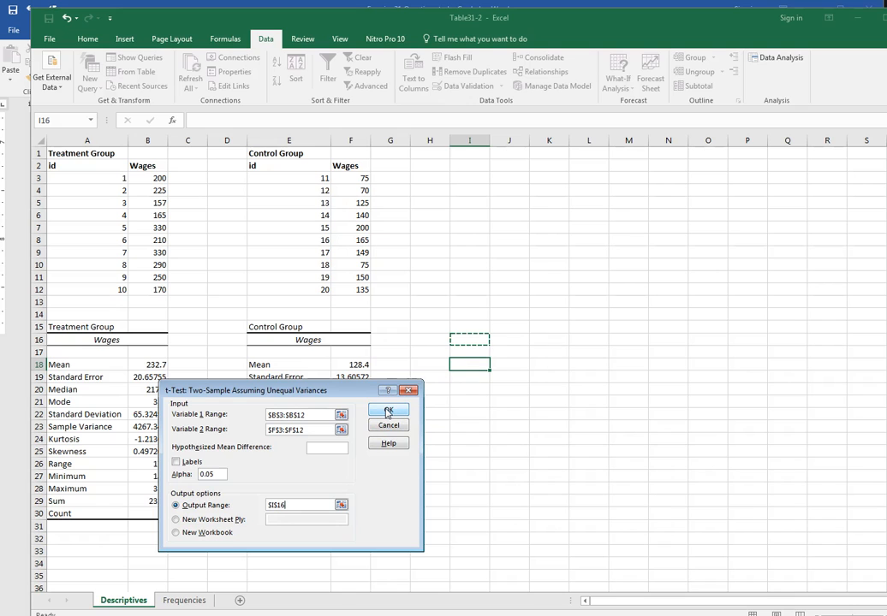
Run the t-test into I16 and widen columns I and J so labels and values fit.
{"action": "left_click", "coordinate": [388, 410]}
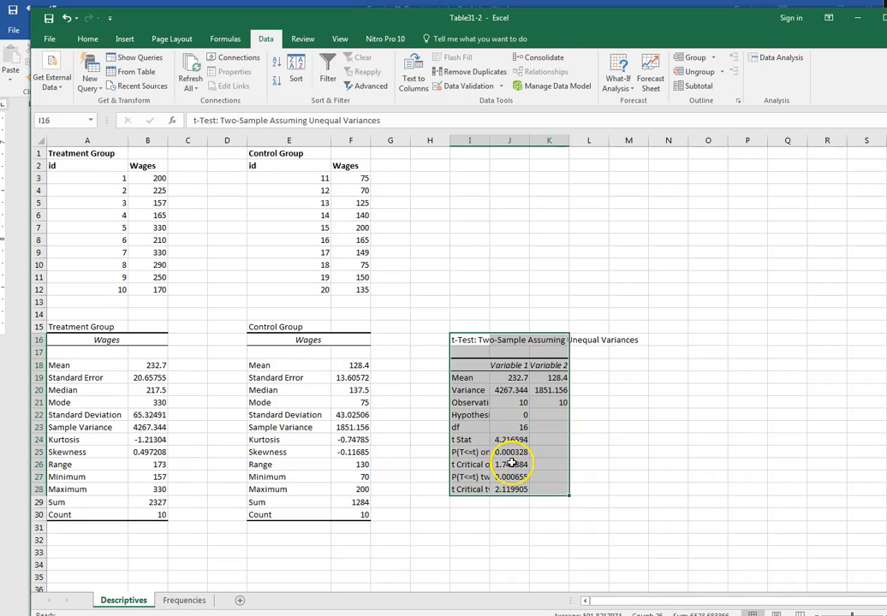
{"action": "left_click_drag", "start_coordinate": [509, 140], "coordinate": [509, 140]}
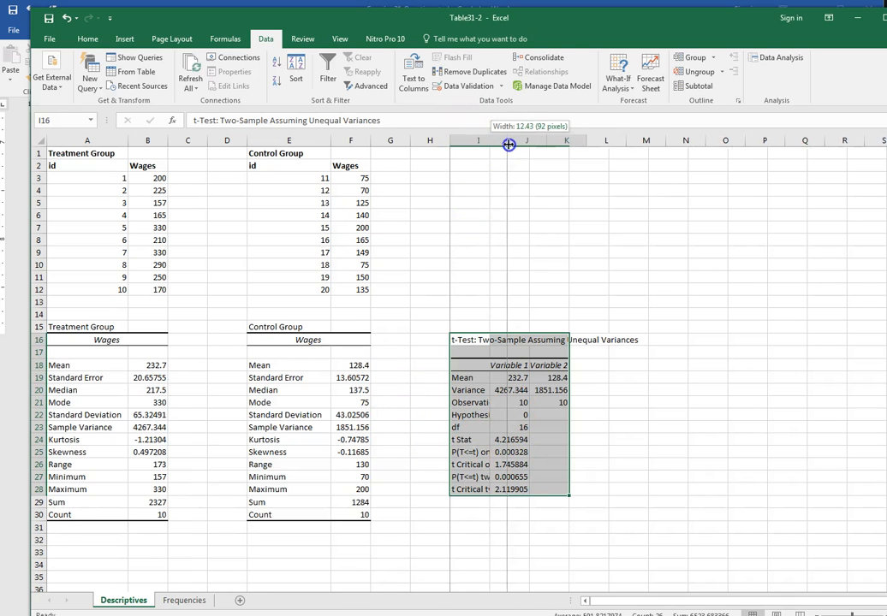
{"action": "left_click_drag", "start_coordinate": [508, 141], "coordinate": [532, 141]}
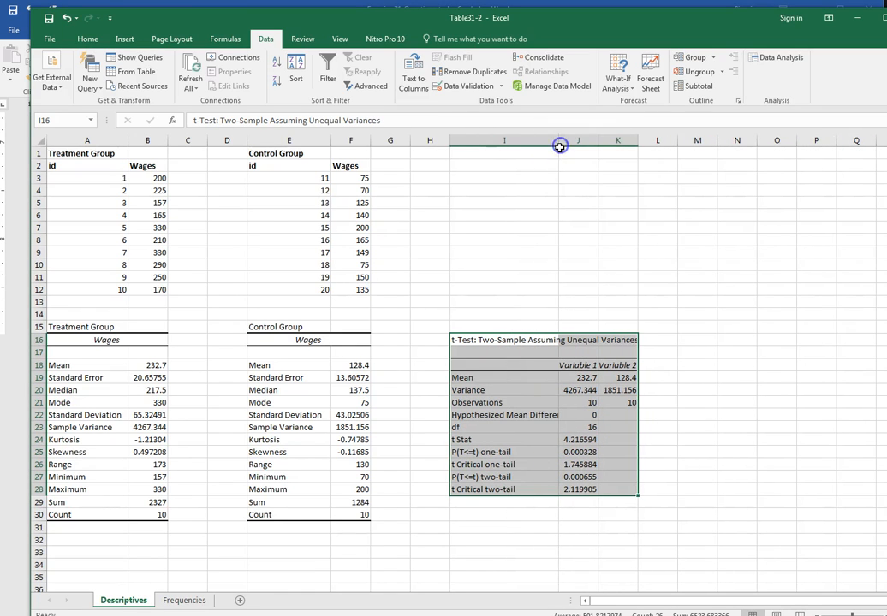
{"action": "left_click_drag", "start_coordinate": [577, 141], "coordinate": [609, 140]}
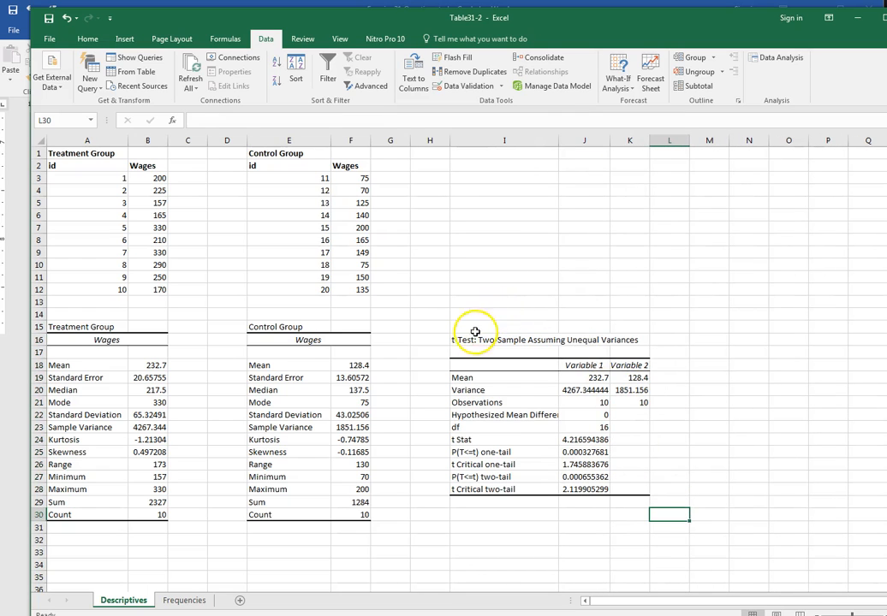
Select the t-test results table I16:K28 for copying into Word.
{"action": "left_click_drag", "start_coordinate": [475, 332], "coordinate": [619, 489]}
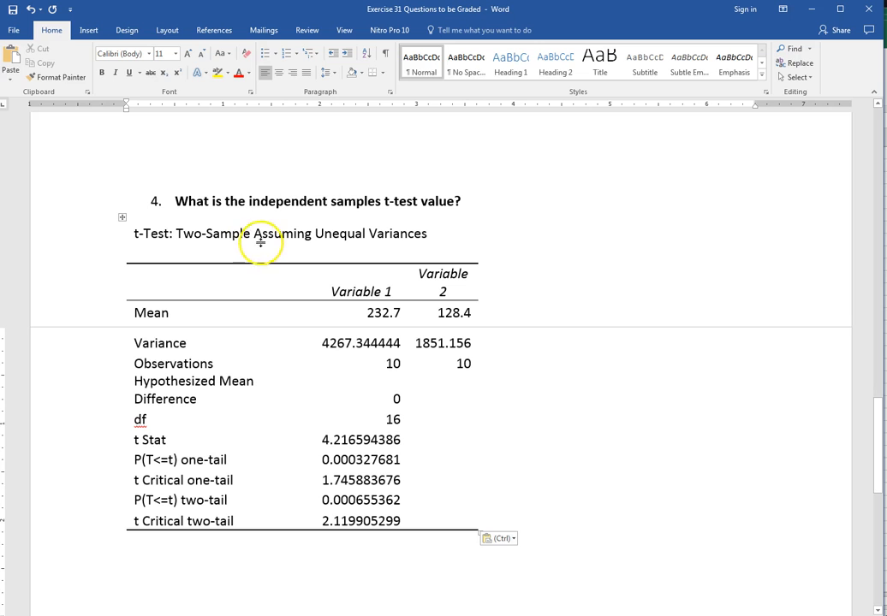
{"action": "scroll", "scroll_direction": "down", "scroll_amount": 3}
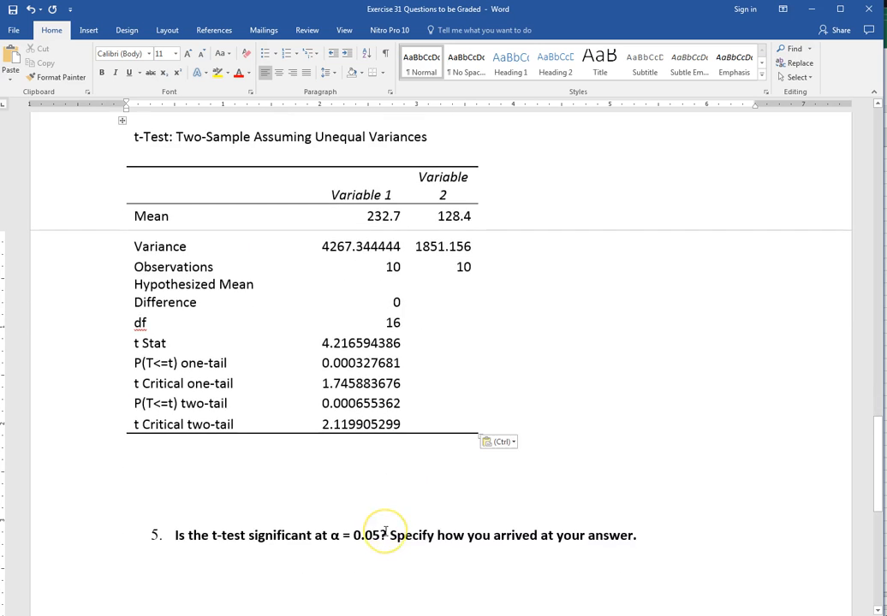
{"action": "scroll", "scroll_direction": "down", "scroll_amount": 3}
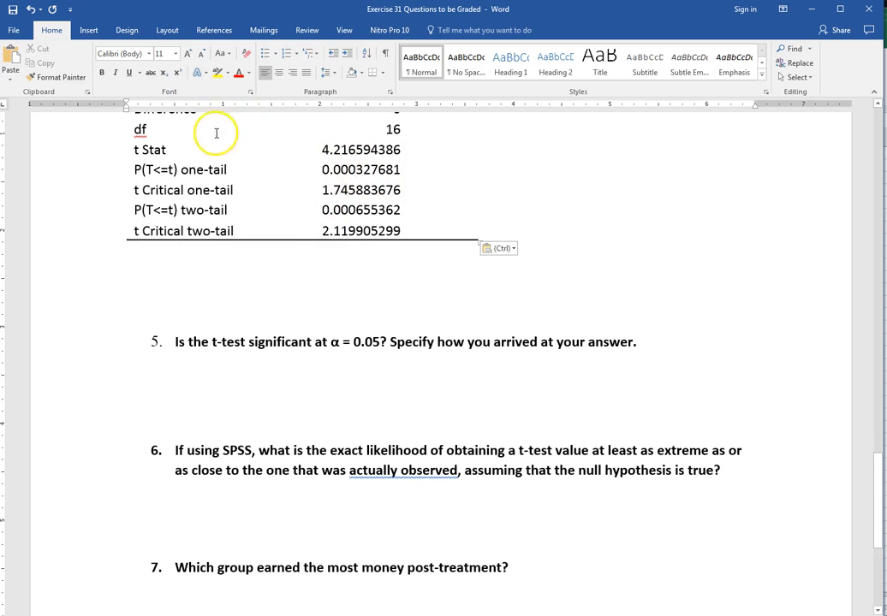
{"action": "mouse_move", "coordinate": [303, 163]}
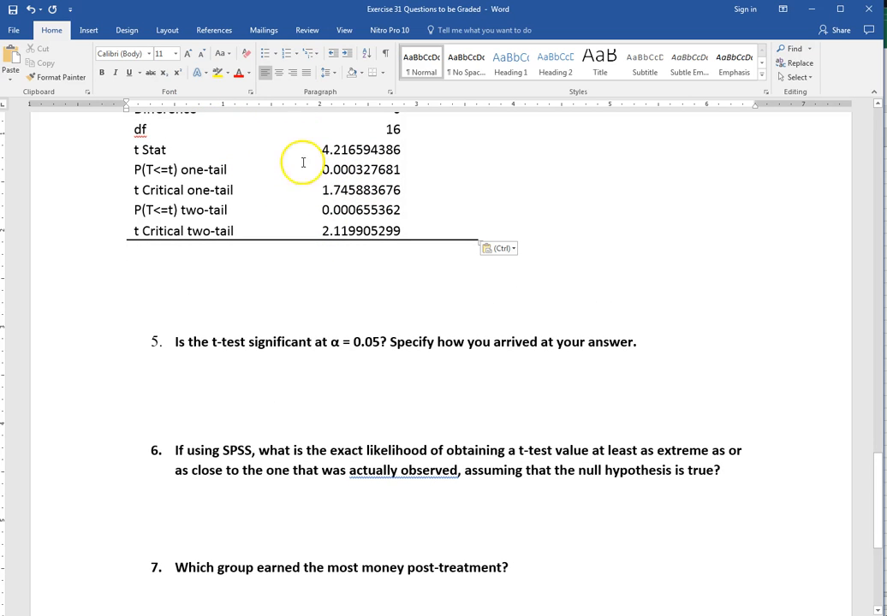
{"action": "scroll", "scroll_direction": "down", "scroll_amount": 3}
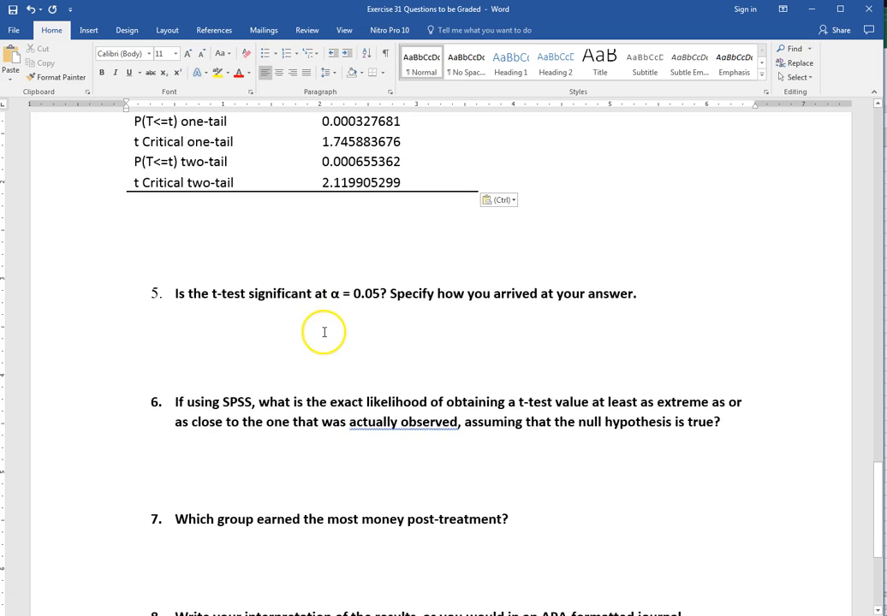
{"action": "left_click", "coordinate": [127, 312]}
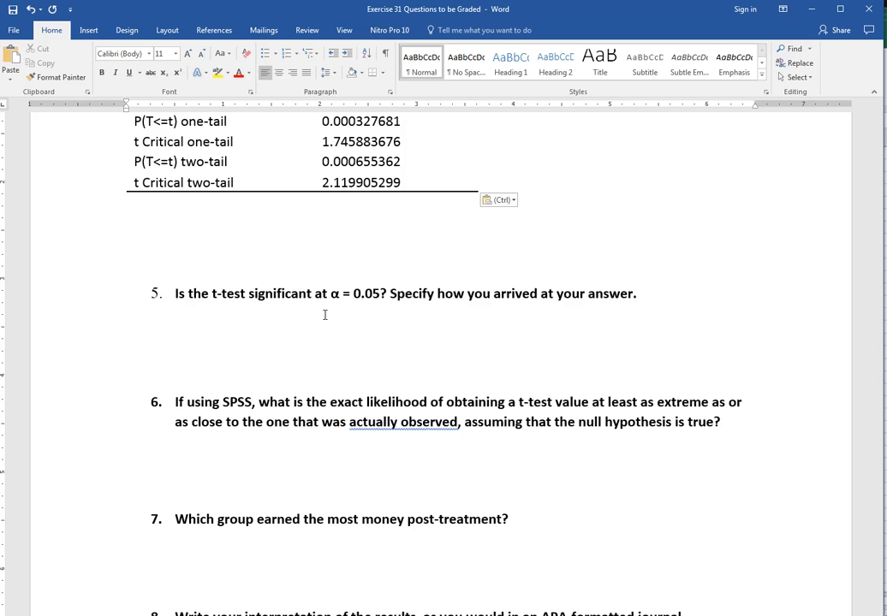
{"action": "left_click", "coordinate": [127, 311]}
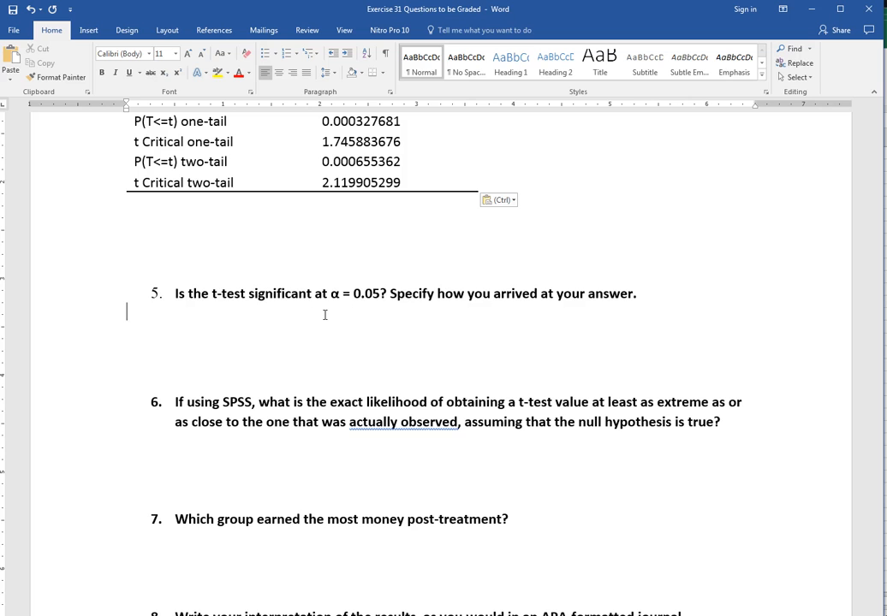
{"action": "mouse_move", "coordinate": [277, 128]}
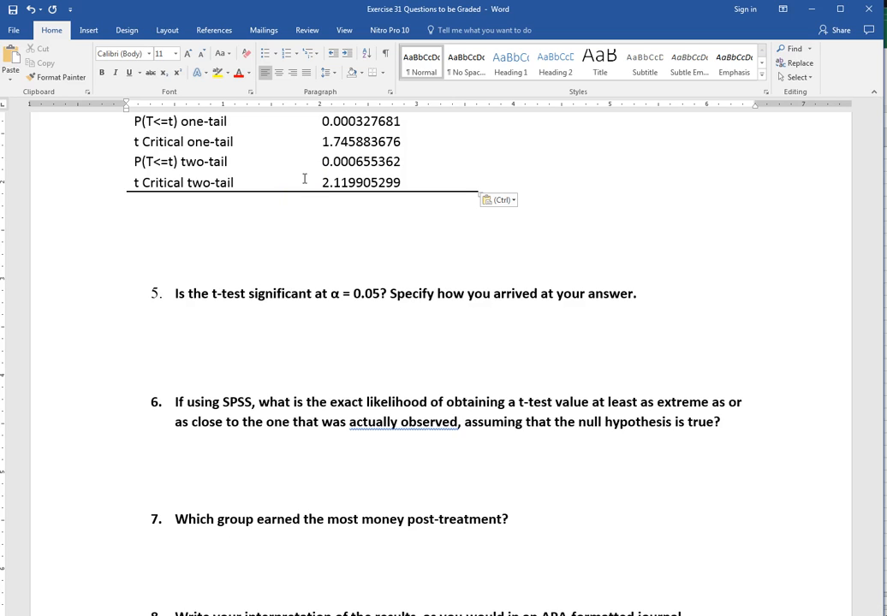
{"action": "left_click", "coordinate": [126, 311]}
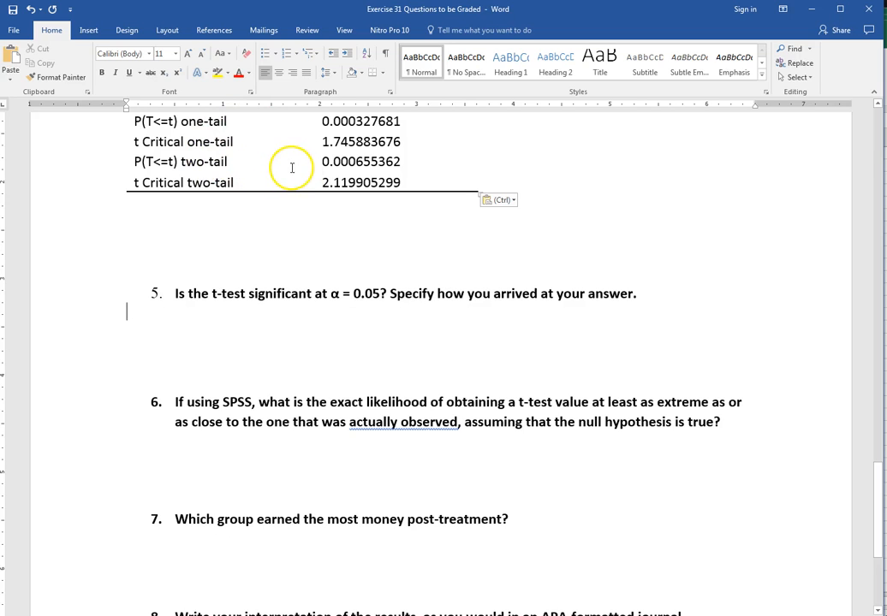
{"action": "mouse_move", "coordinate": [367, 301]}
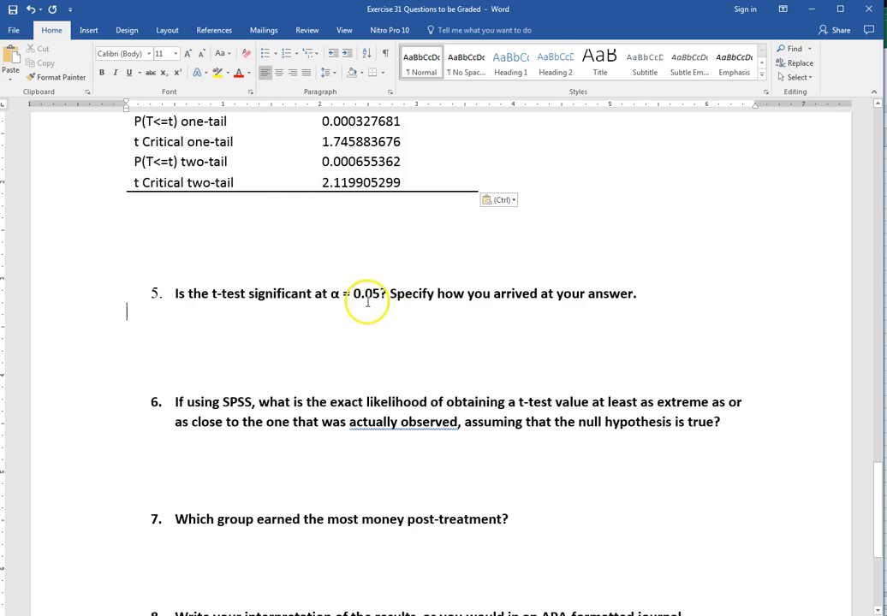
{"action": "mouse_move", "coordinate": [383, 334]}
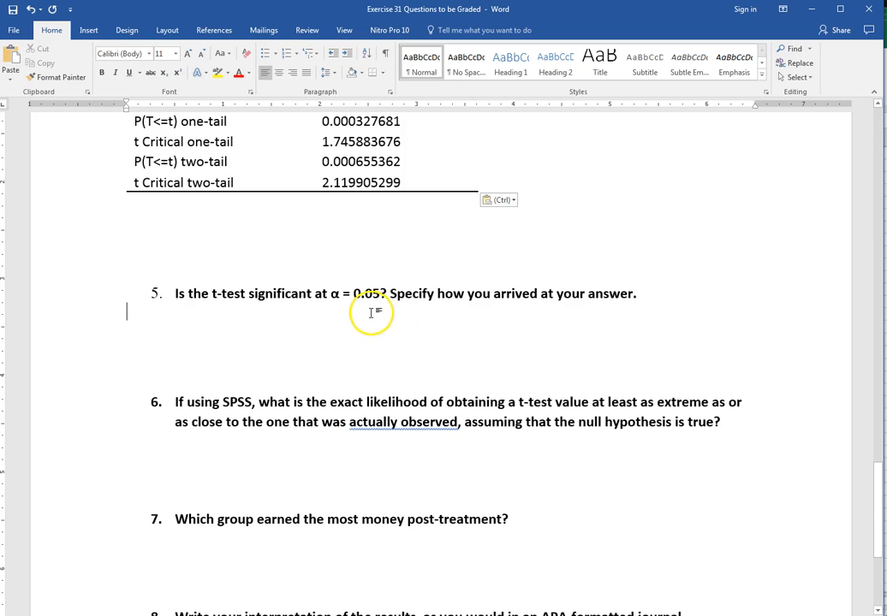
{"action": "scroll", "scroll_direction": "down", "scroll_amount": 3}
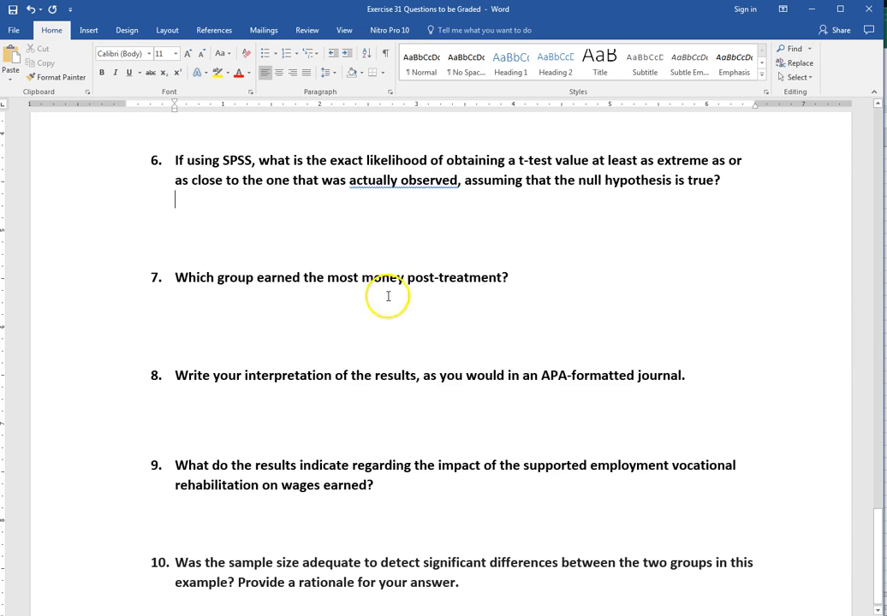
{"action": "mouse_move", "coordinate": [384, 283]}
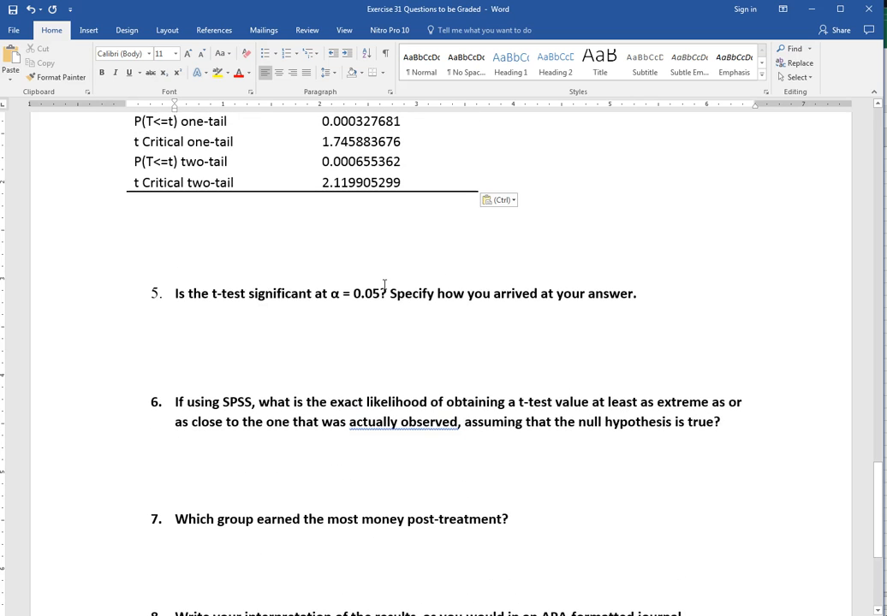
{"action": "left_click", "coordinate": [175, 441]}
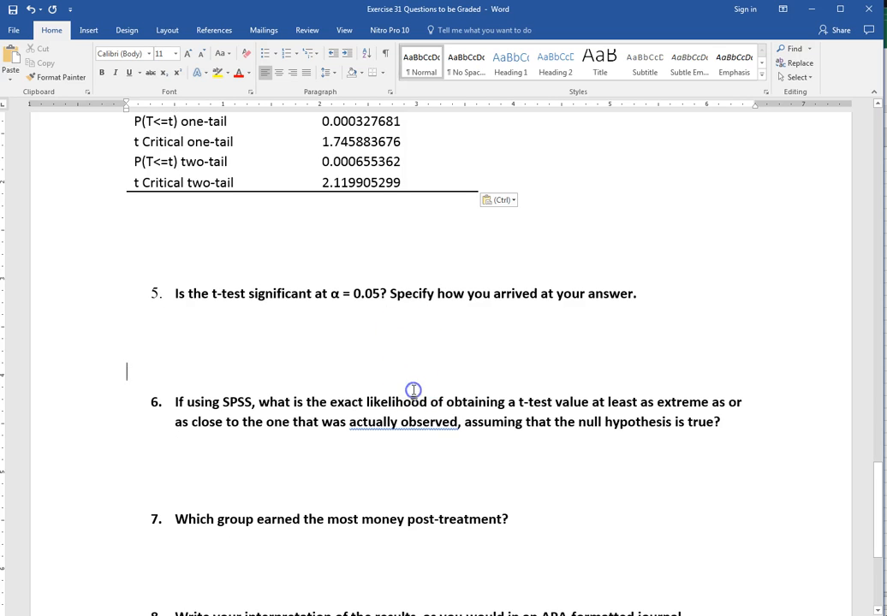
{"action": "scroll", "scroll_direction": "down", "scroll_amount": 3}
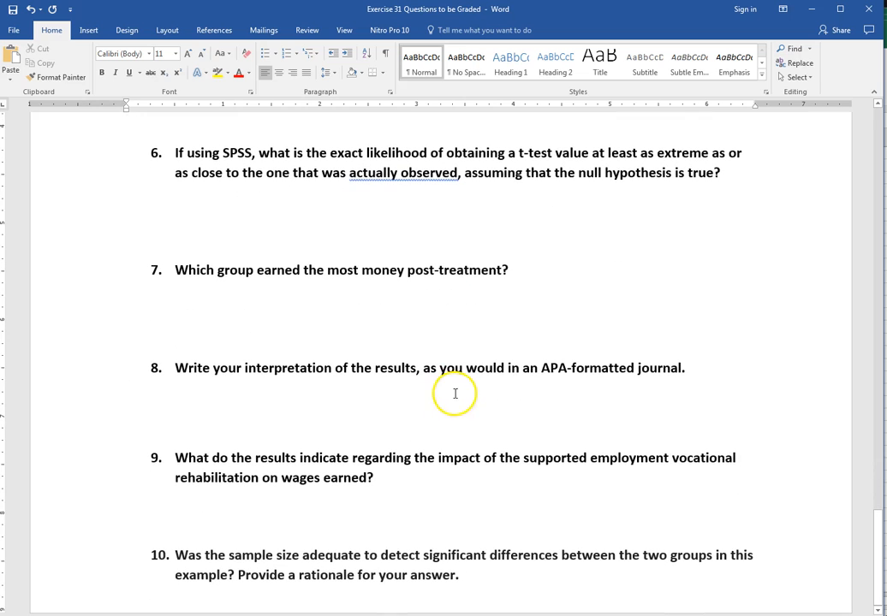
{"action": "mouse_move", "coordinate": [493, 420]}
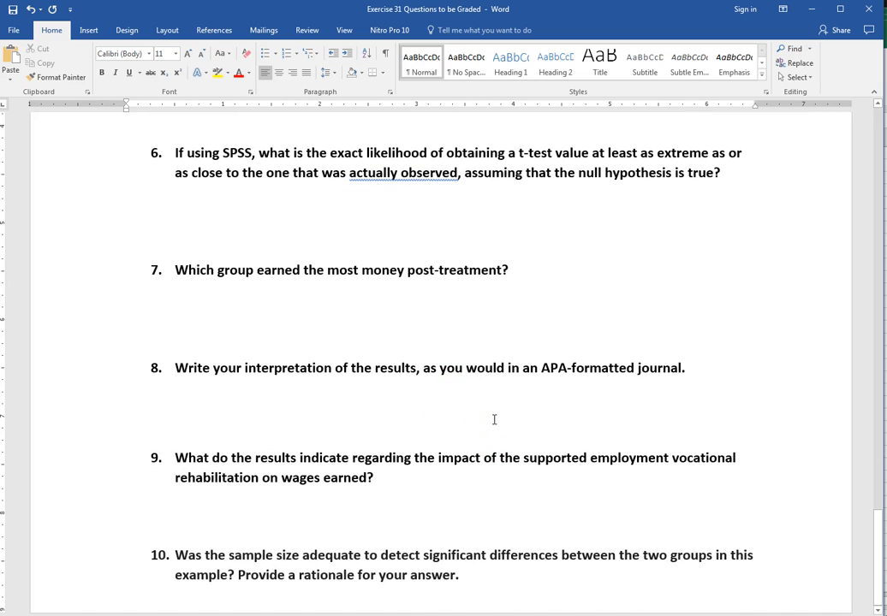
{"action": "left_click", "coordinate": [126, 121]}
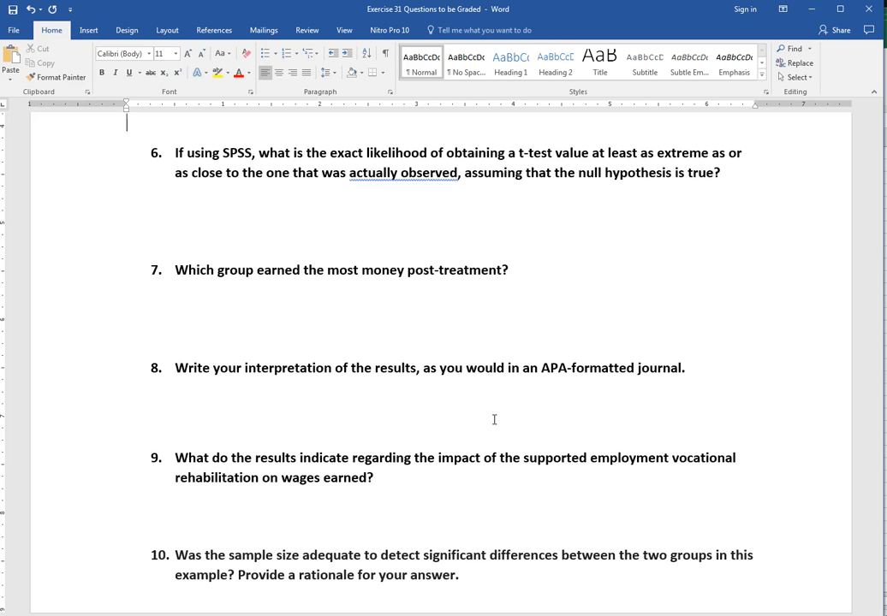
{"action": "mouse_move", "coordinate": [403, 223]}
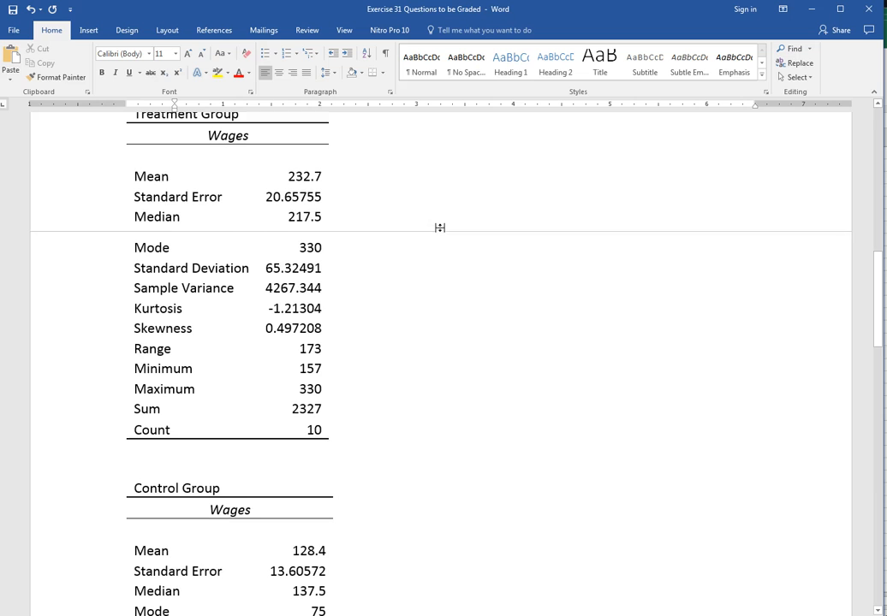
{"action": "scroll", "scroll_direction": "down", "scroll_amount": 3}
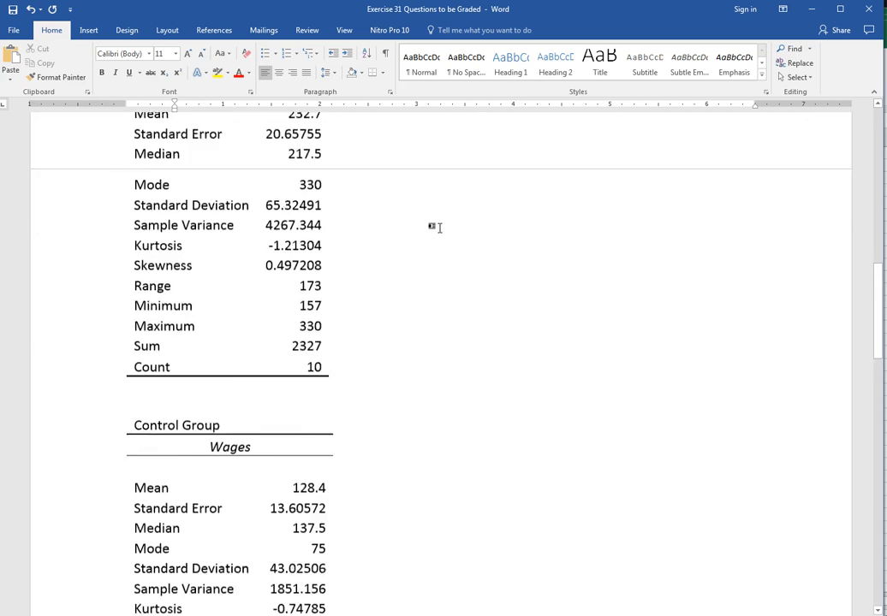
{"action": "scroll", "scroll_direction": "down", "scroll_amount": 3}
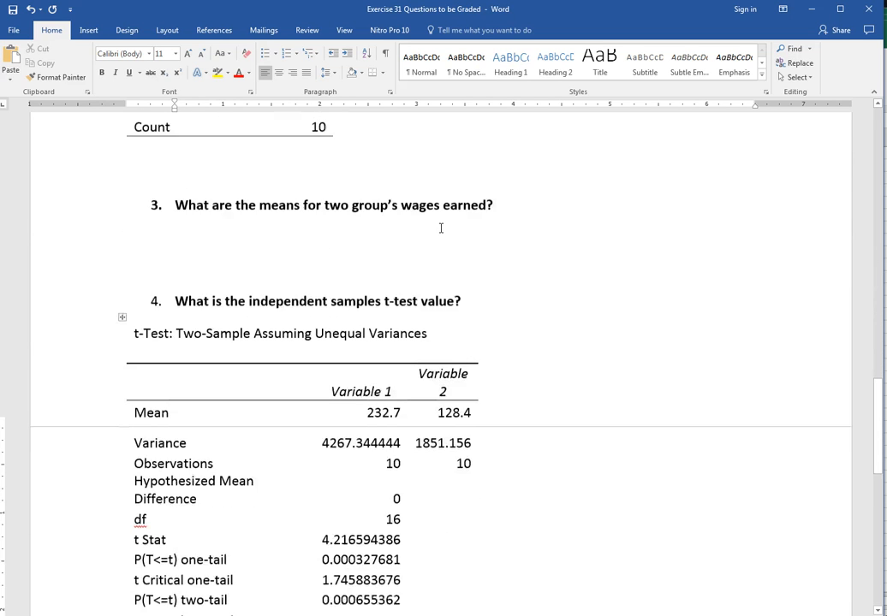
{"action": "scroll", "scroll_direction": "down", "scroll_amount": 3}
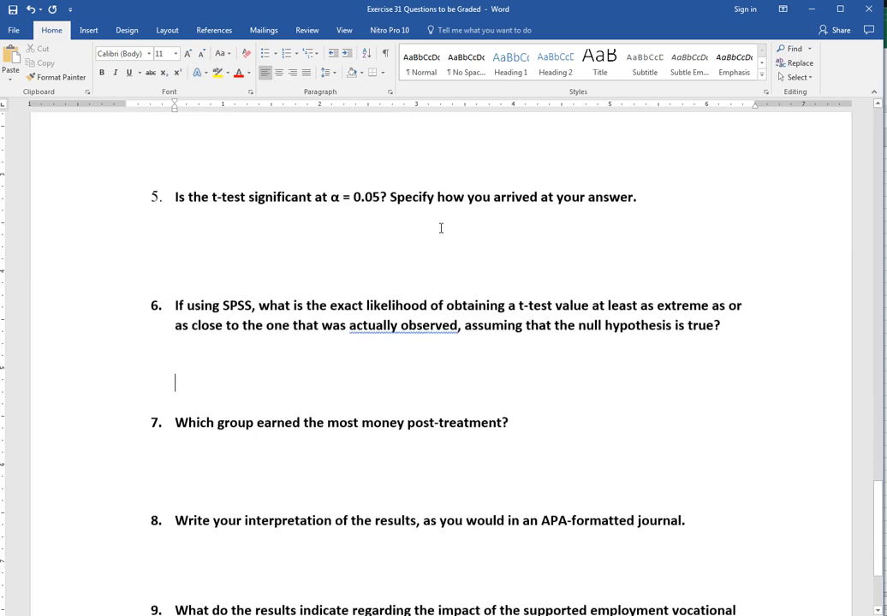
{"action": "scroll", "scroll_direction": "down", "scroll_amount": 3}
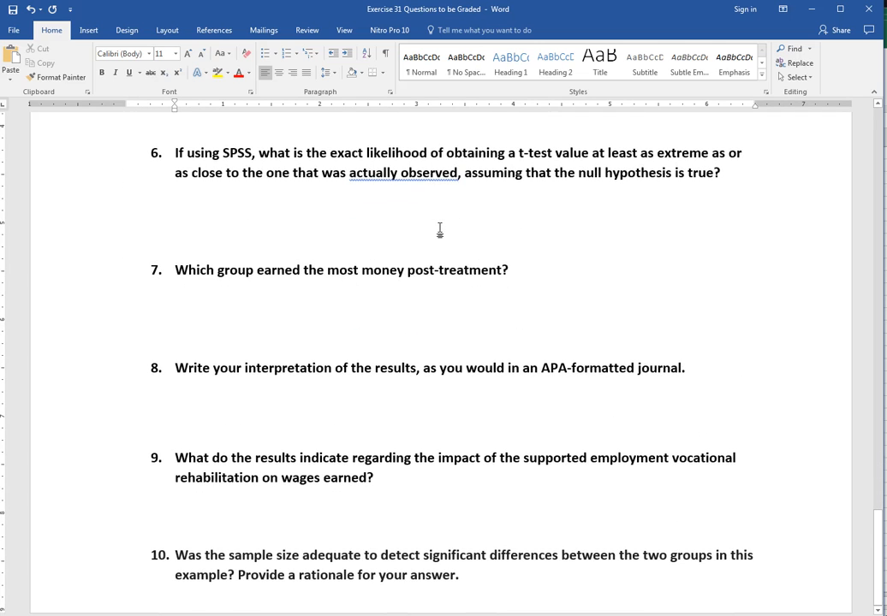
{"action": "mouse_move", "coordinate": [488, 398]}
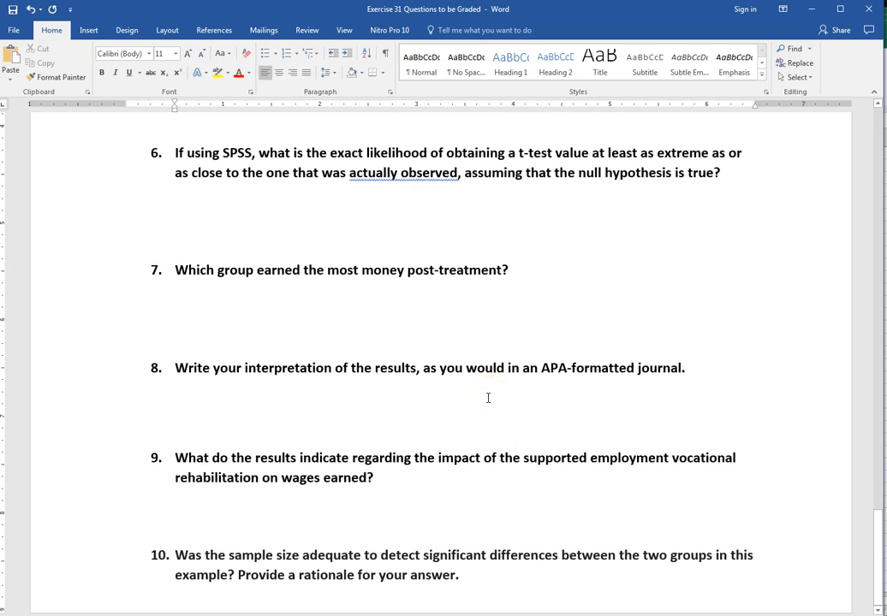
{"action": "left_click", "coordinate": [175, 230]}
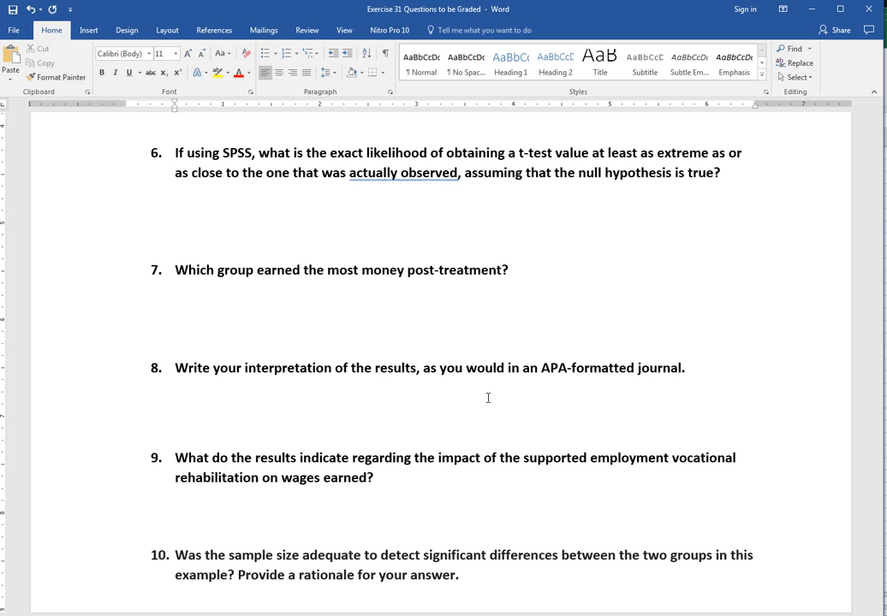
{"action": "left_click", "coordinate": [175, 229]}
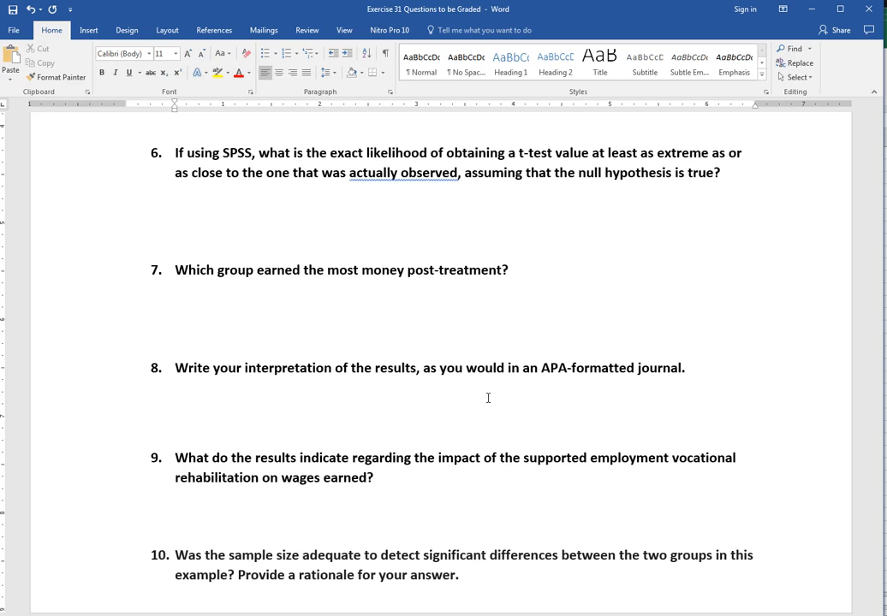
{"action": "left_click", "coordinate": [175, 229]}
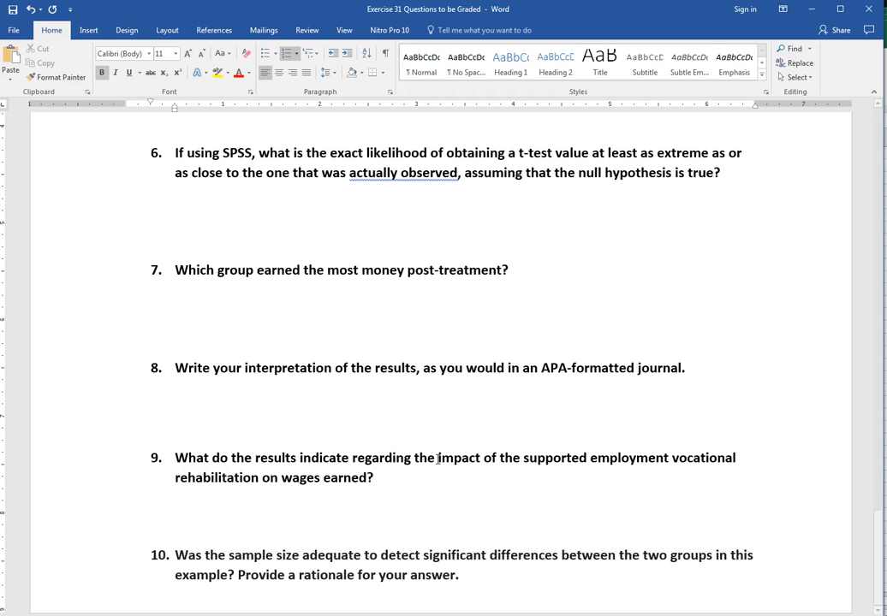
{"action": "left_click", "coordinate": [374, 478]}
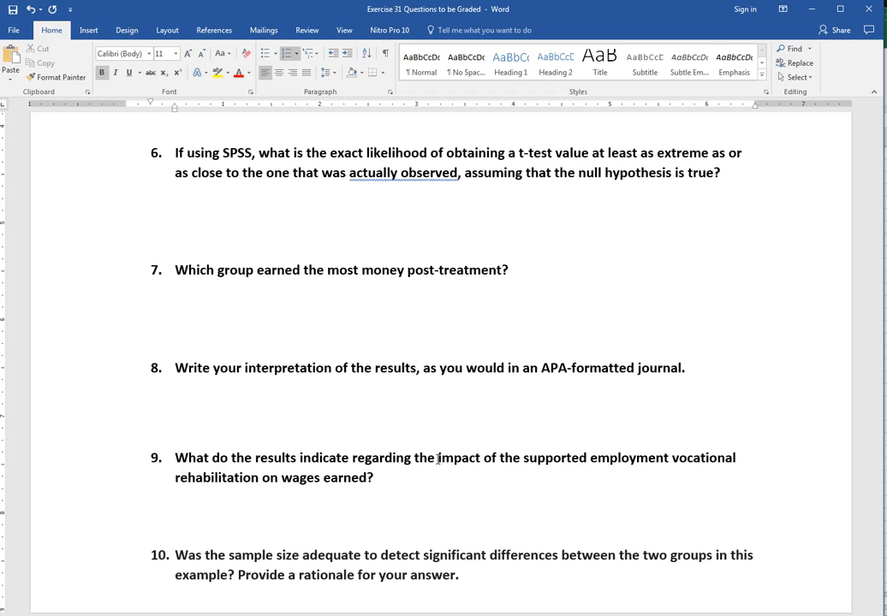
{"action": "left_click", "coordinate": [373, 478]}
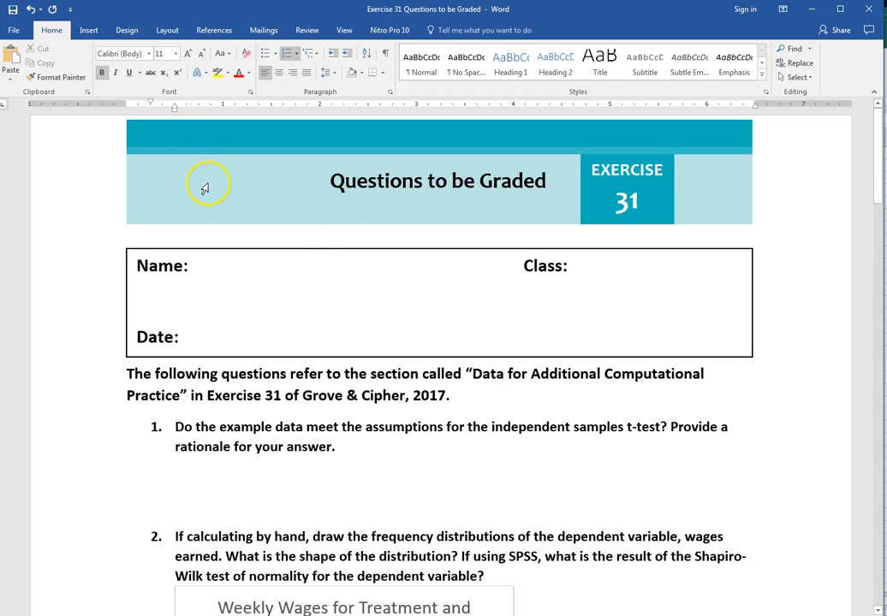
Start Save As and append '_John' to the Exercise 31 file name.
{"action": "left_click", "coordinate": [14, 30]}
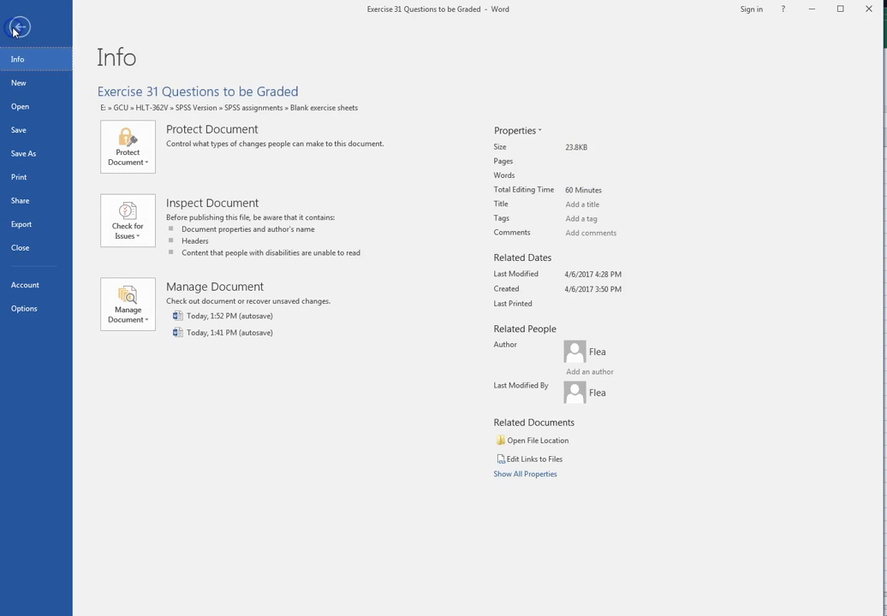
{"action": "left_click", "coordinate": [24, 153]}
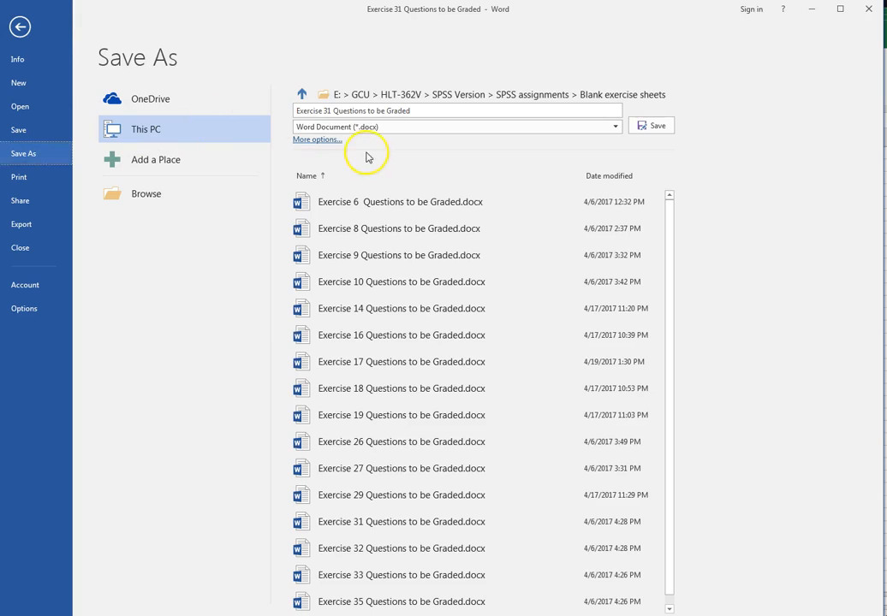
{"action": "left_click", "coordinate": [417, 110]}
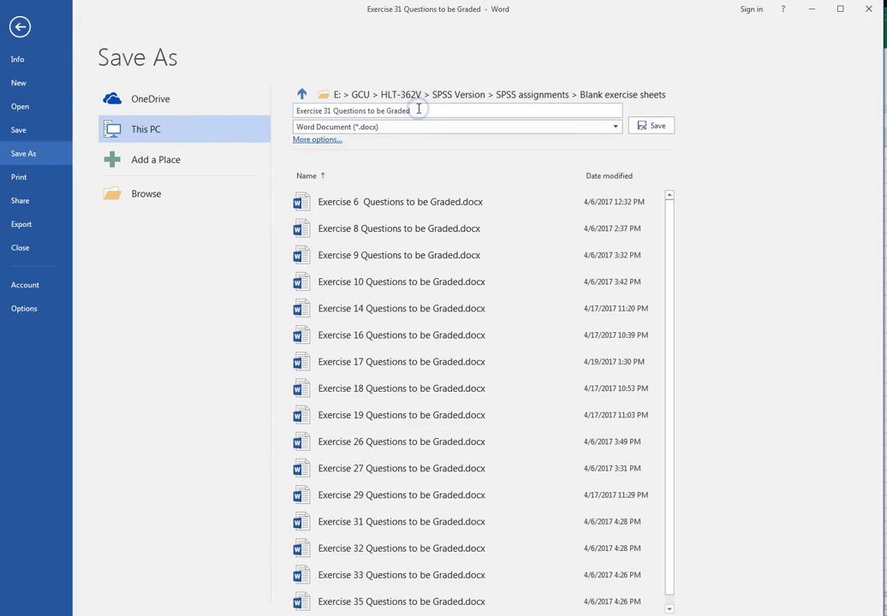
{"action": "type", "text": "_Johnson"}
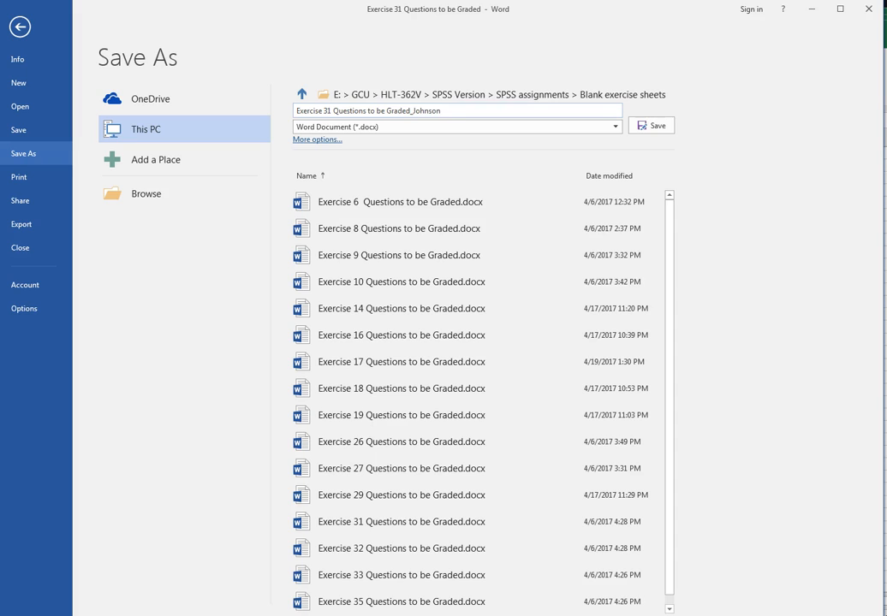
{"action": "left_click", "coordinate": [445, 111]}
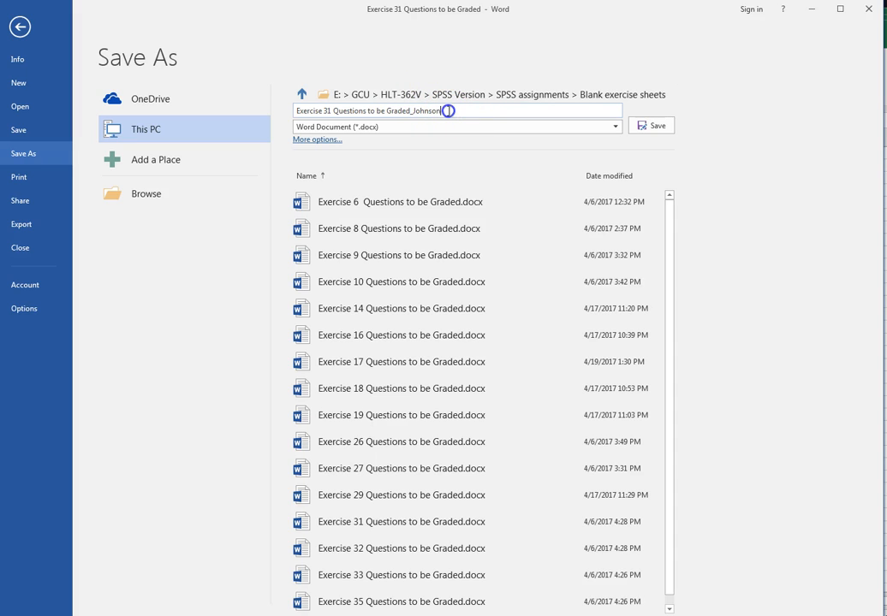
{"action": "double_click", "coordinate": [419, 111]}
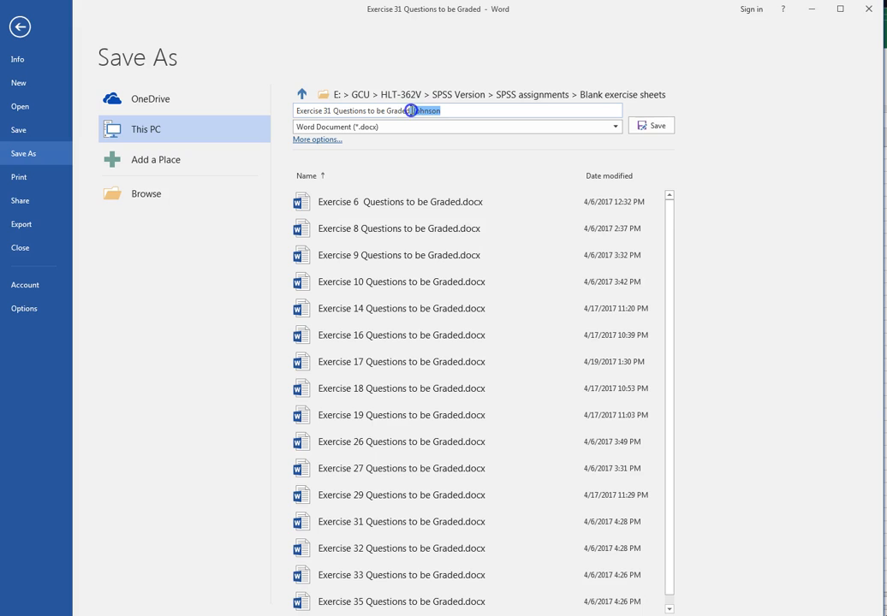